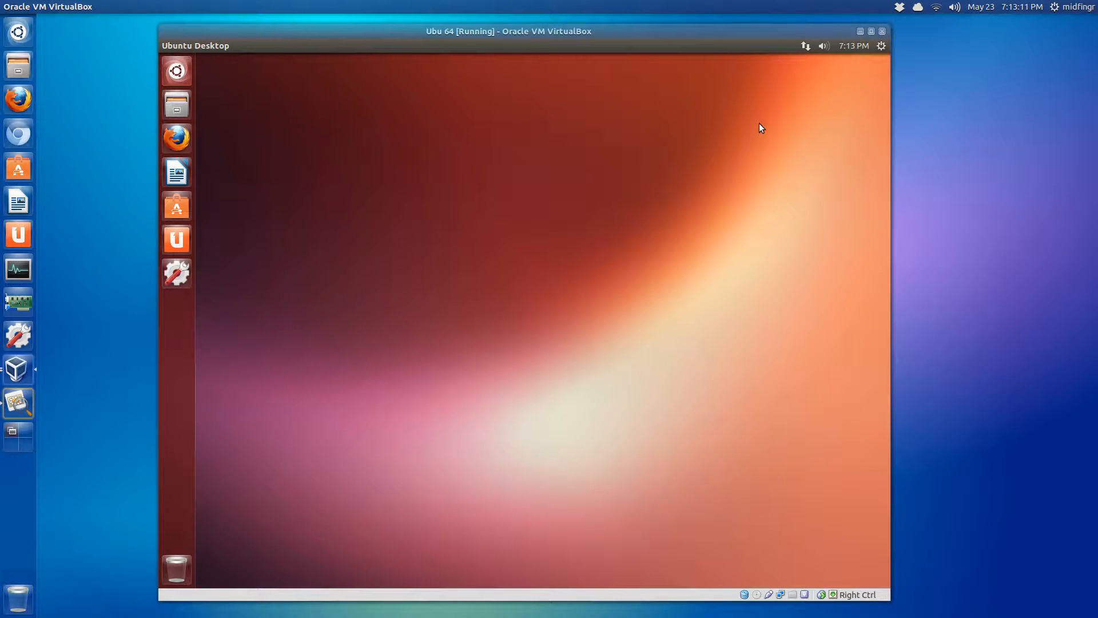
mouse_move(1077, 130)
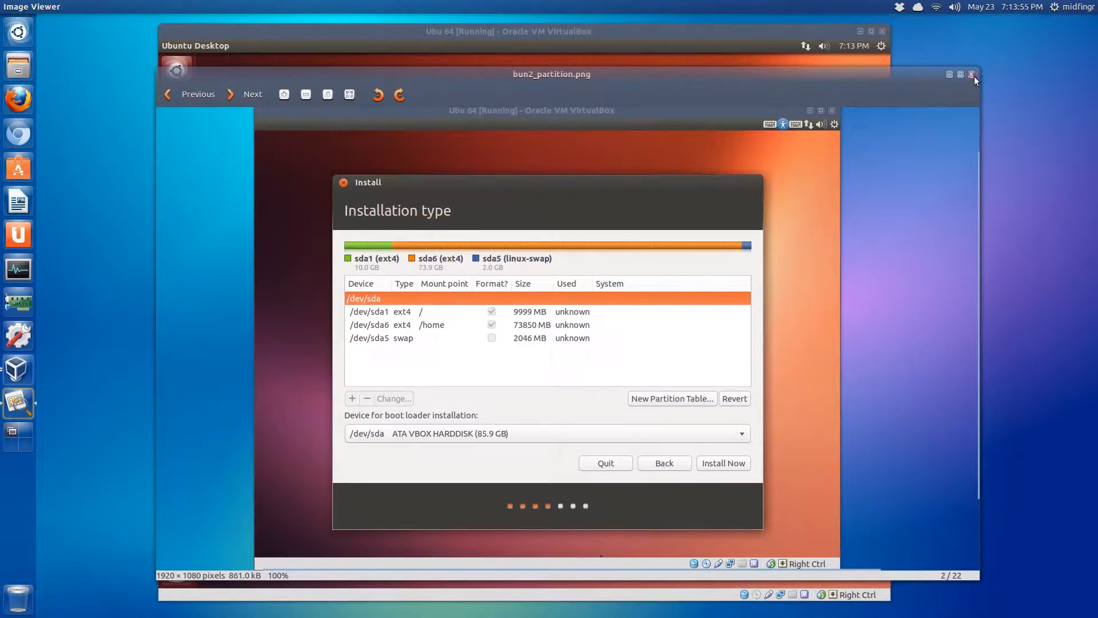
Bring up the Ubu 64 machine's storage settings and select its empty optical drive
left_click(972, 75)
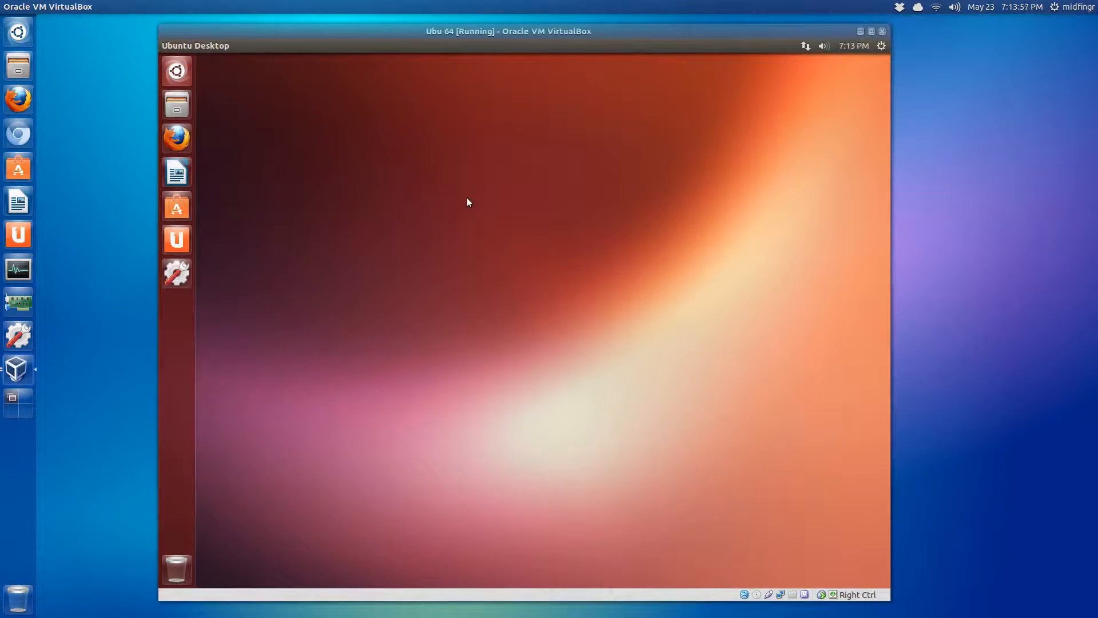
mouse_move(427, 194)
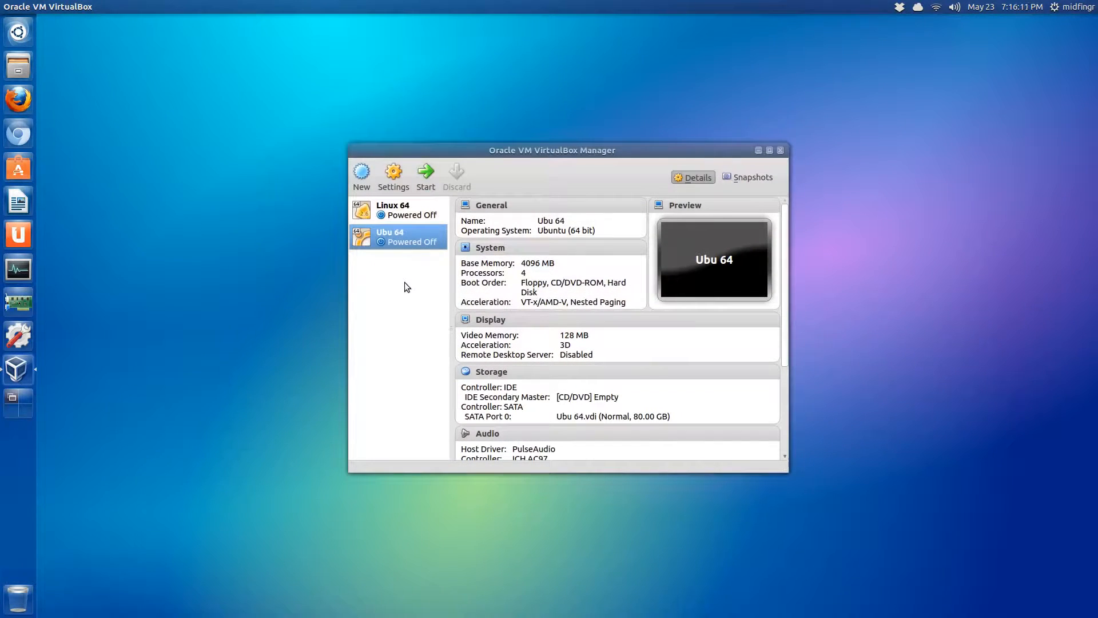
mouse_move(414, 301)
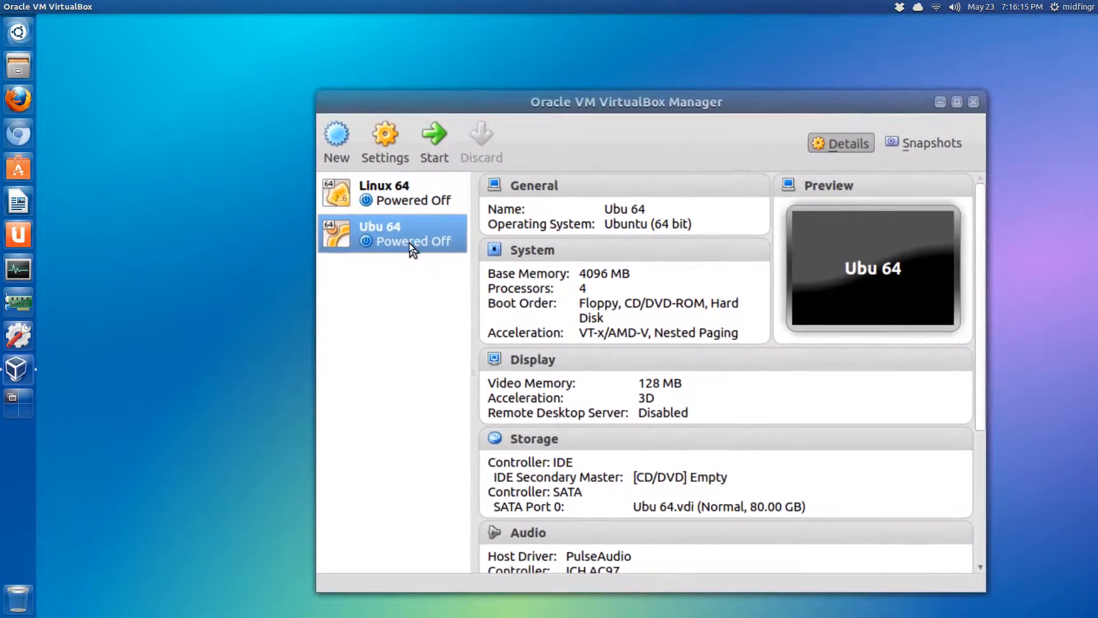
left_click(384, 136)
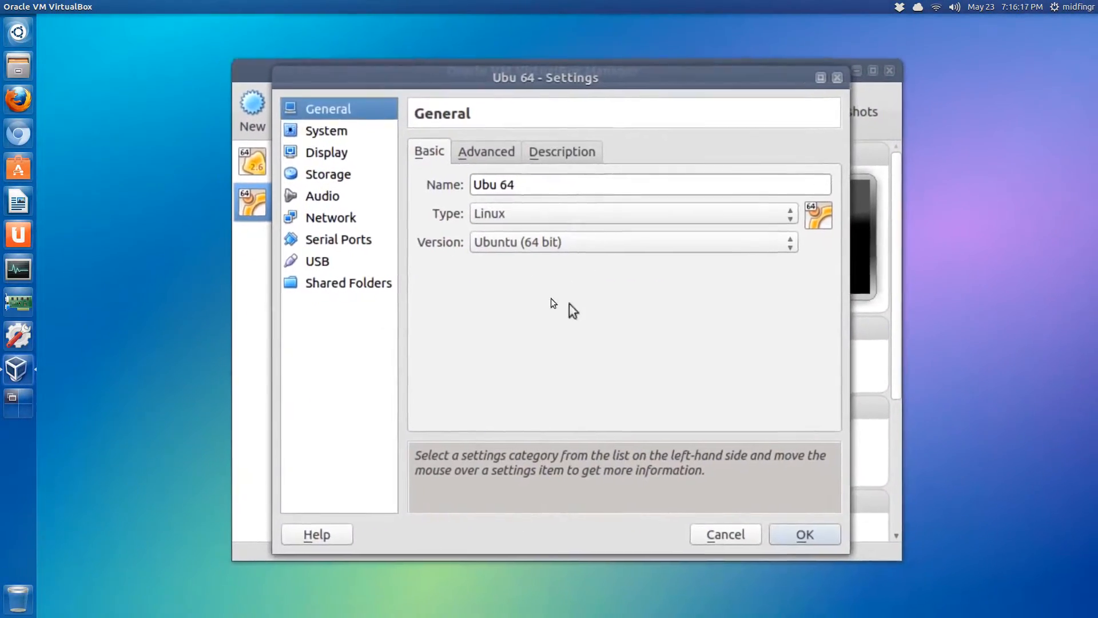
left_click(326, 174)
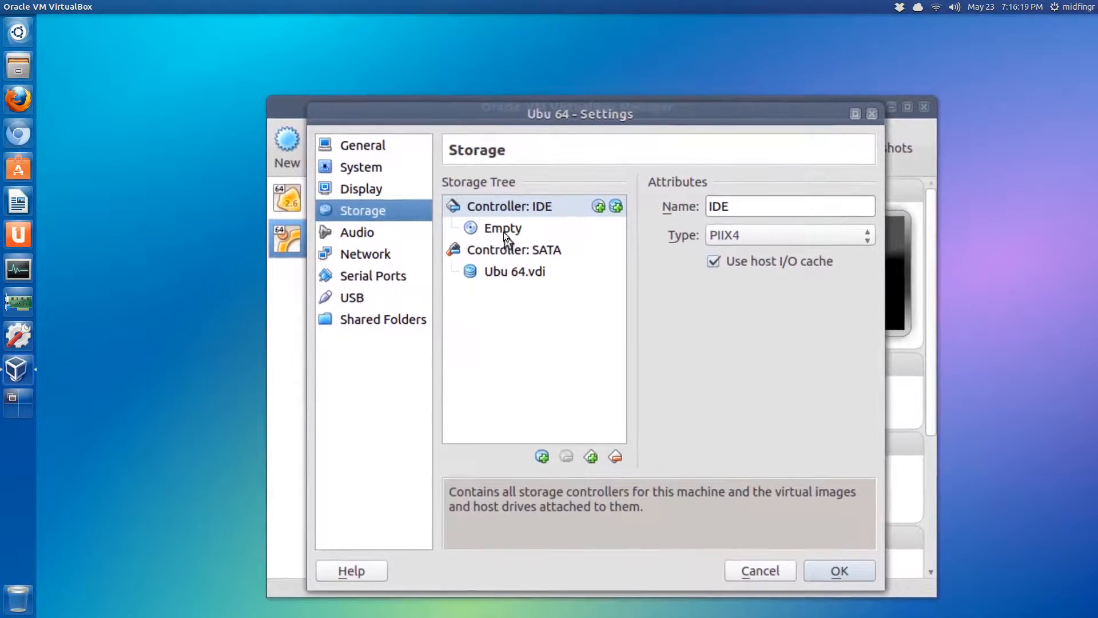
left_click(501, 228)
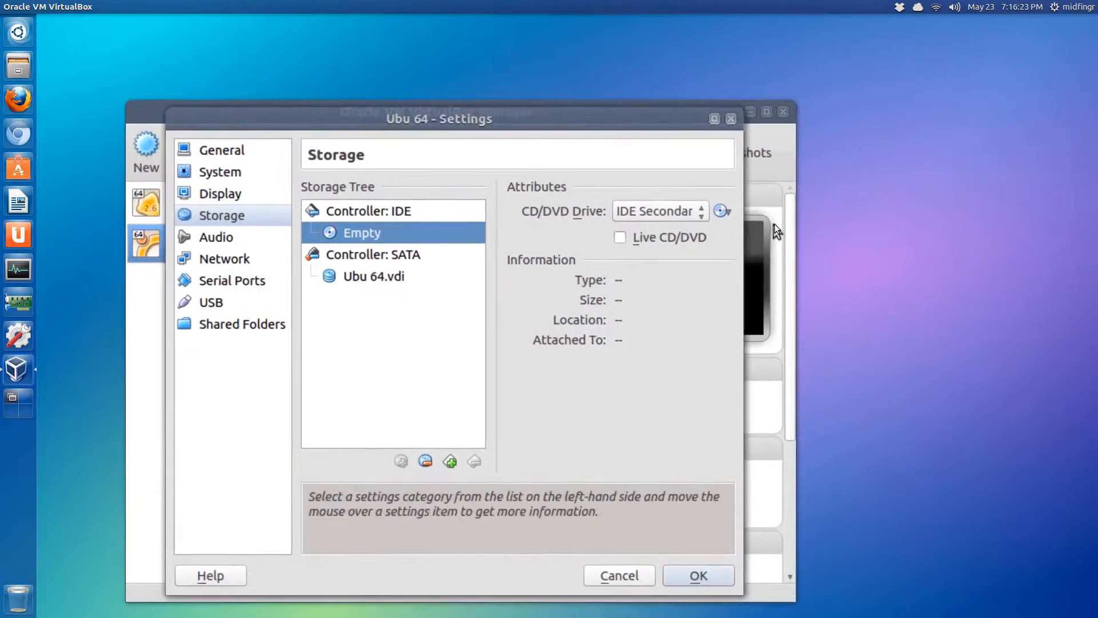
Attach gparted.iso from Downloads to the optical drive and save the settings
left_click(722, 210)
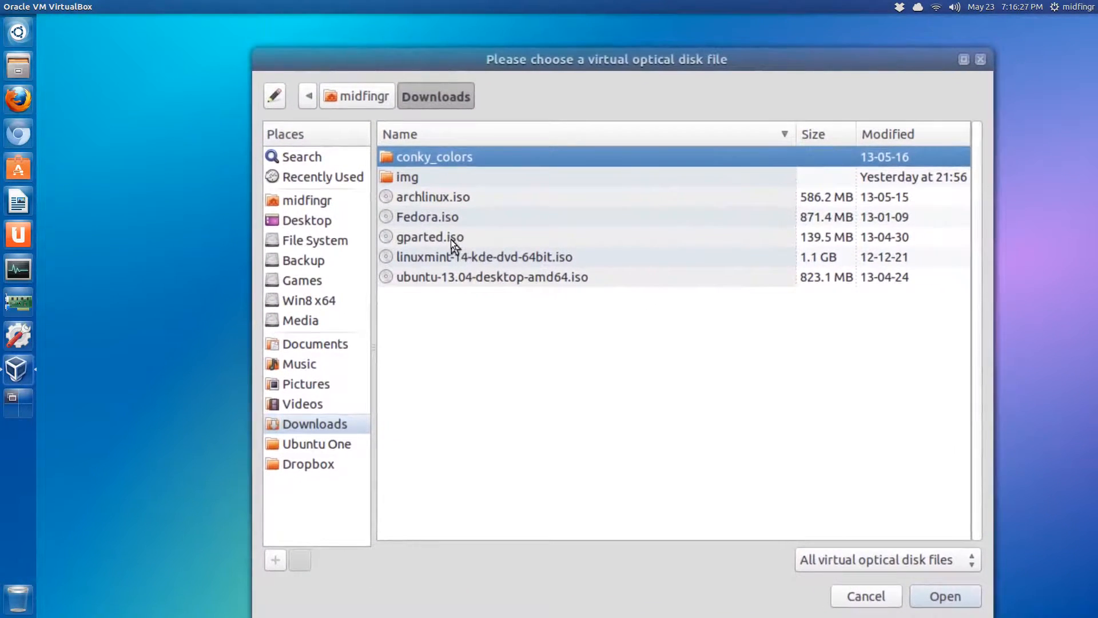
left_click(430, 237)
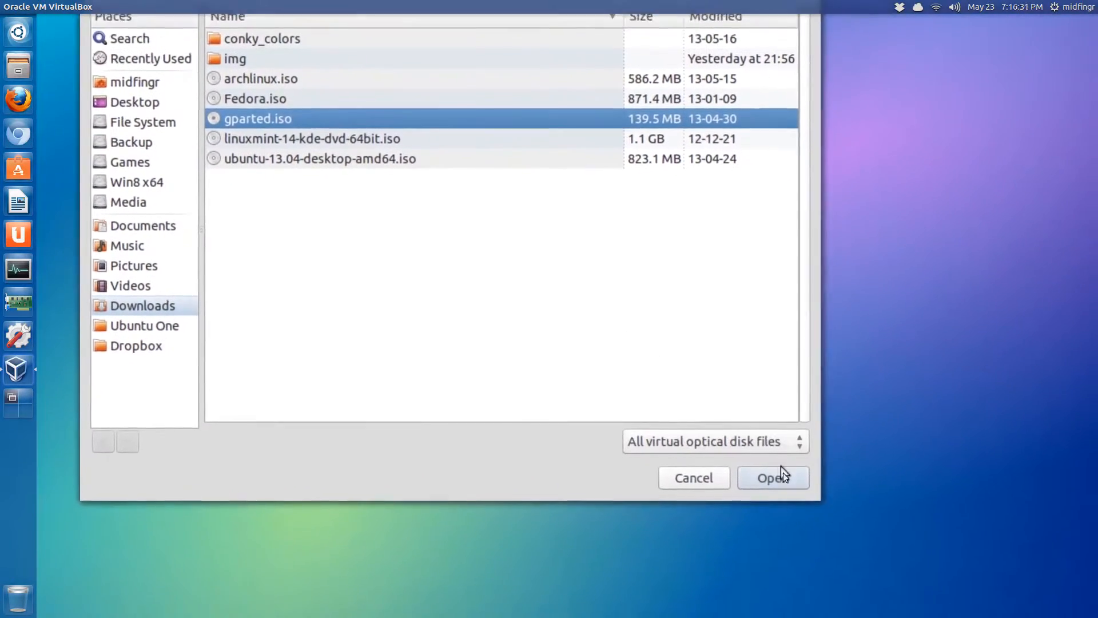
left_click(772, 478)
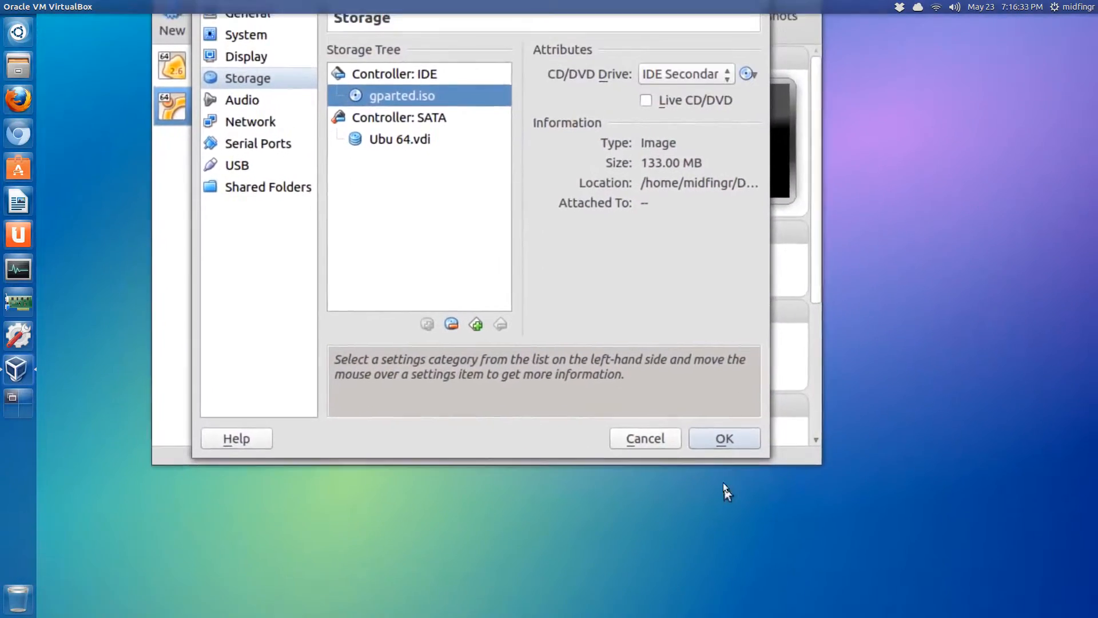
left_click(723, 438)
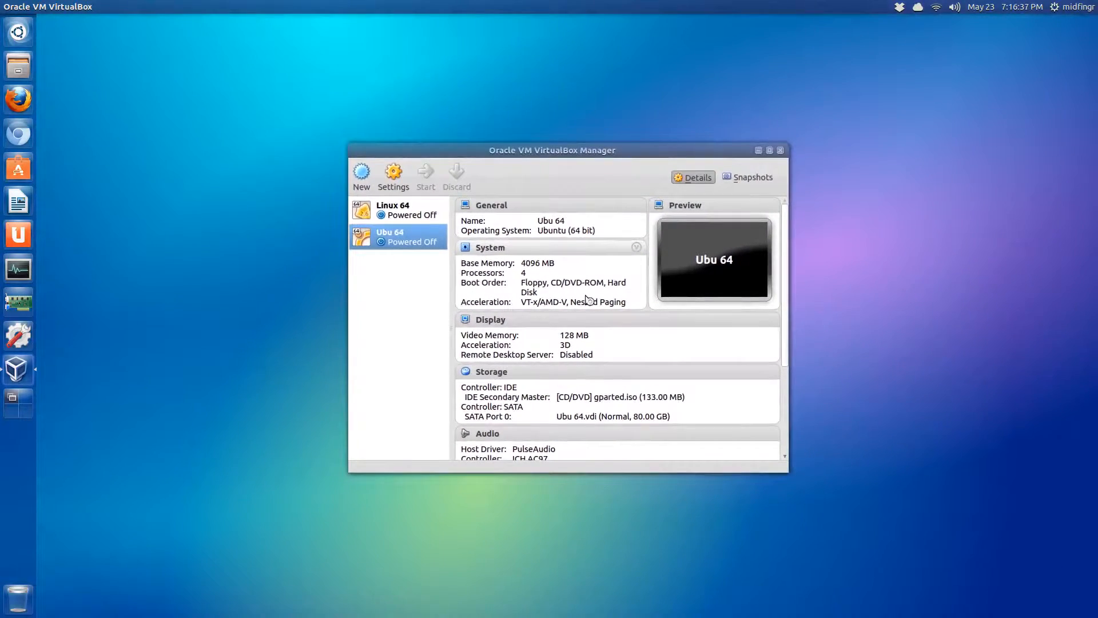
Start the Ubu 64 VM so it boots the GParted live CD and shows /dev/sda
left_click(425, 175)
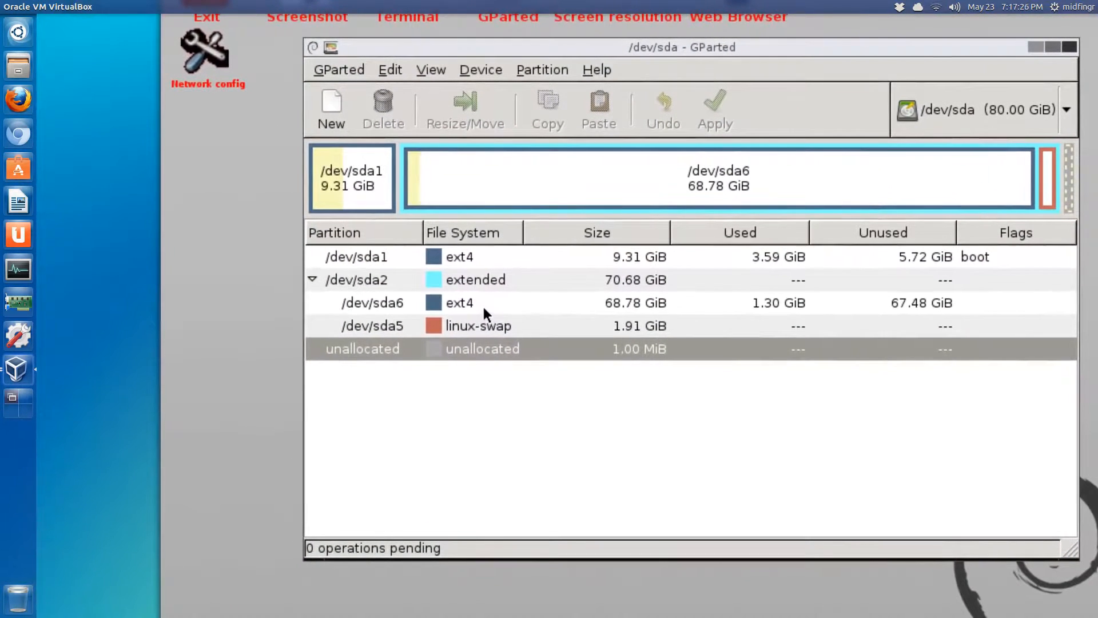
Queue a resize of /dev/sda6 down to about 34.25 GiB
left_click(373, 302)
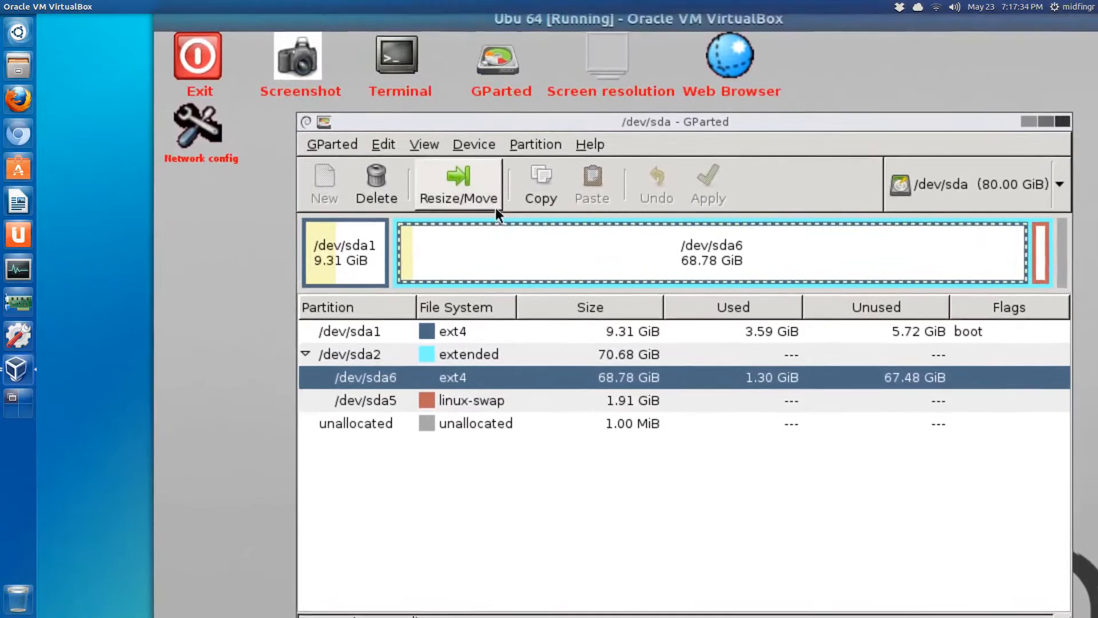
left_click(457, 183)
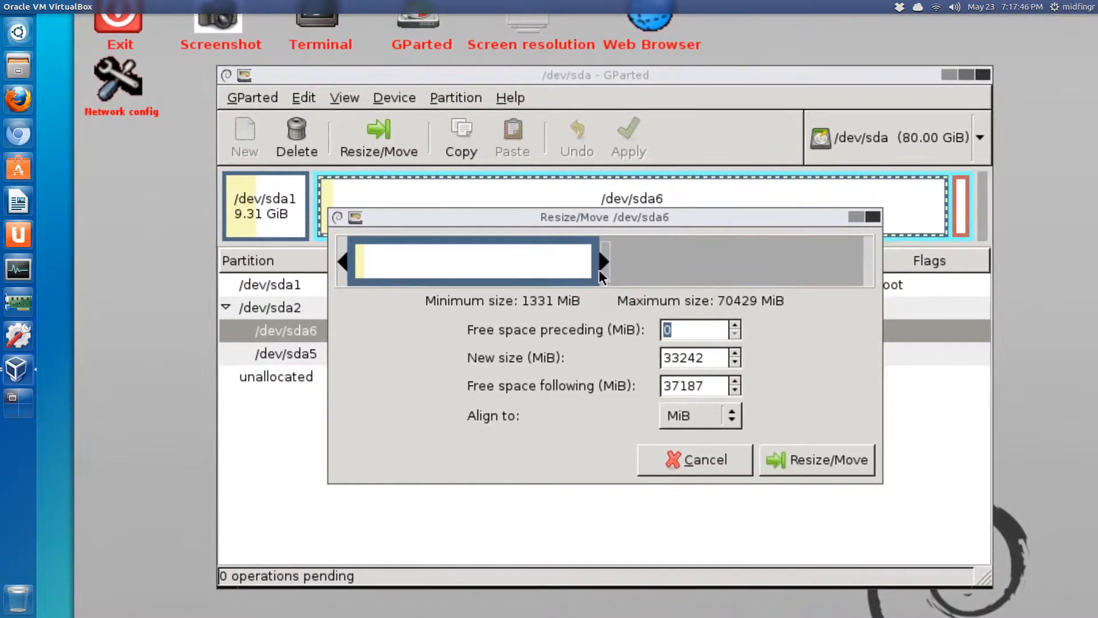
left_click(734, 353)
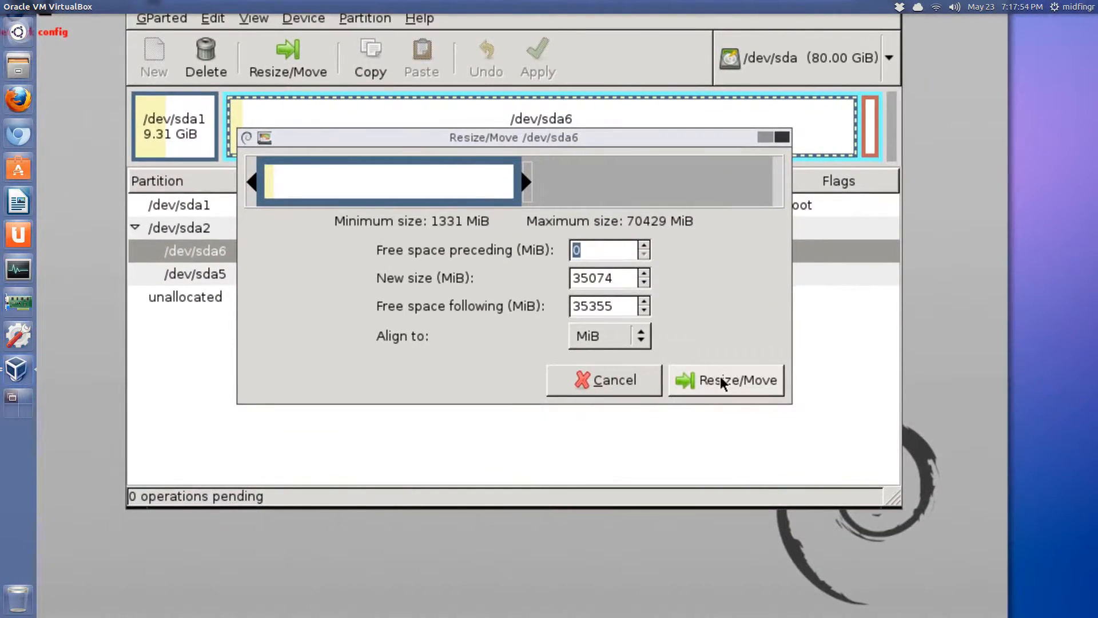
left_click(727, 380)
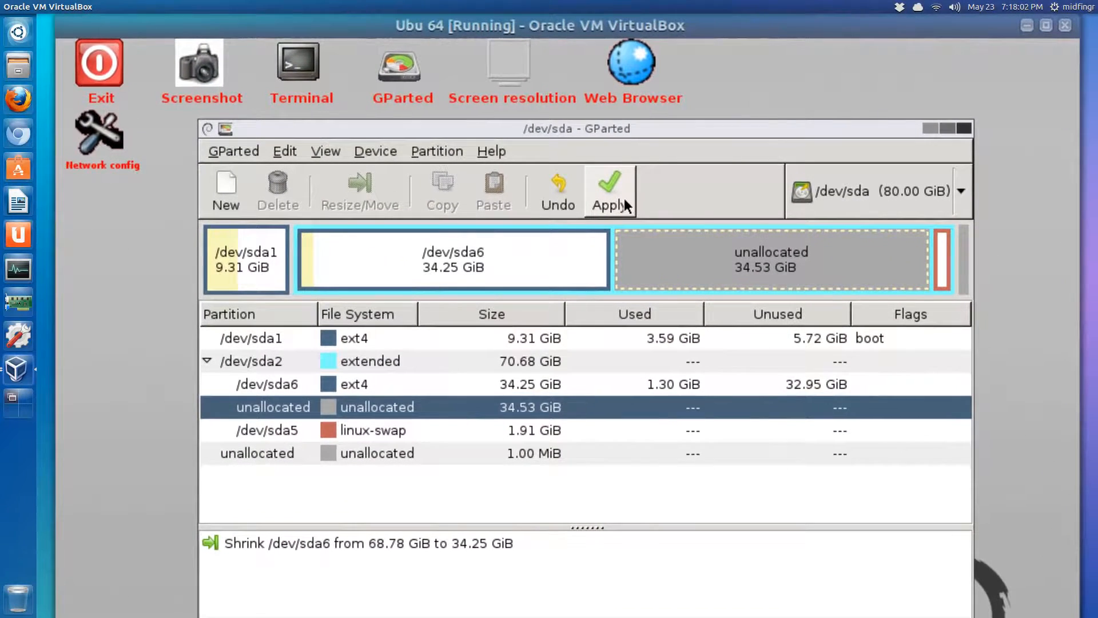
Apply the pending shrink, confirming the data-loss warning, leaving 34.53 GiB unallocated
left_click(609, 188)
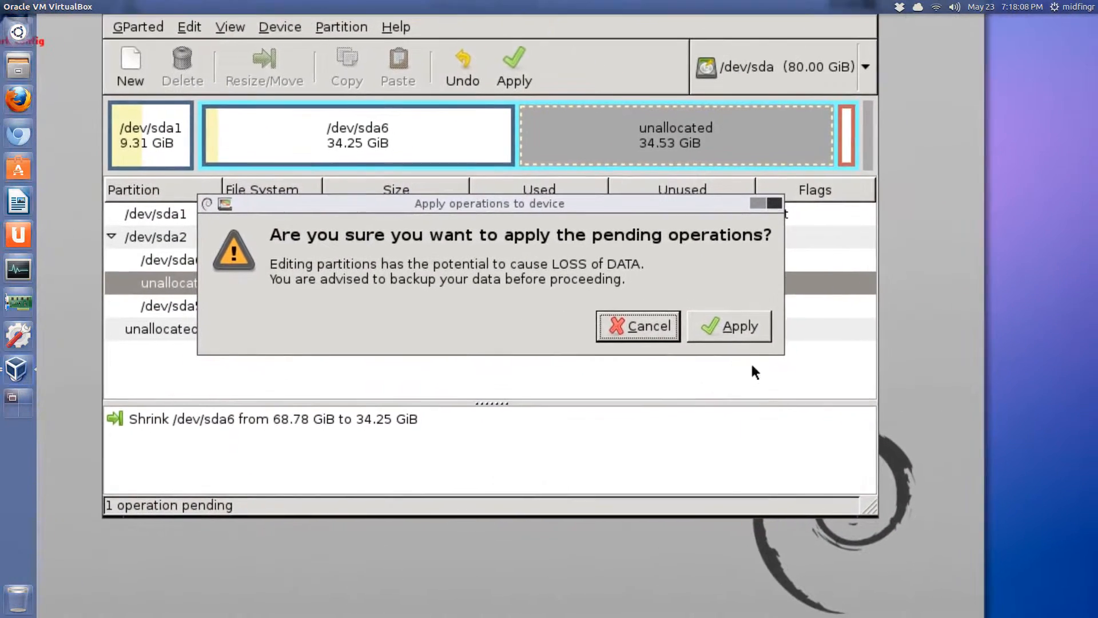
left_click(728, 326)
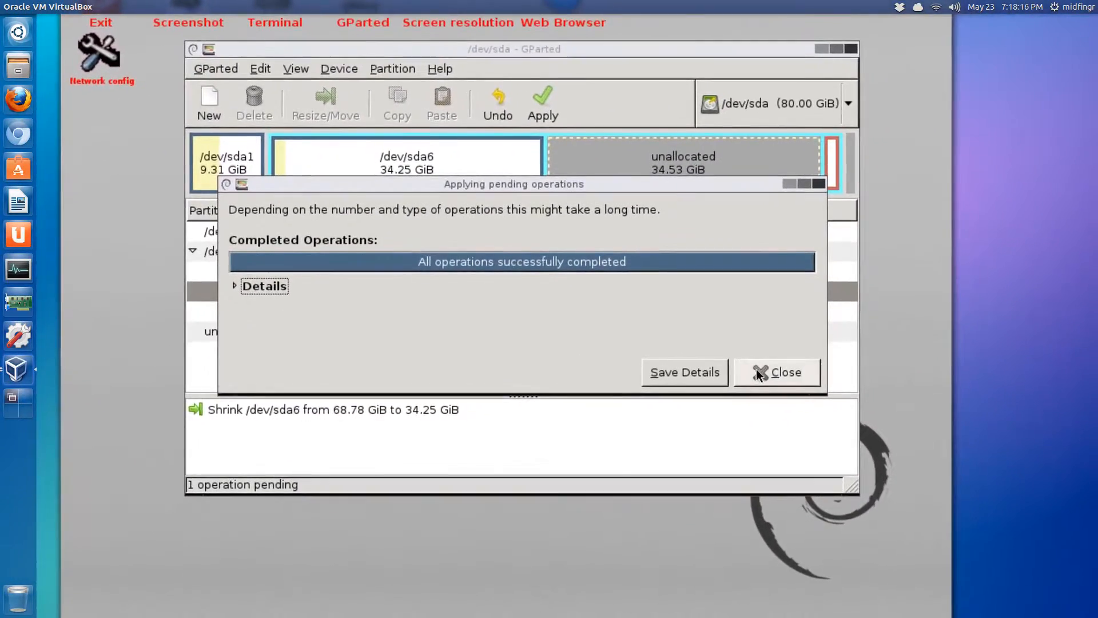
left_click(776, 372)
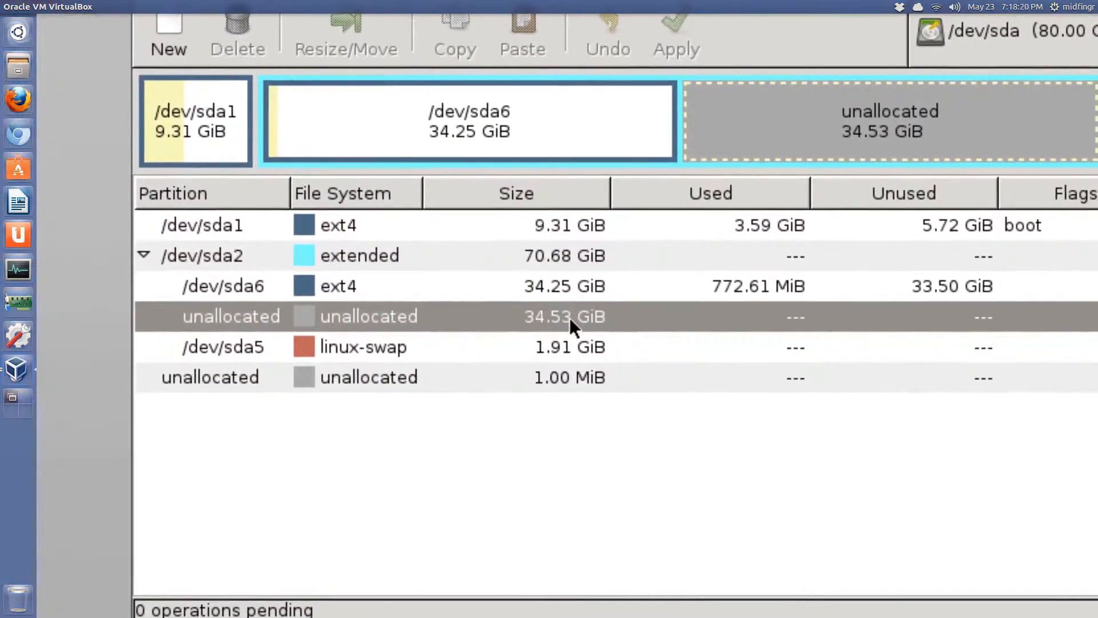
Create a 10000 MiB ext4 logical partition in the free space, then another filling the remaining 24.76 GiB
right_click(564, 316)
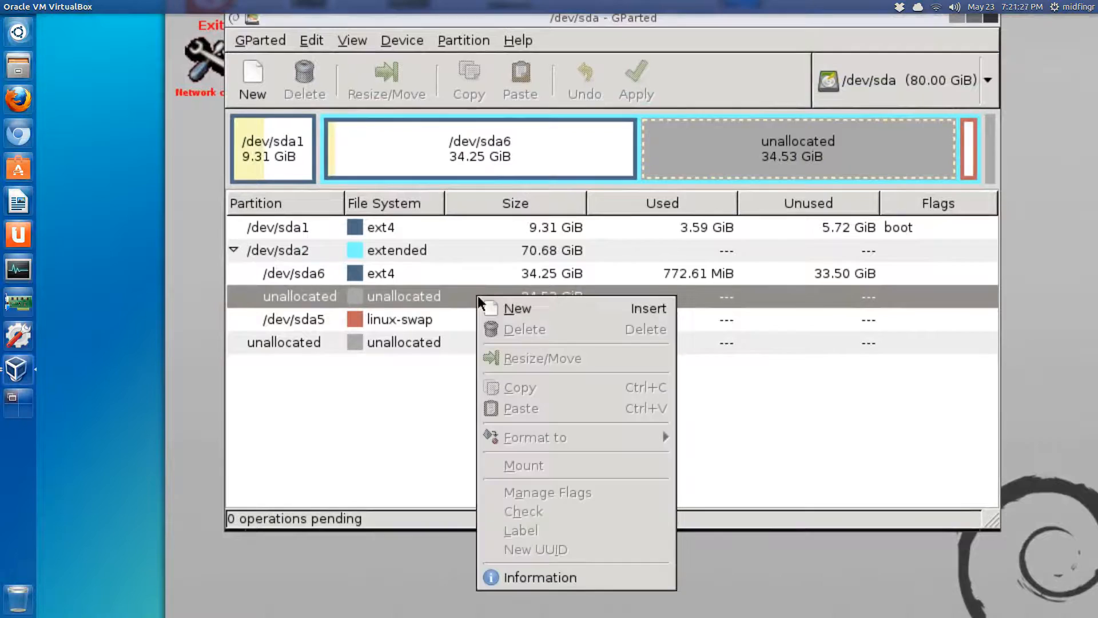
left_click(517, 308)
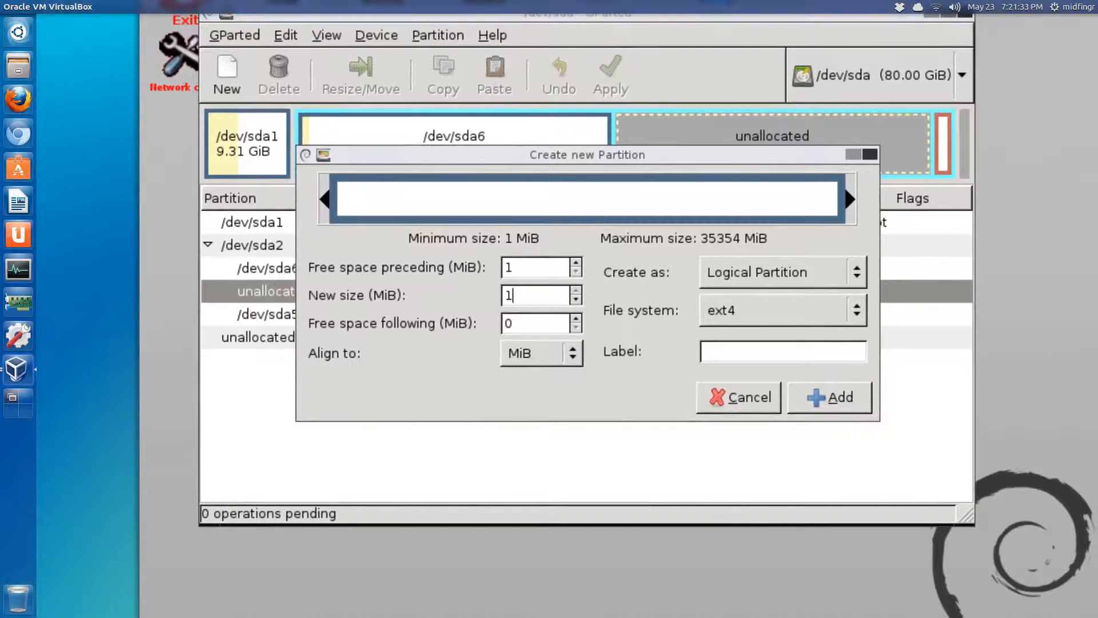
type("0000")
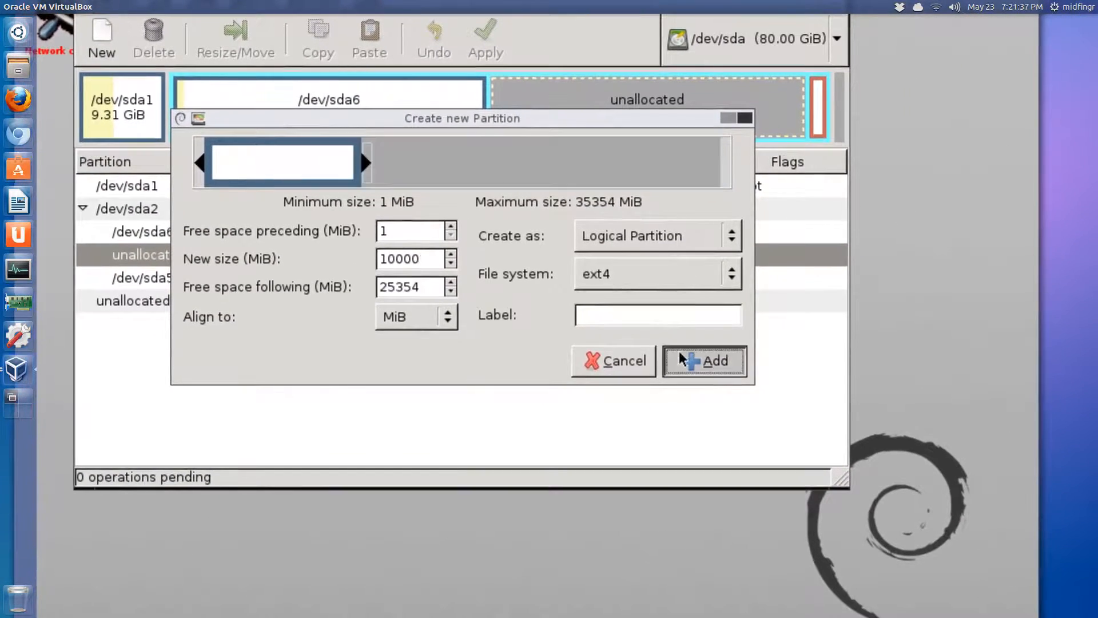
left_click(704, 360)
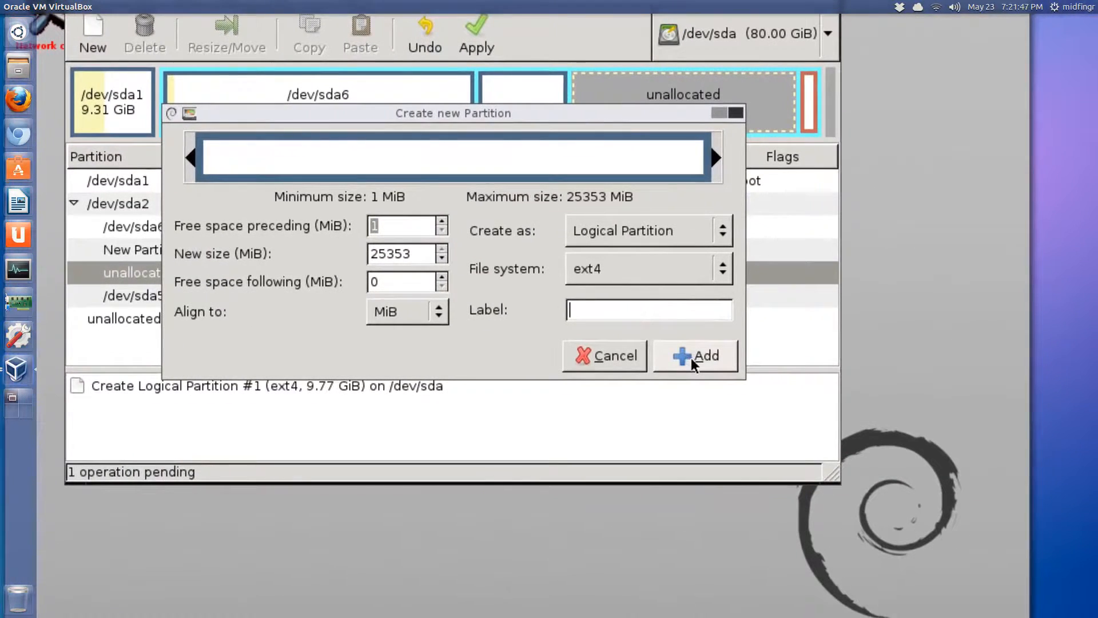
left_click(695, 355)
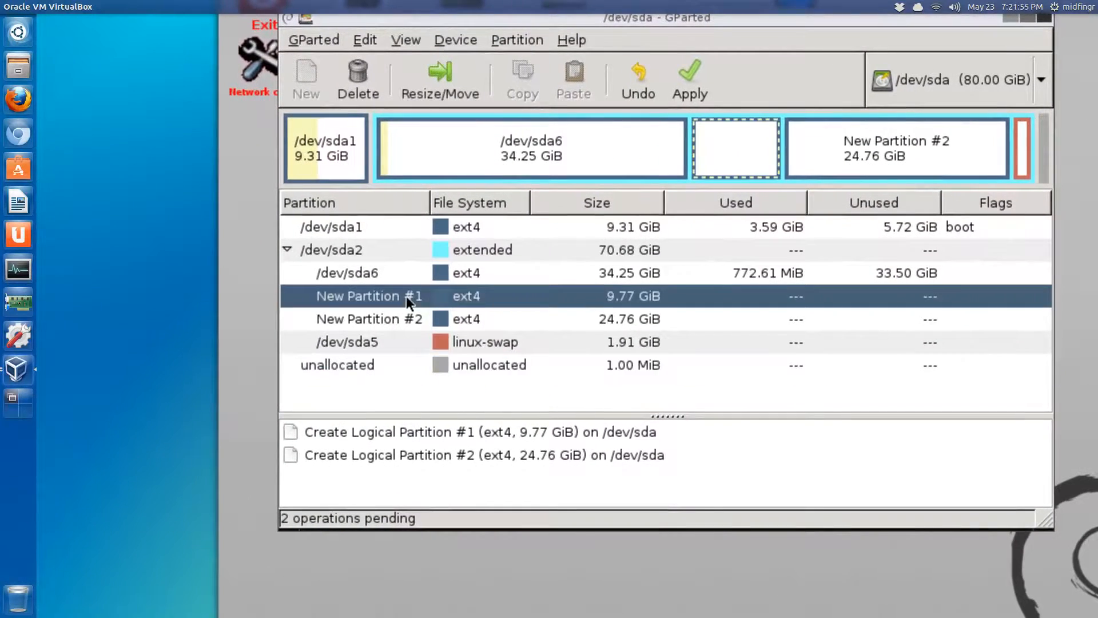
Apply the two pending partition creations and dismiss the completed operations report
left_click(687, 79)
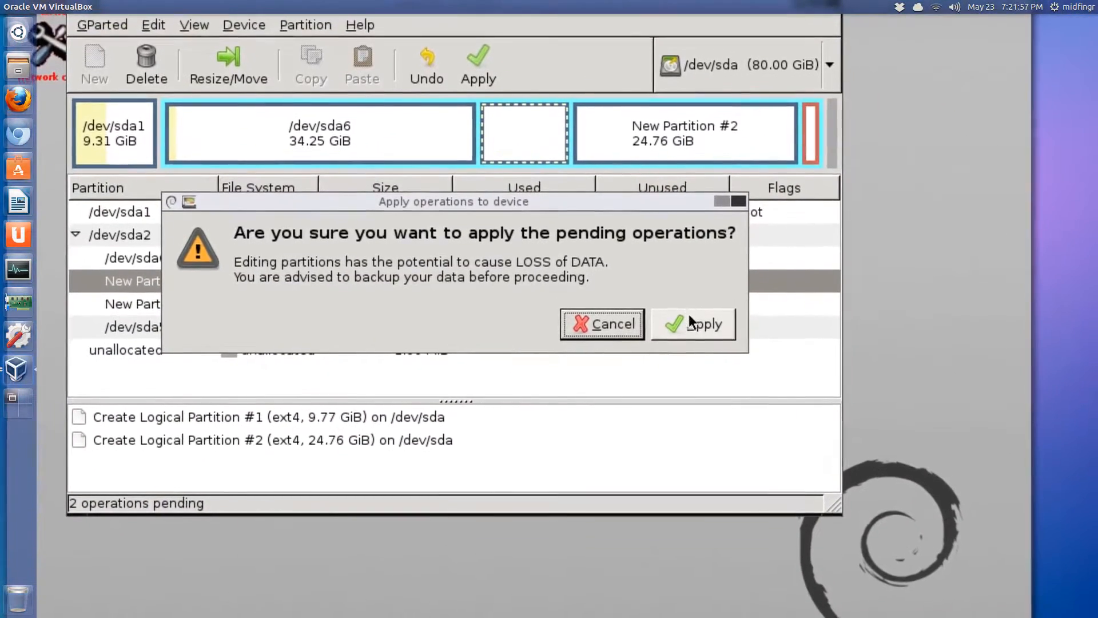
left_click(702, 324)
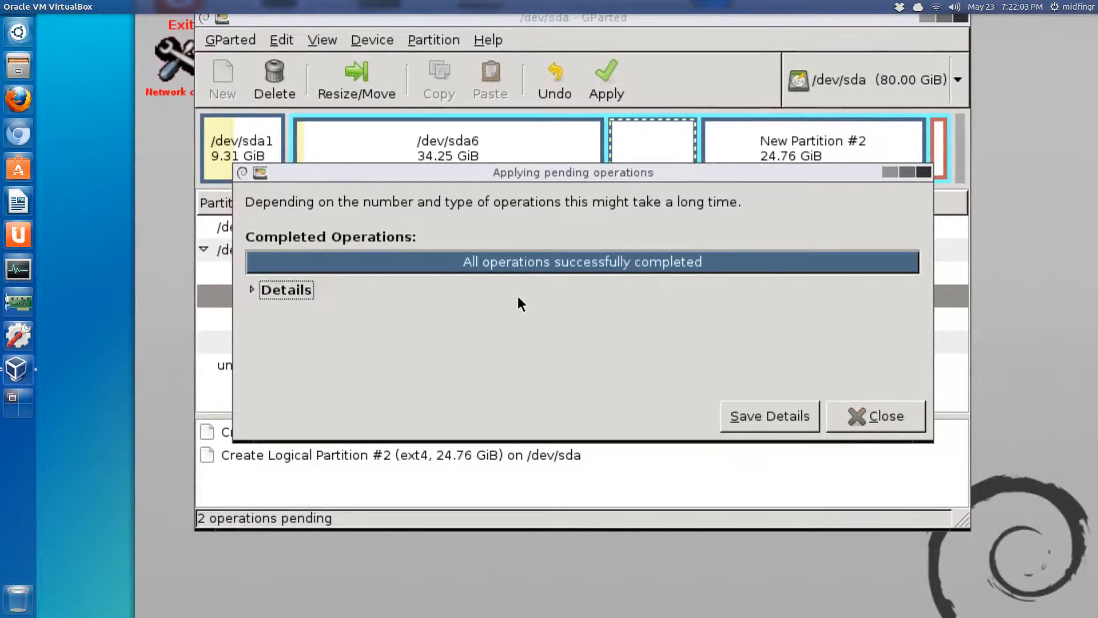
left_click(875, 416)
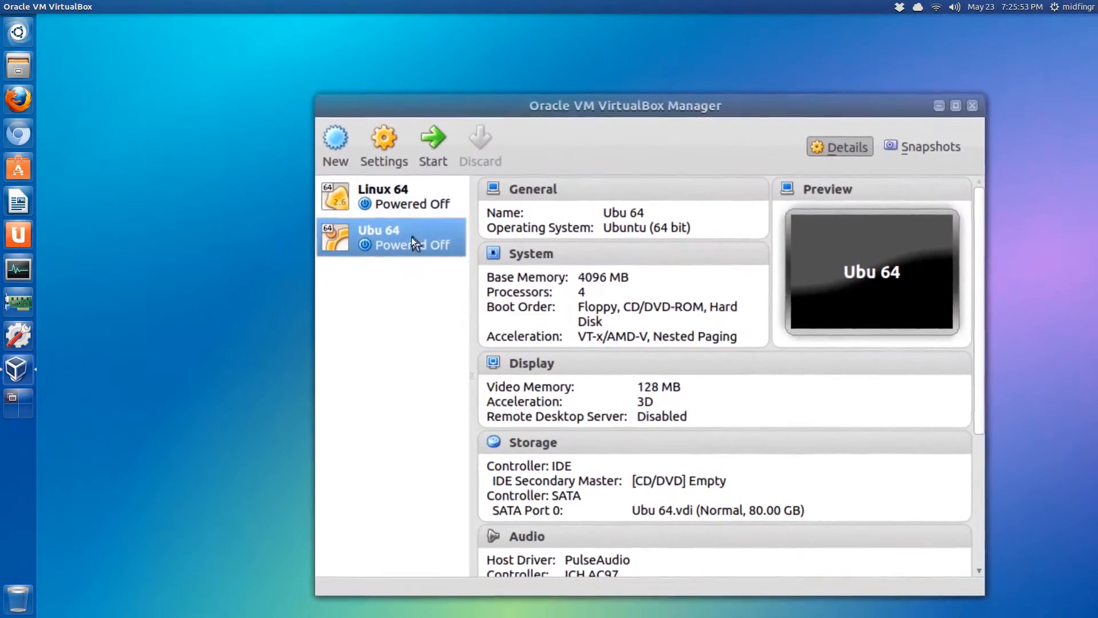
mouse_move(412, 244)
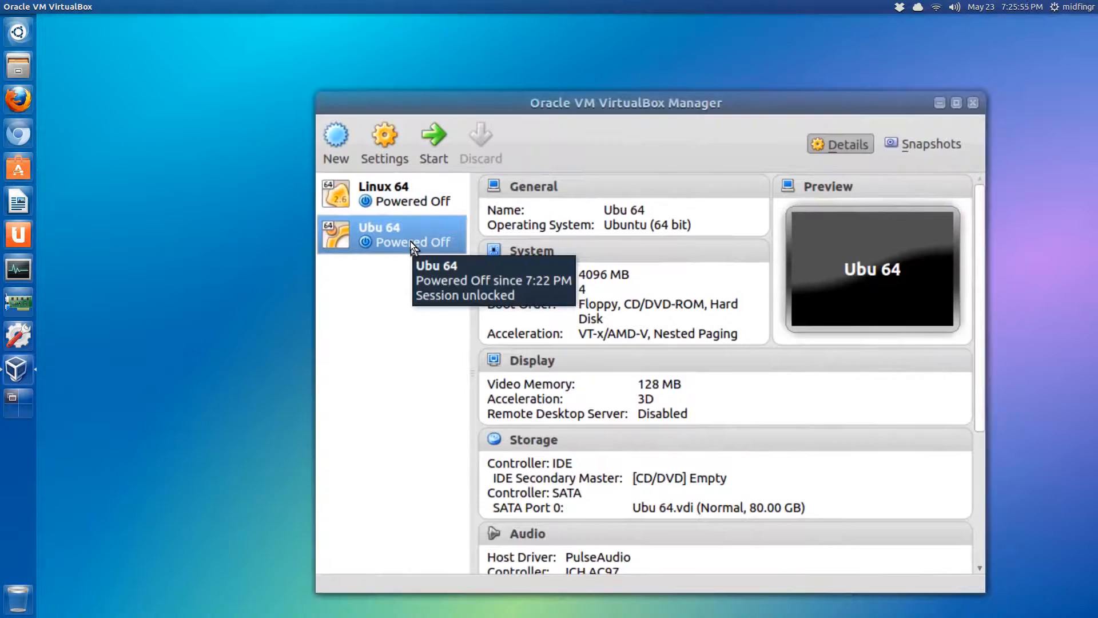
Select the empty optical drive in the Ubu 64 machine's storage settings
left_click(384, 139)
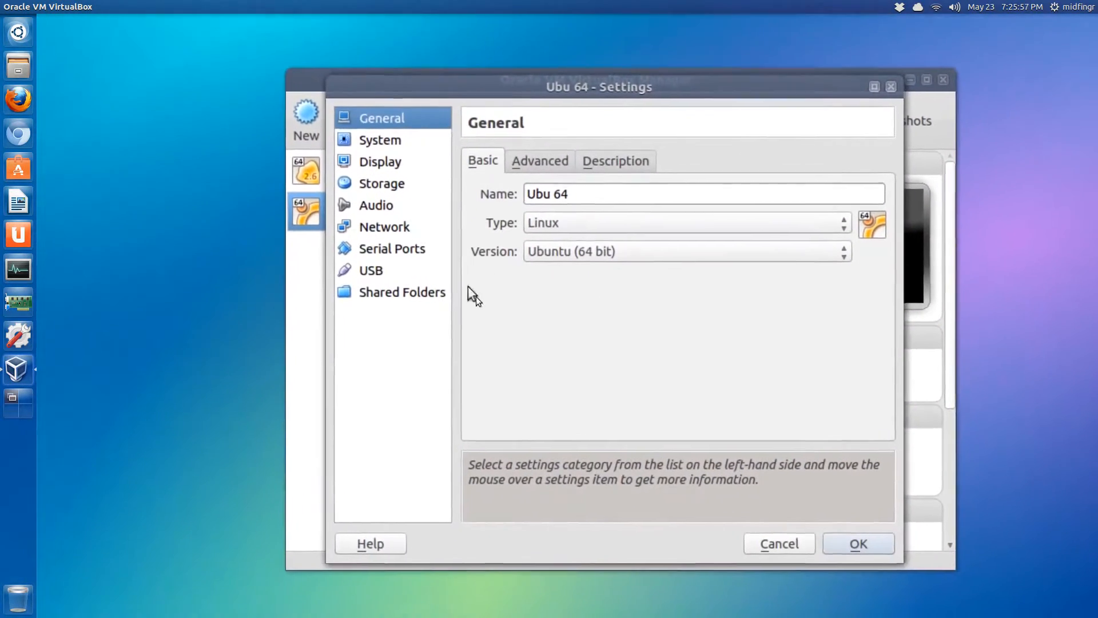
left_click(380, 183)
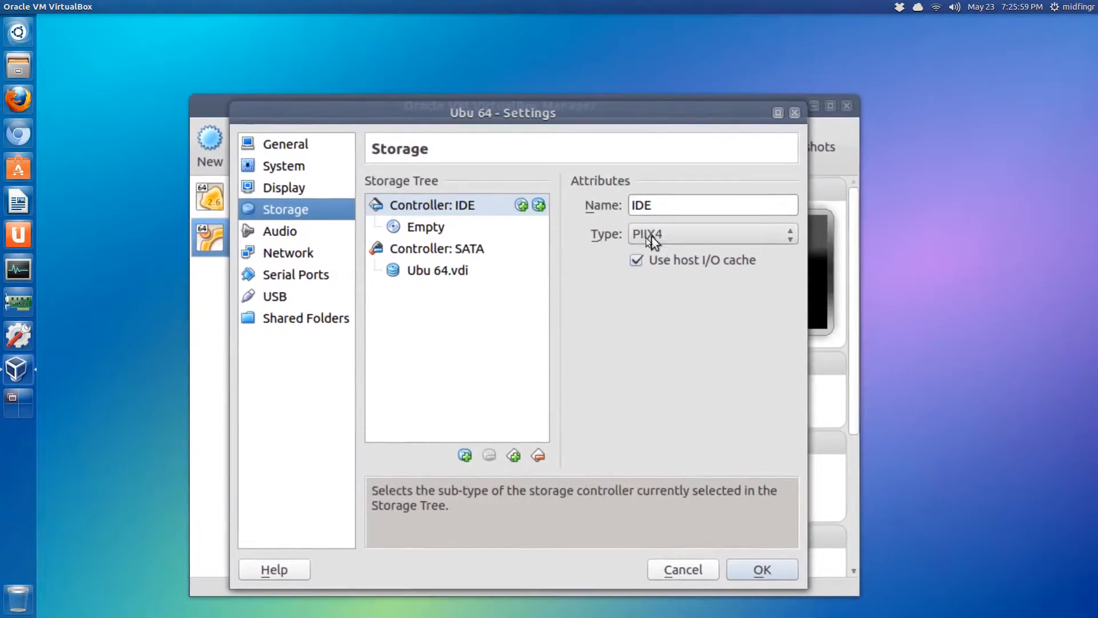
left_click(729, 210)
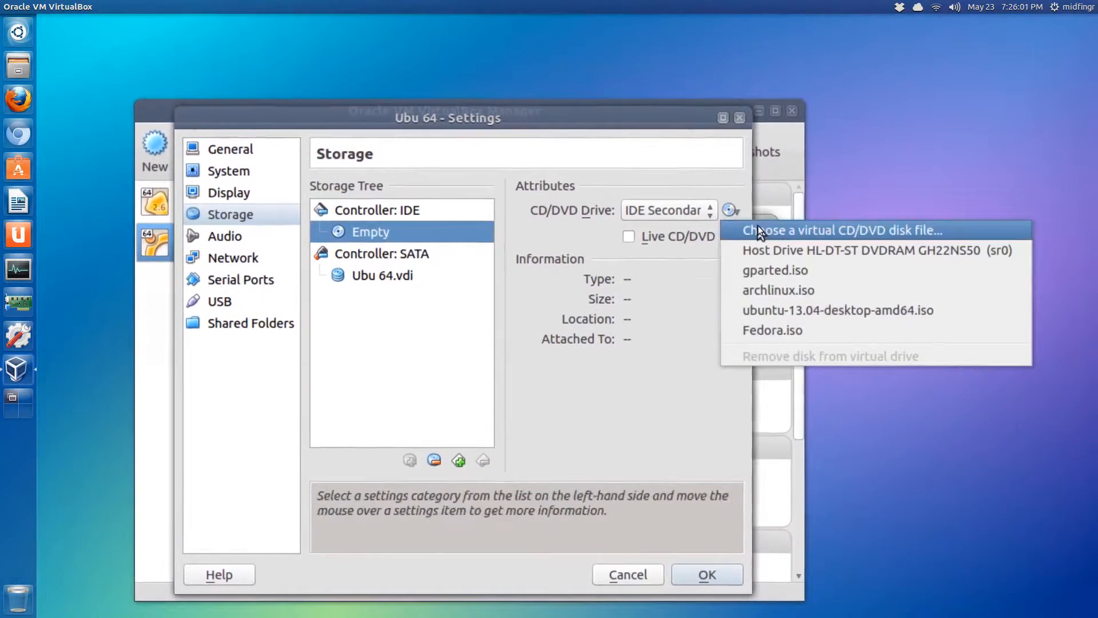
Attach archlinux.iso to the CD/DVD drive and save the settings
left_click(843, 230)
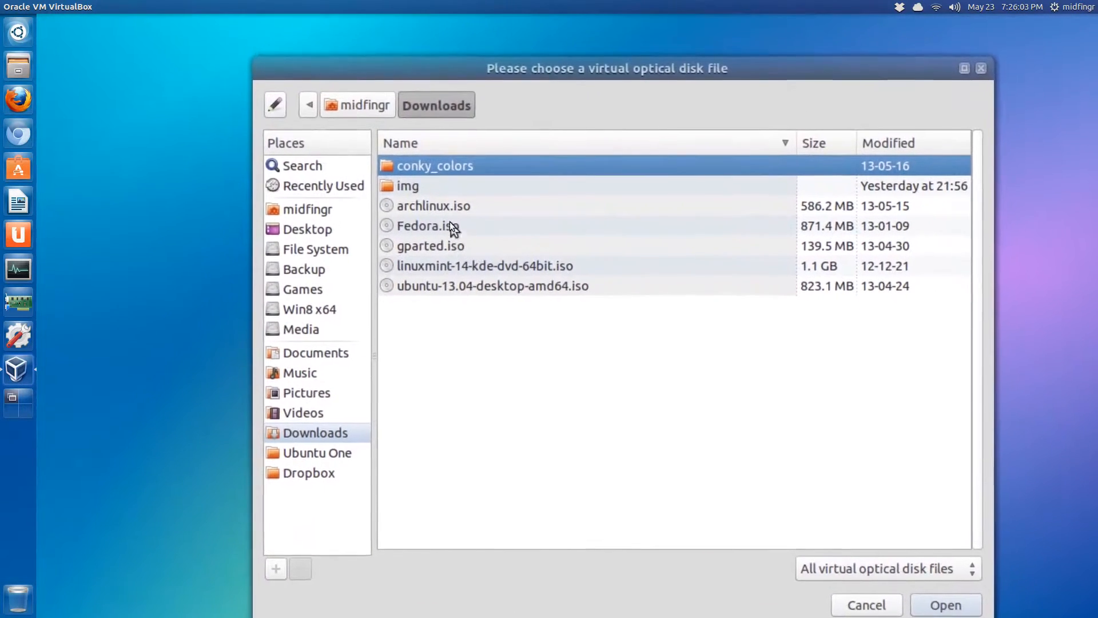
left_click(433, 204)
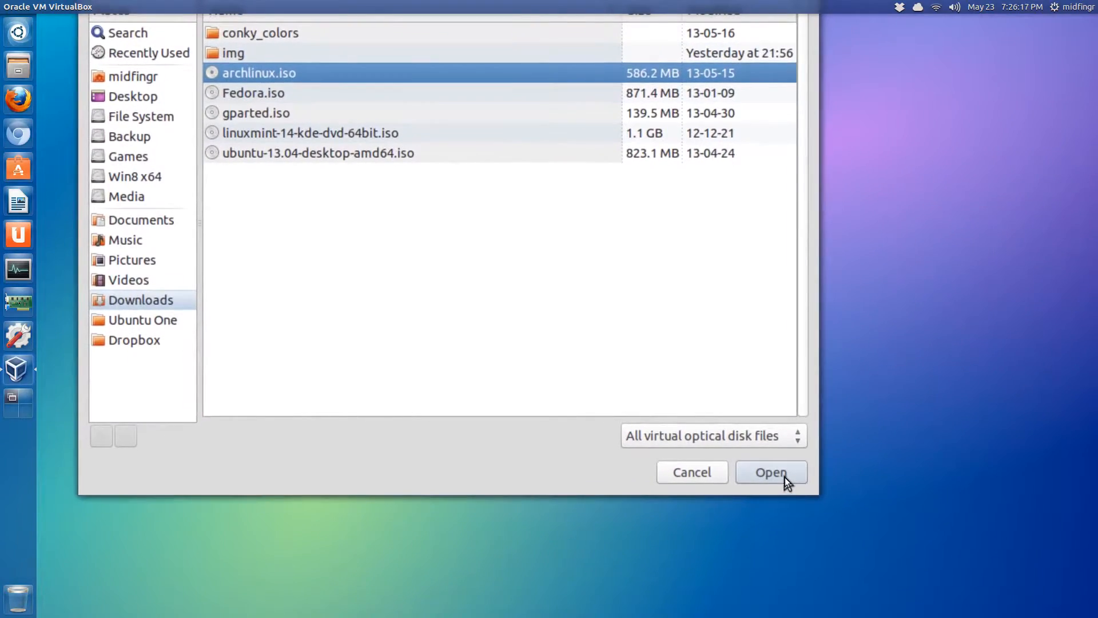
left_click(769, 471)
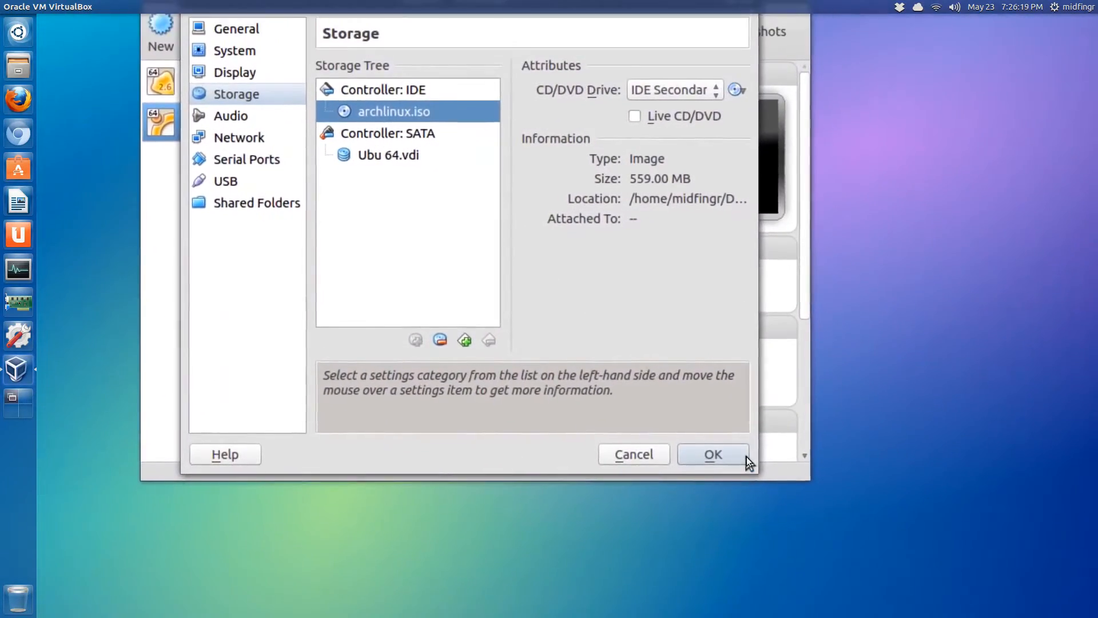
left_click(712, 454)
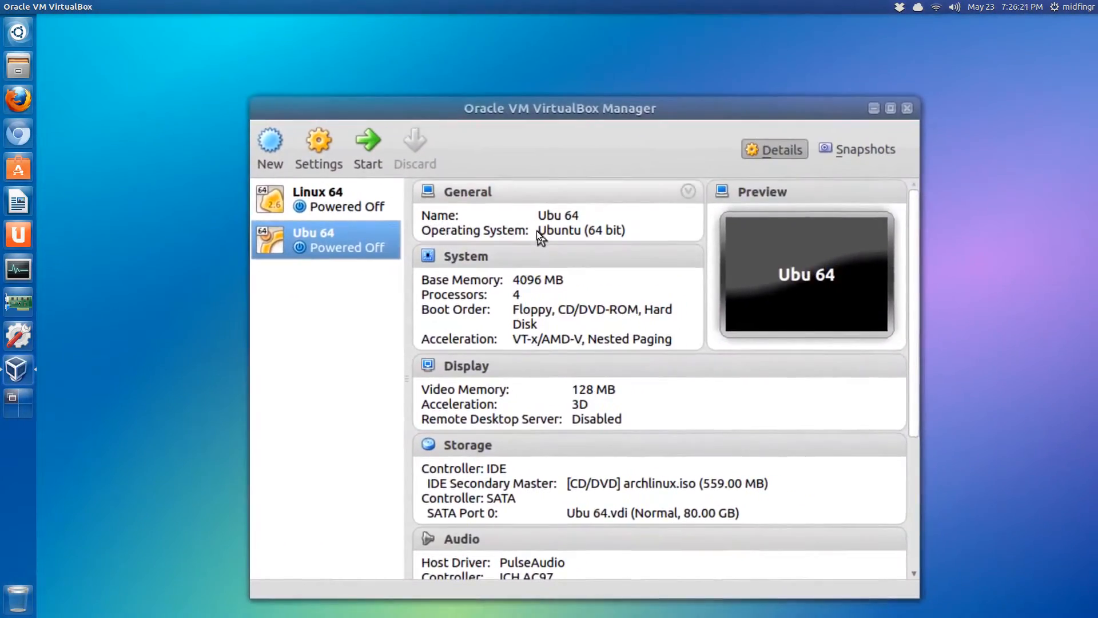
Start the VM and boot the Arch Linux (i686) live entry, accepting the warning dialog
left_click(367, 144)
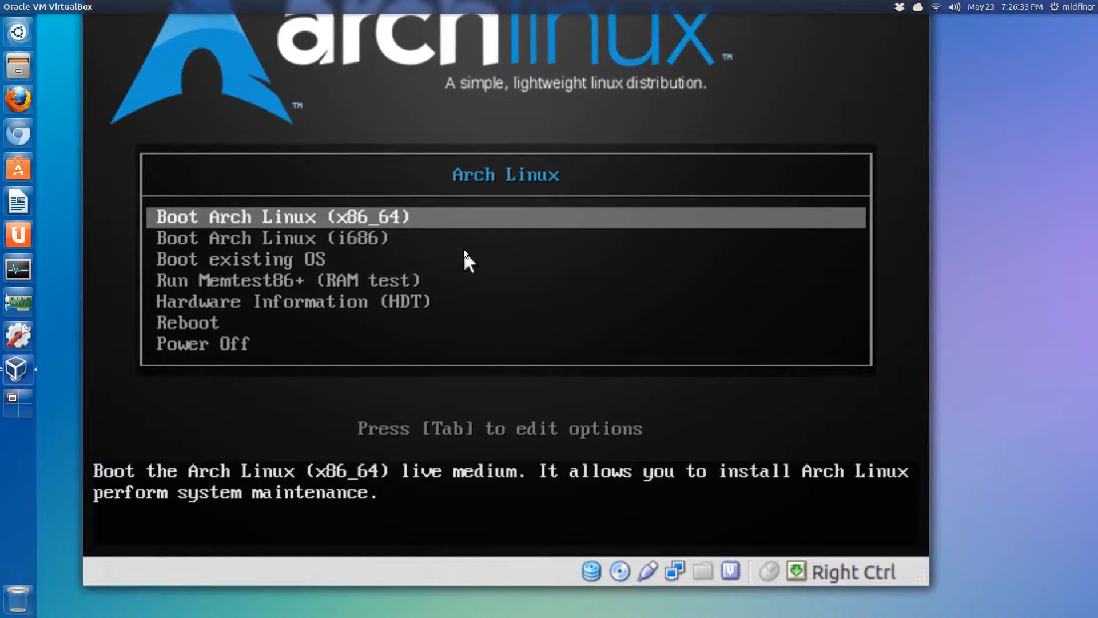
key("Down")
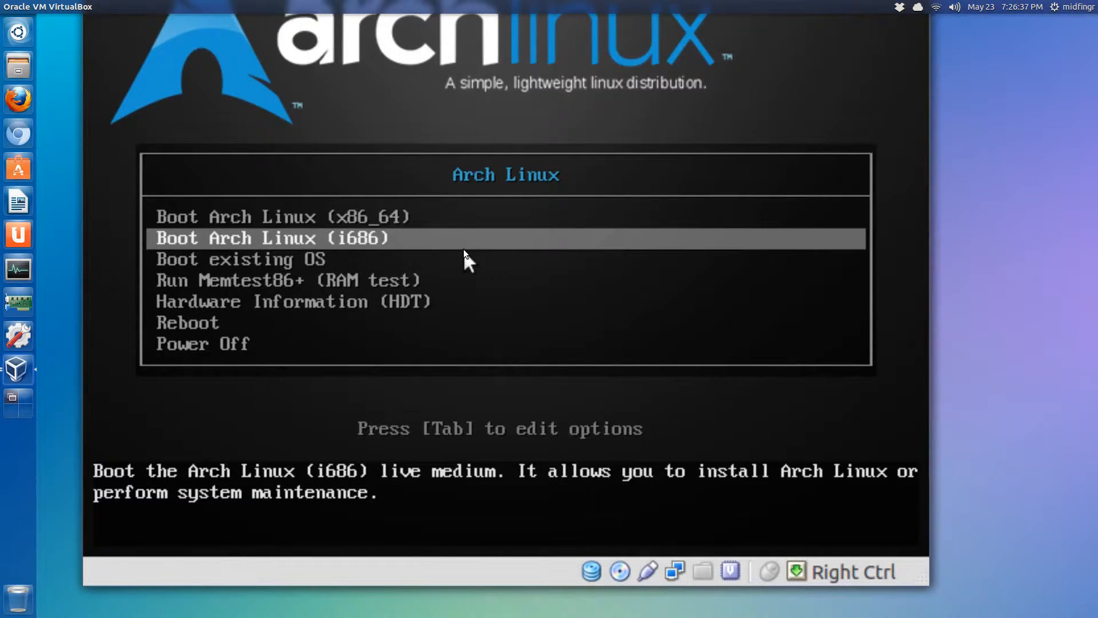
key("Up")
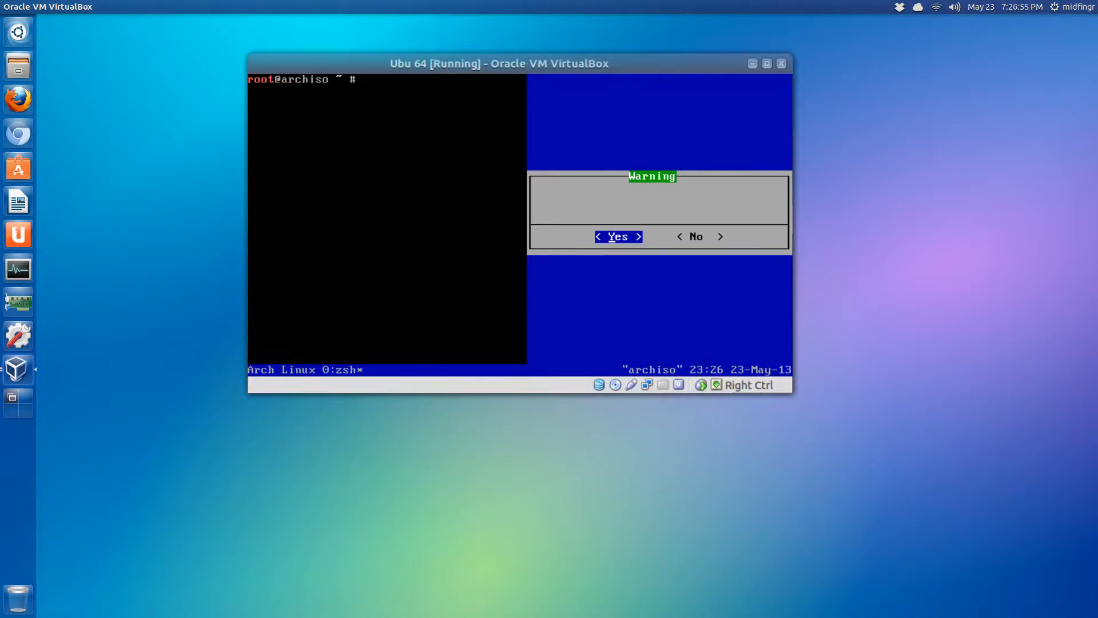
left_click(618, 236)
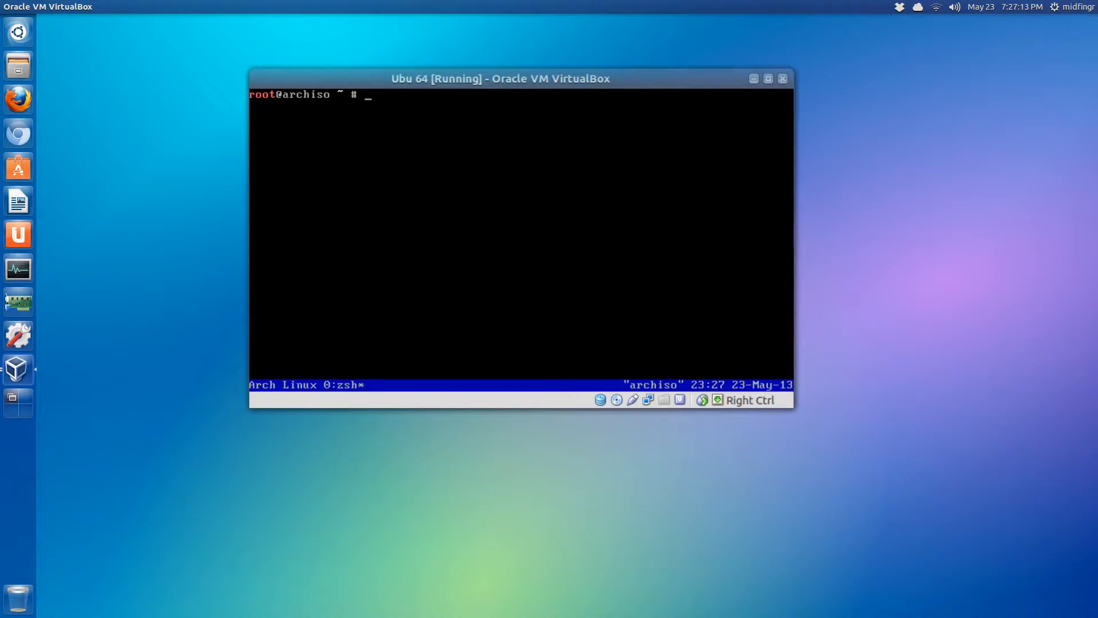
Mount /dev/sda7 at /mnt
type("mount")
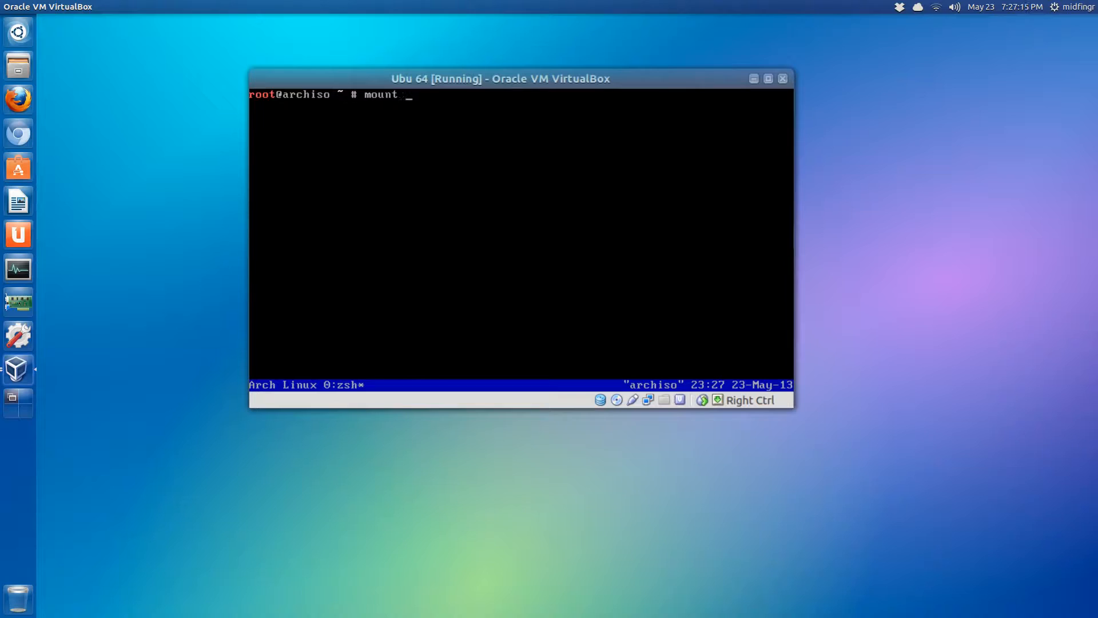
type("/dev/")
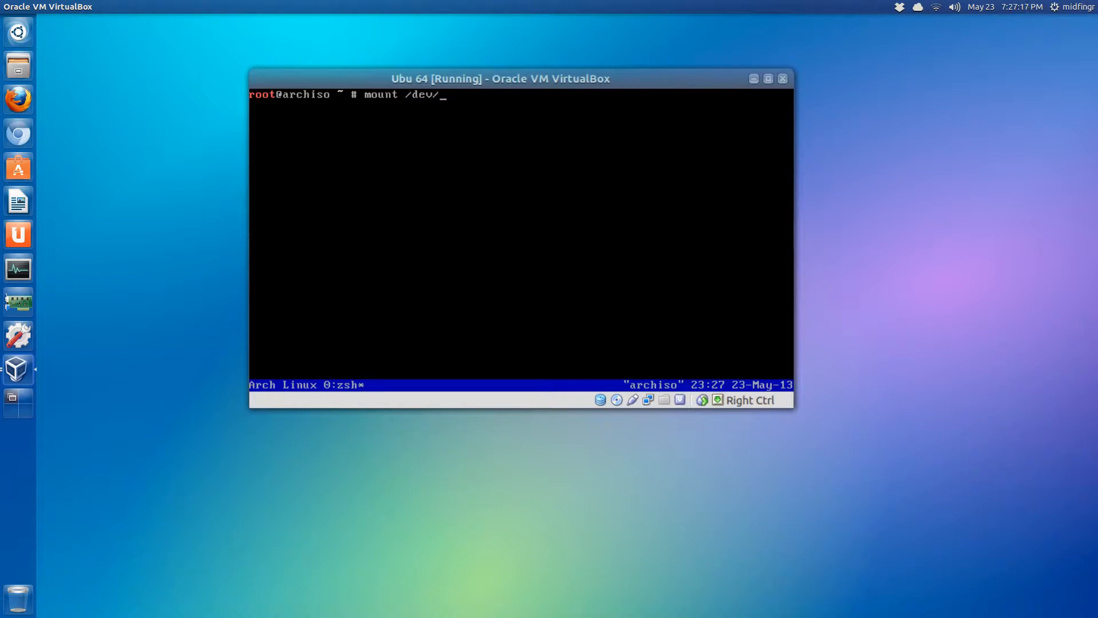
type("sda")
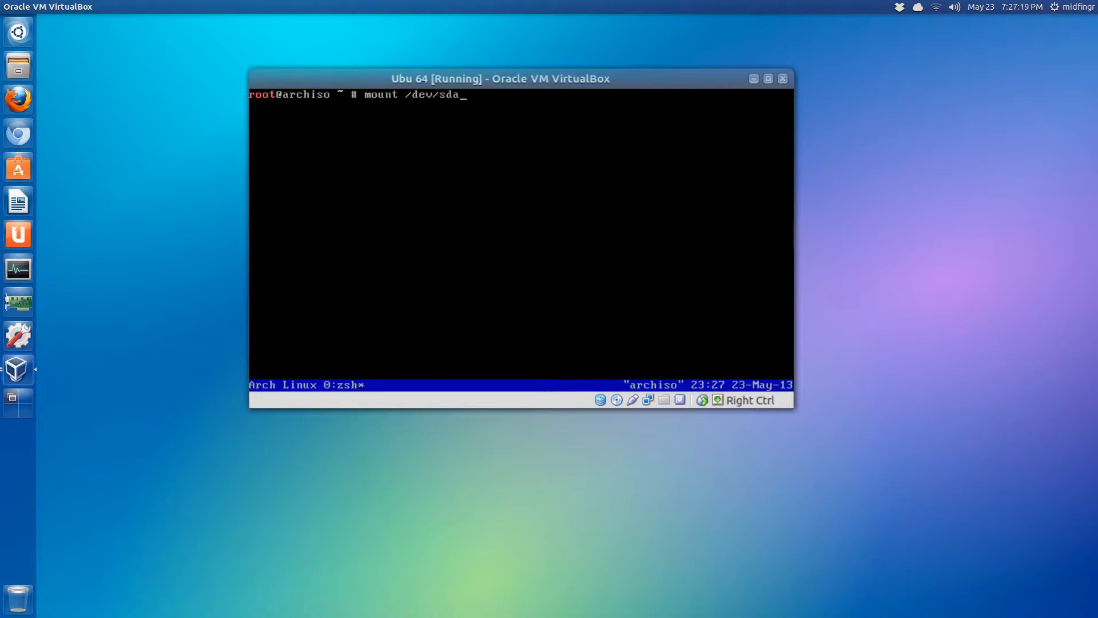
type("? /")
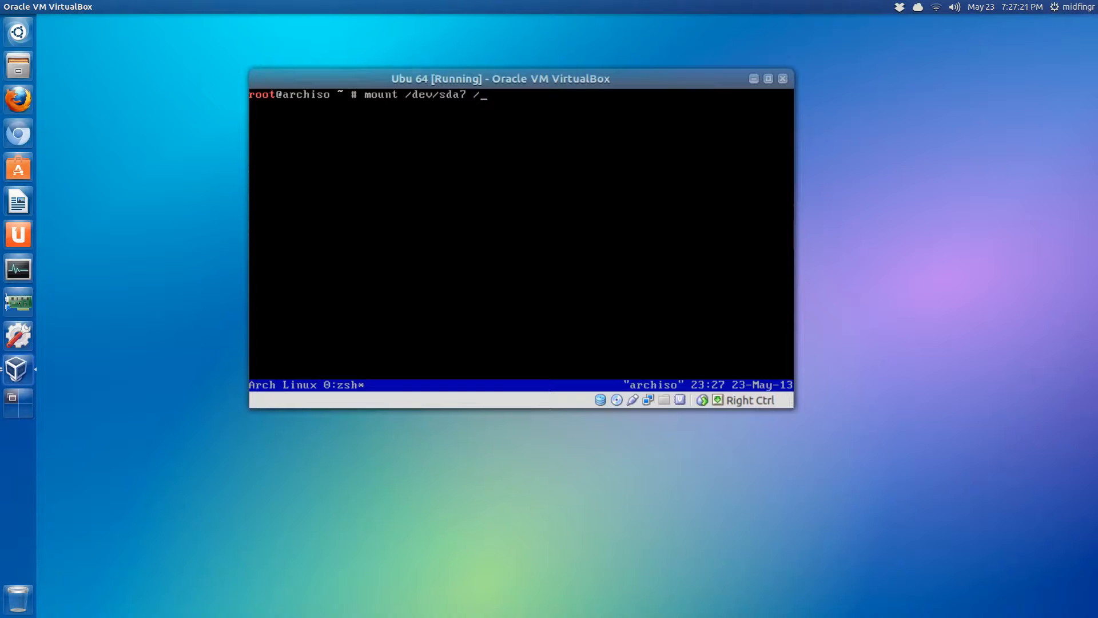
key("Return")
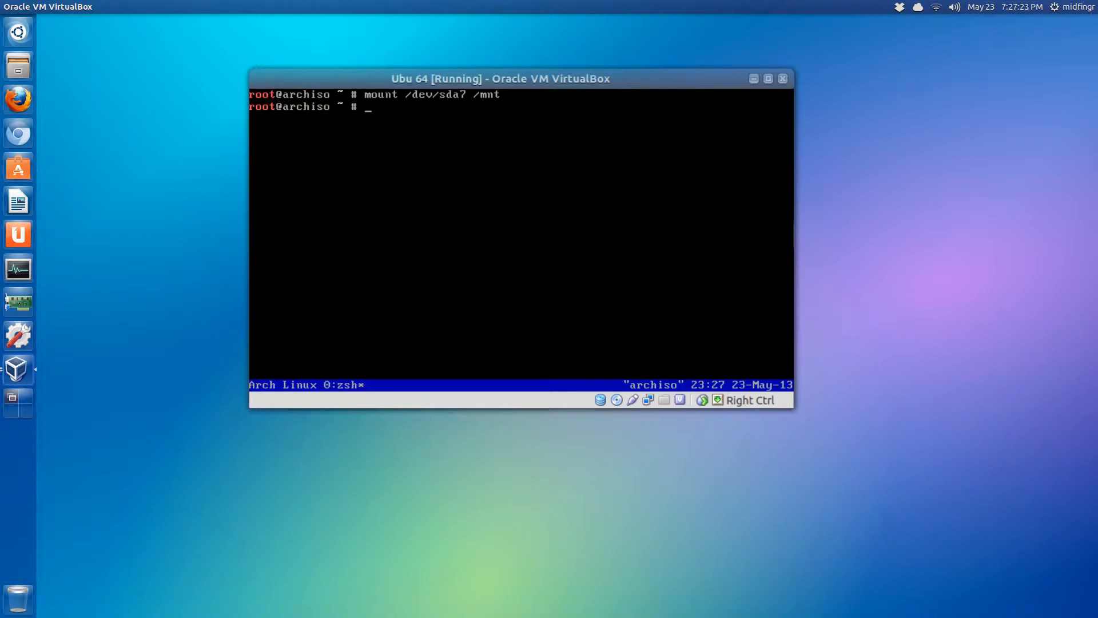
Create /mnt/home and mount /dev/sda8 there
type("mkdirr")
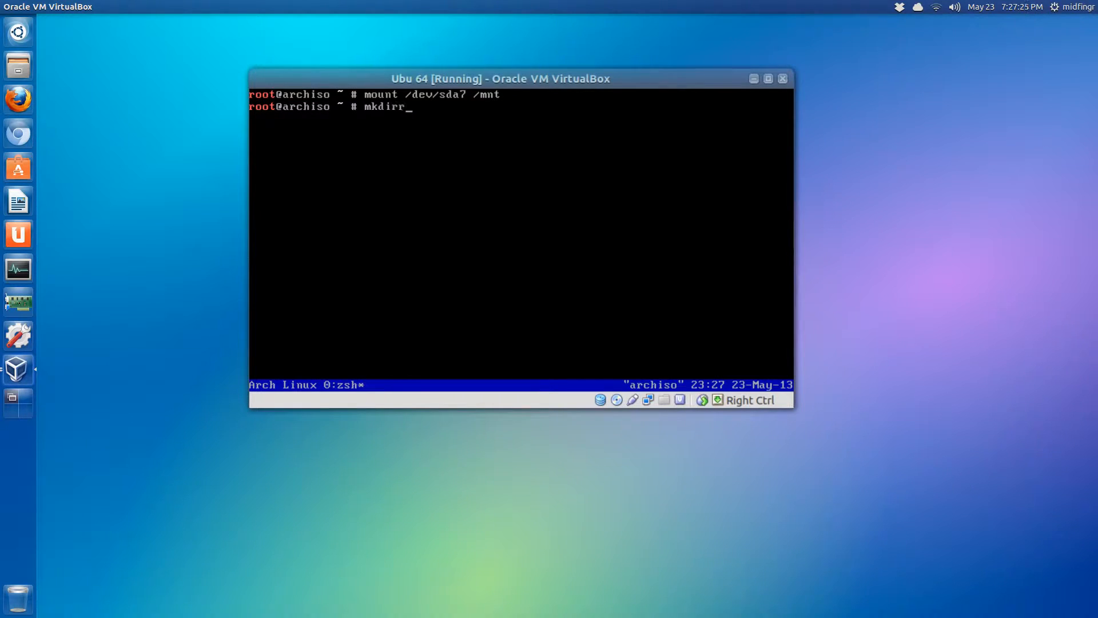
key("BackSpace")
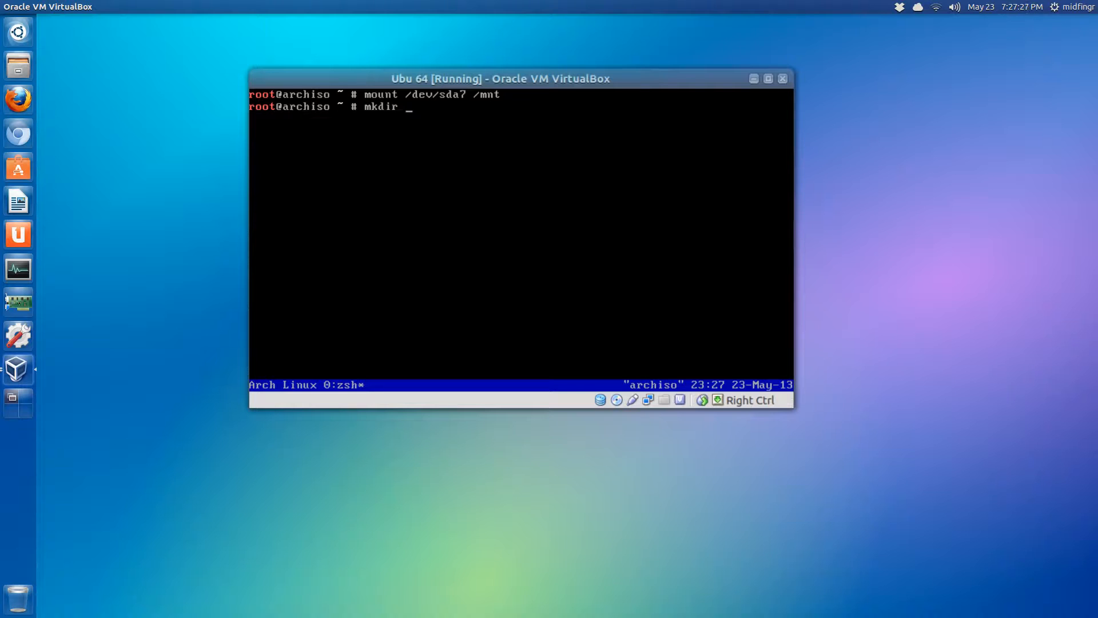
type("/mn")
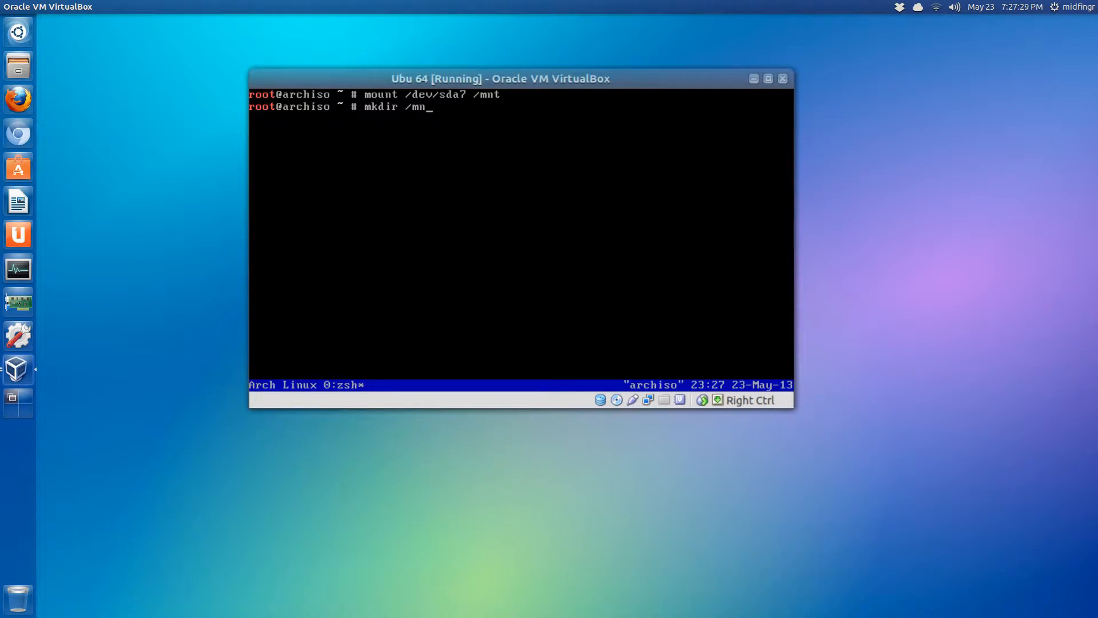
type("t/home")
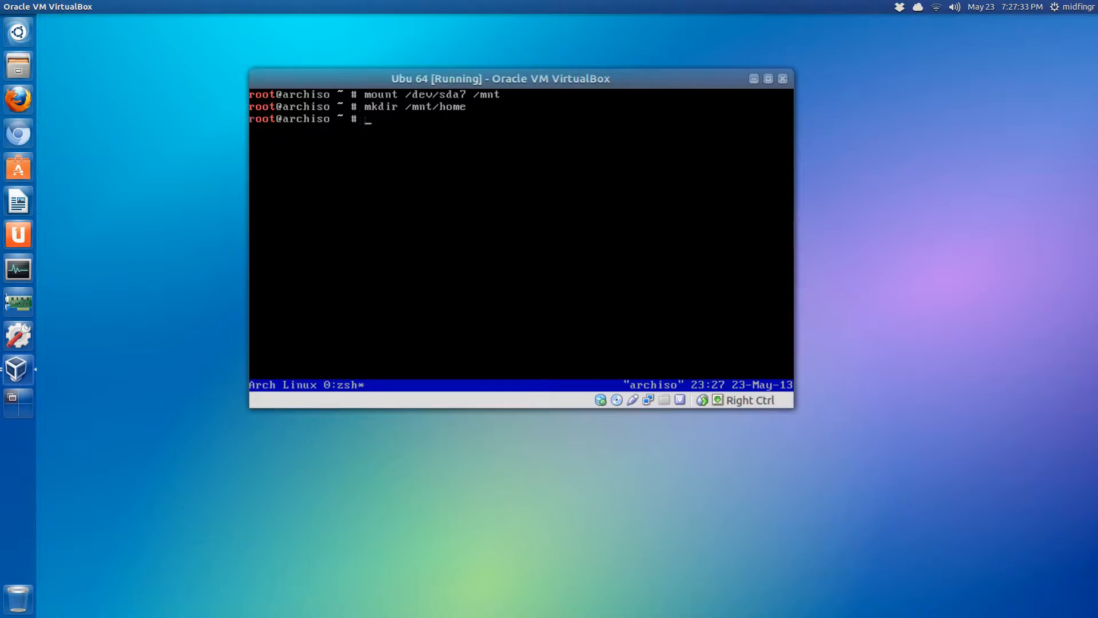
type("m")
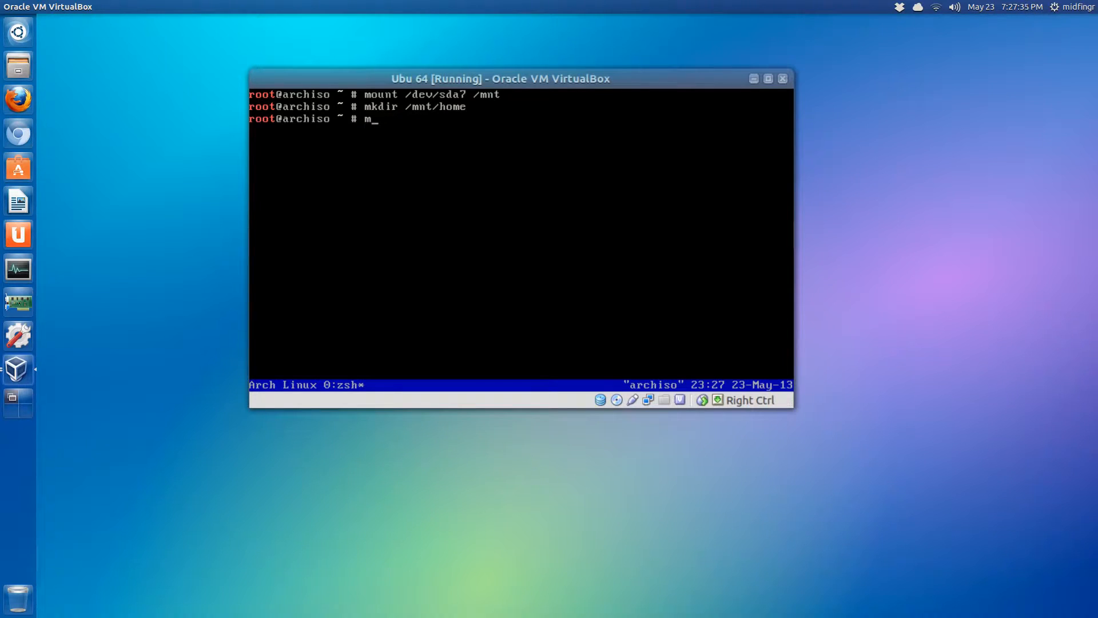
type("ount /")
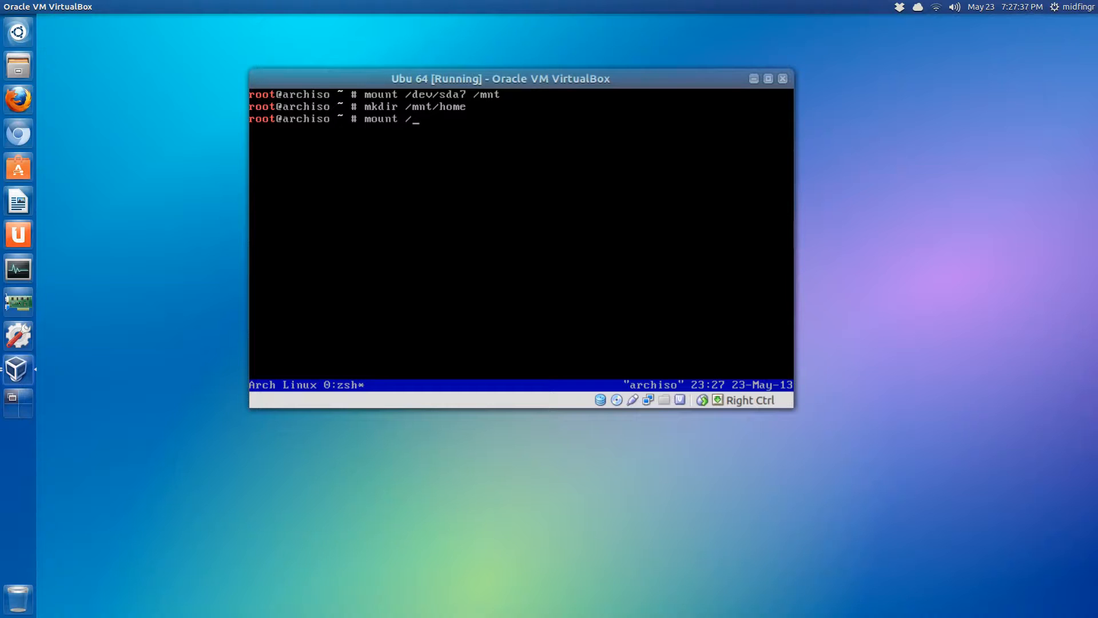
type("/dev/sd")
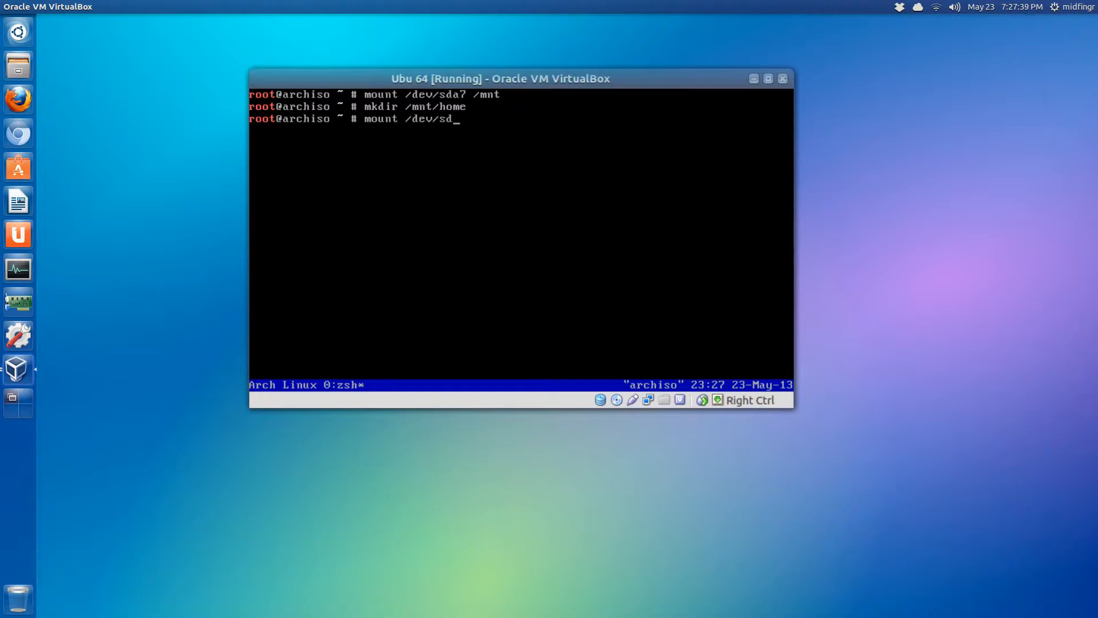
type("a8 /")
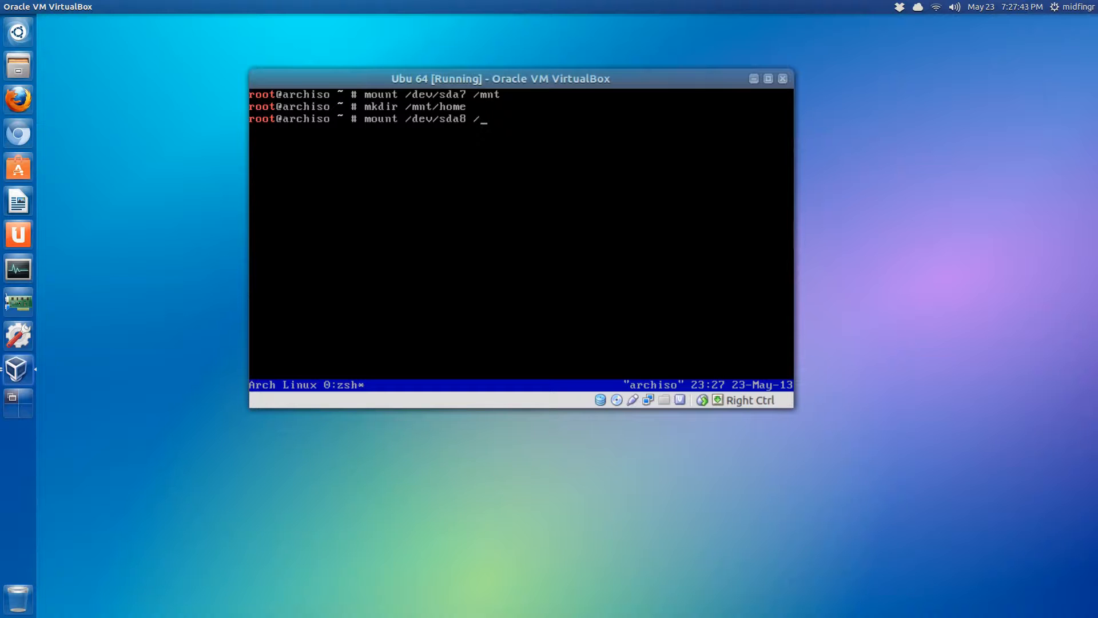
type("mnt/home")
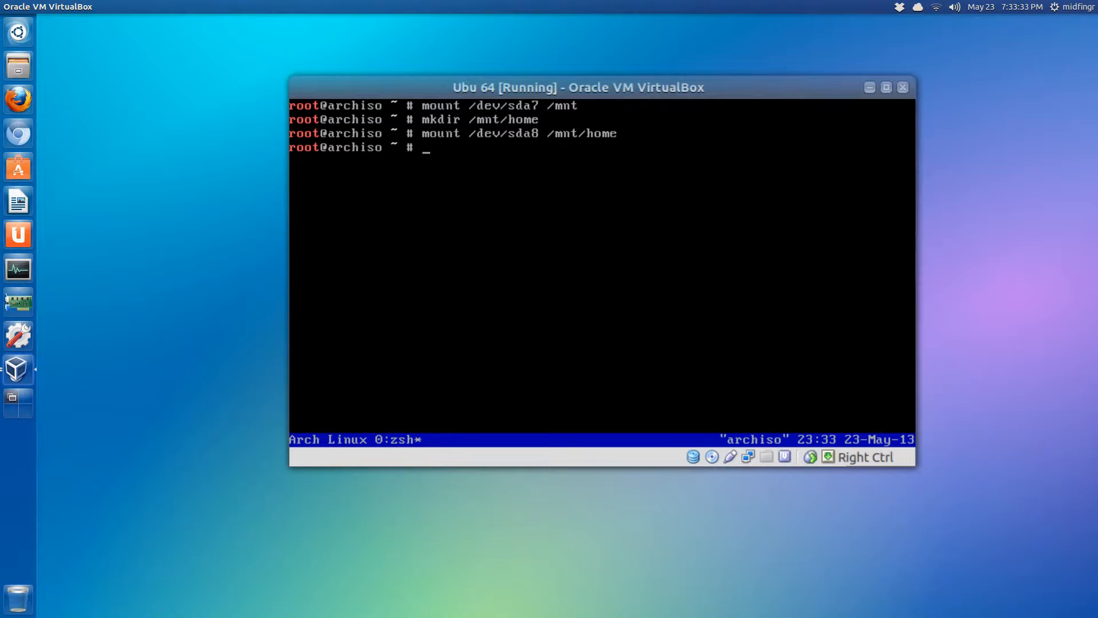
Enable swap on the /dev/sda swap partition before entering the arch-chroot at /mnt
type("swapon /")
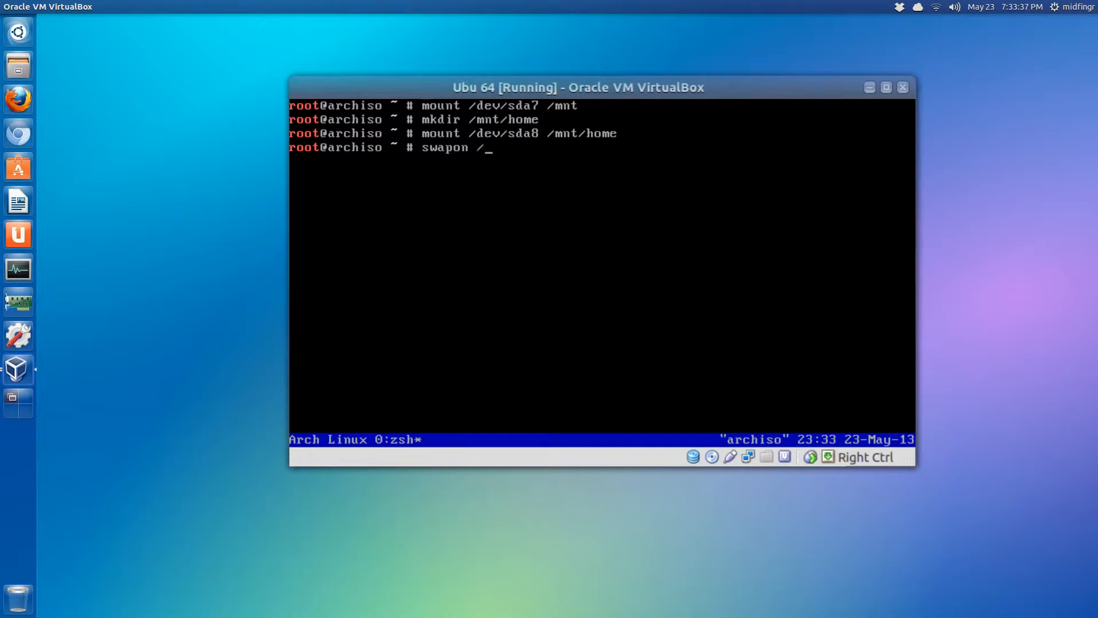
type("dev/sda")
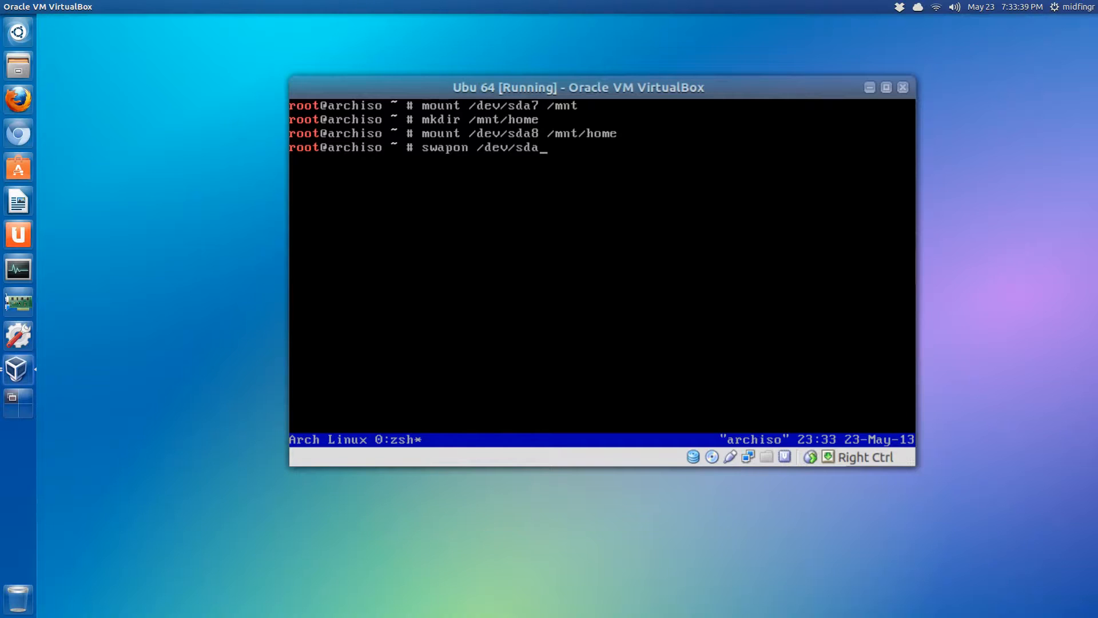
key("Return")
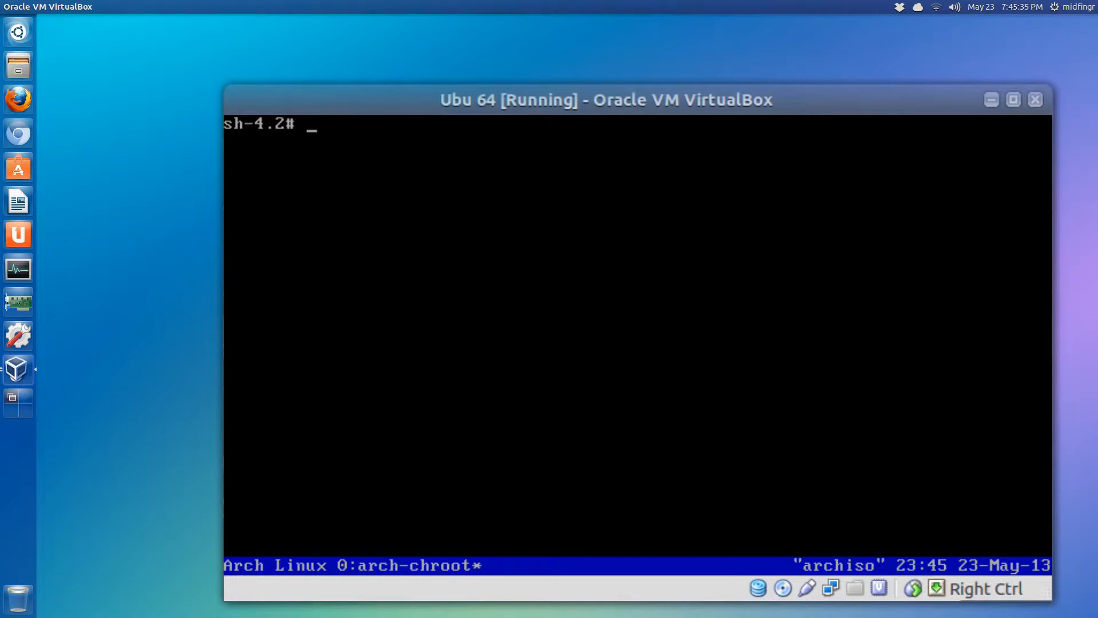
Install the grub-bios and os-prober packages with pacman -S
type("sudo")
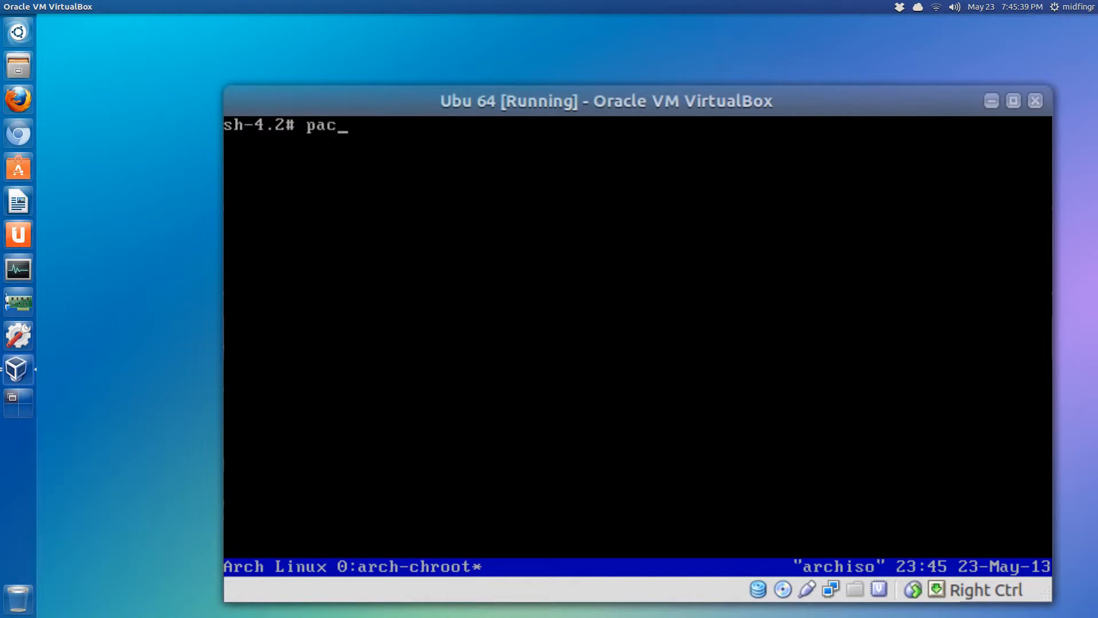
type("man -S gr")
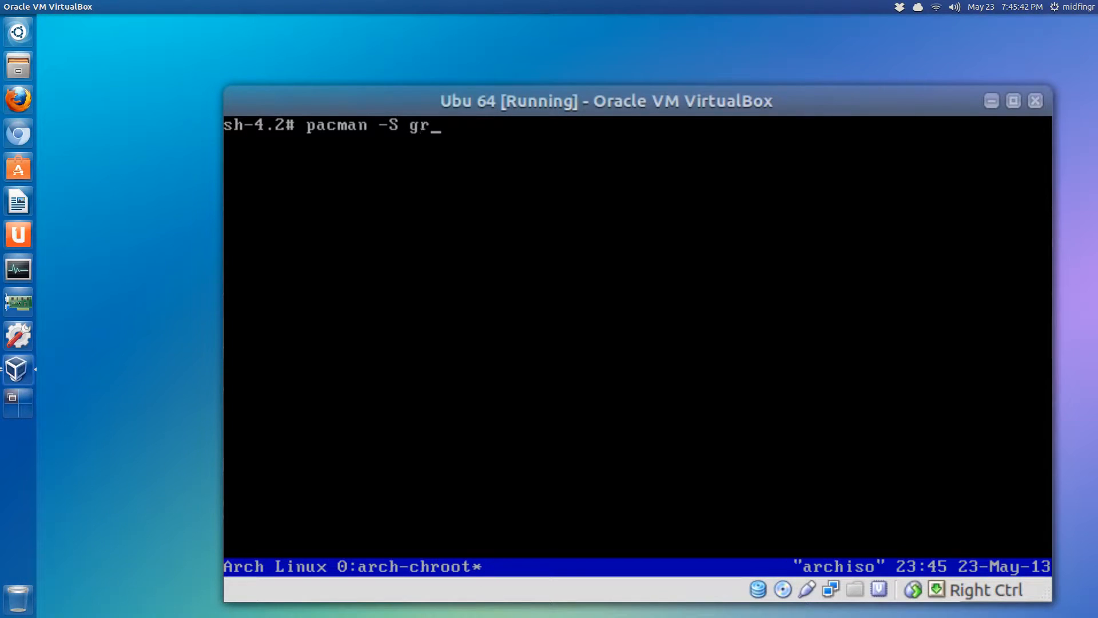
type("ub-bio")
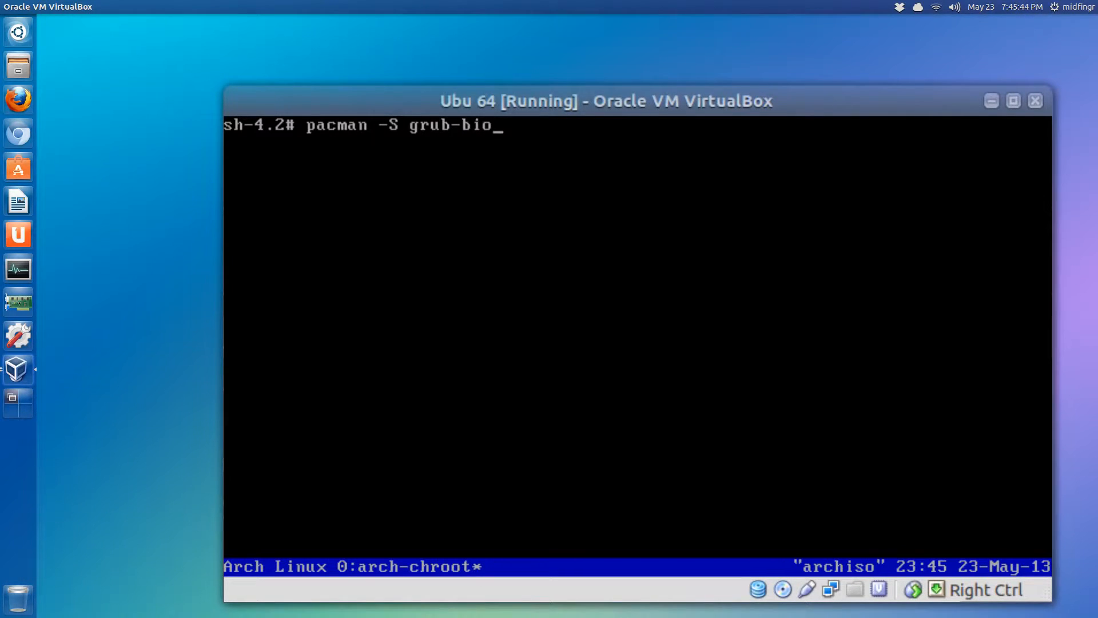
type("s os")
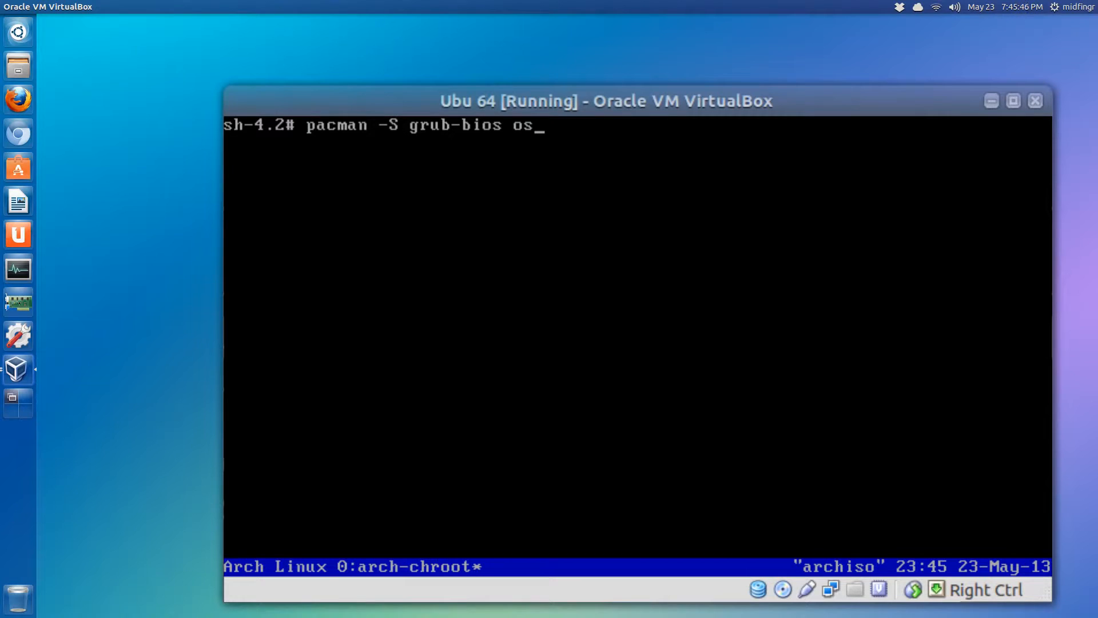
type("-prober")
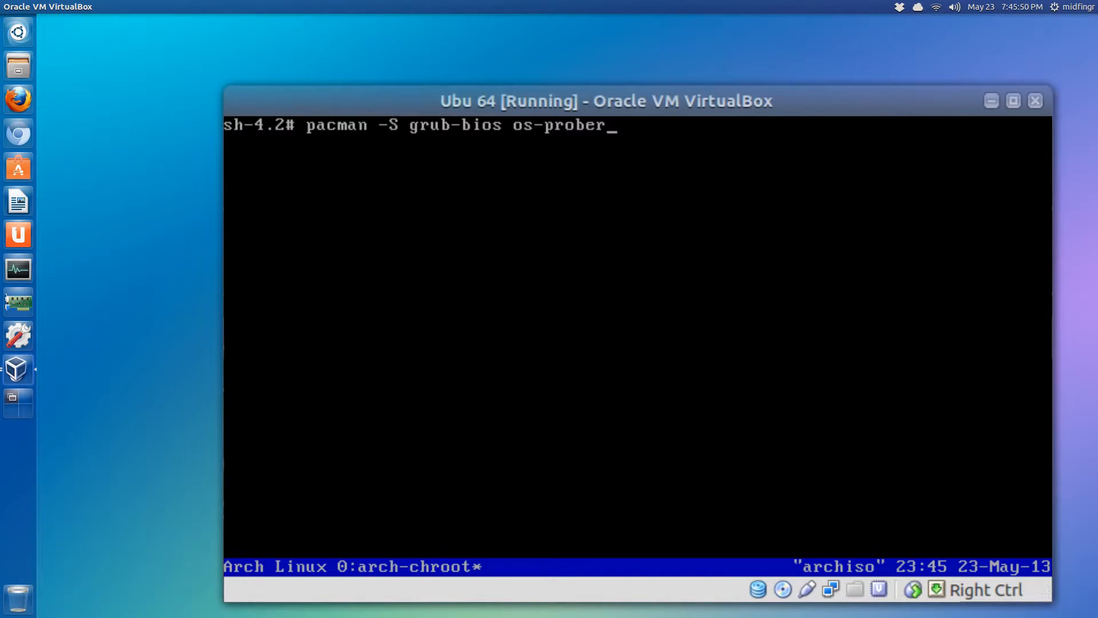
key("Return")
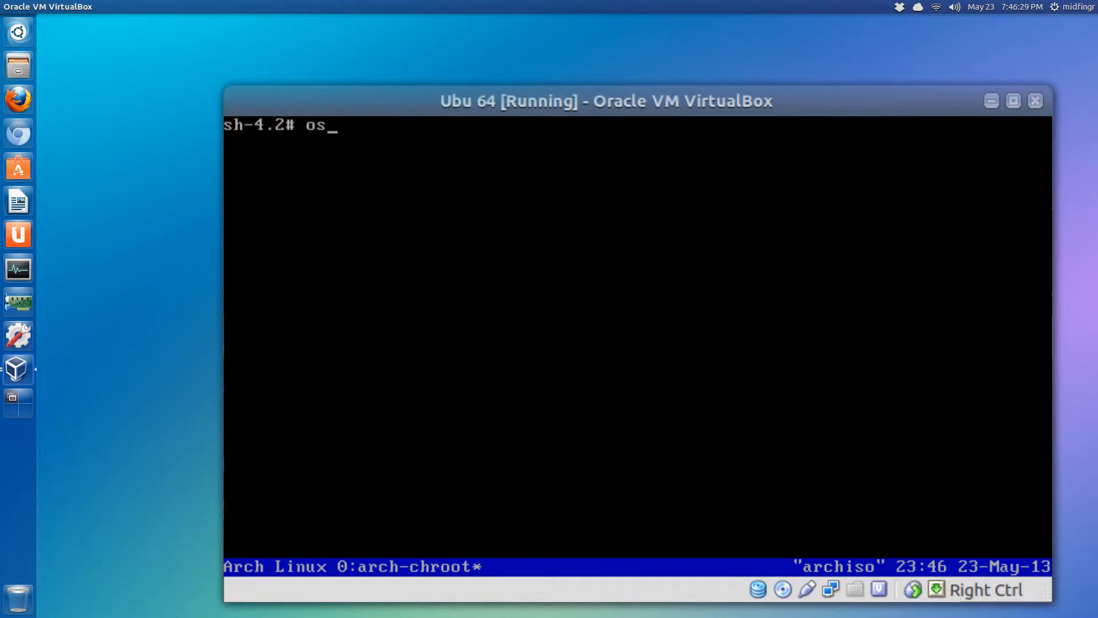
Run os-prober to scan the disk for other installed systems
type("-probe")
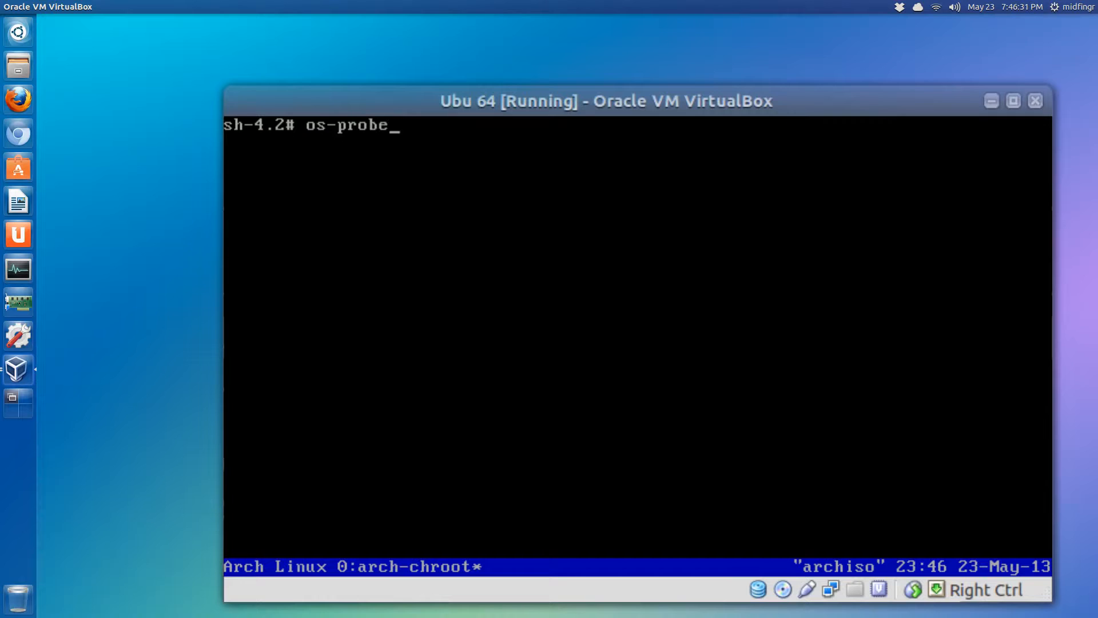
key("Return")
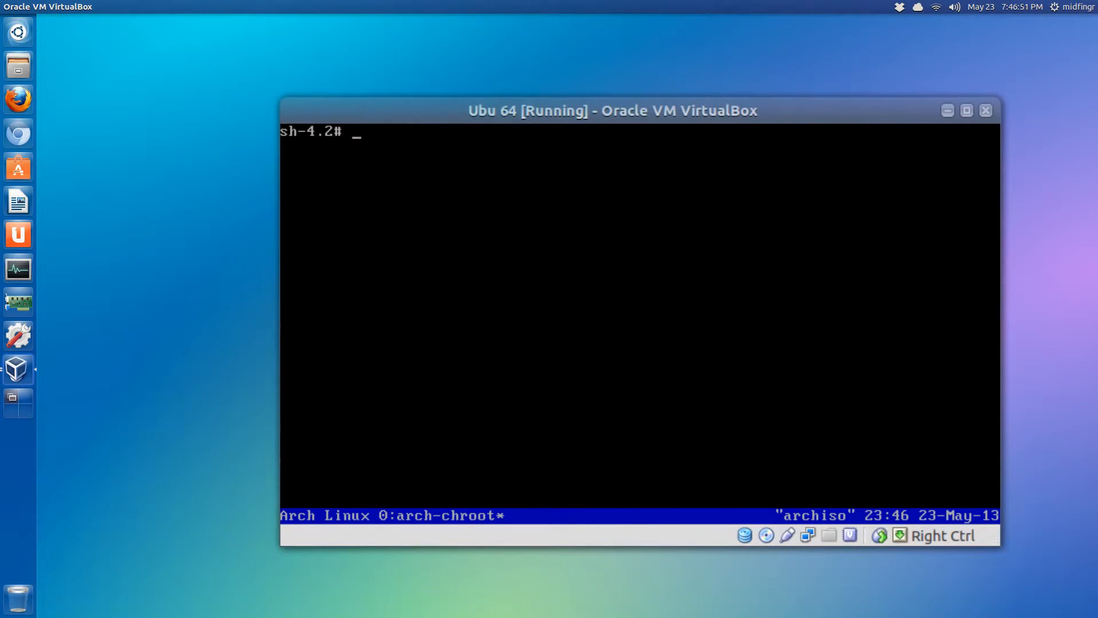
Install the GRUB bootloader onto the virtual disk /dev/sda
type("grub")
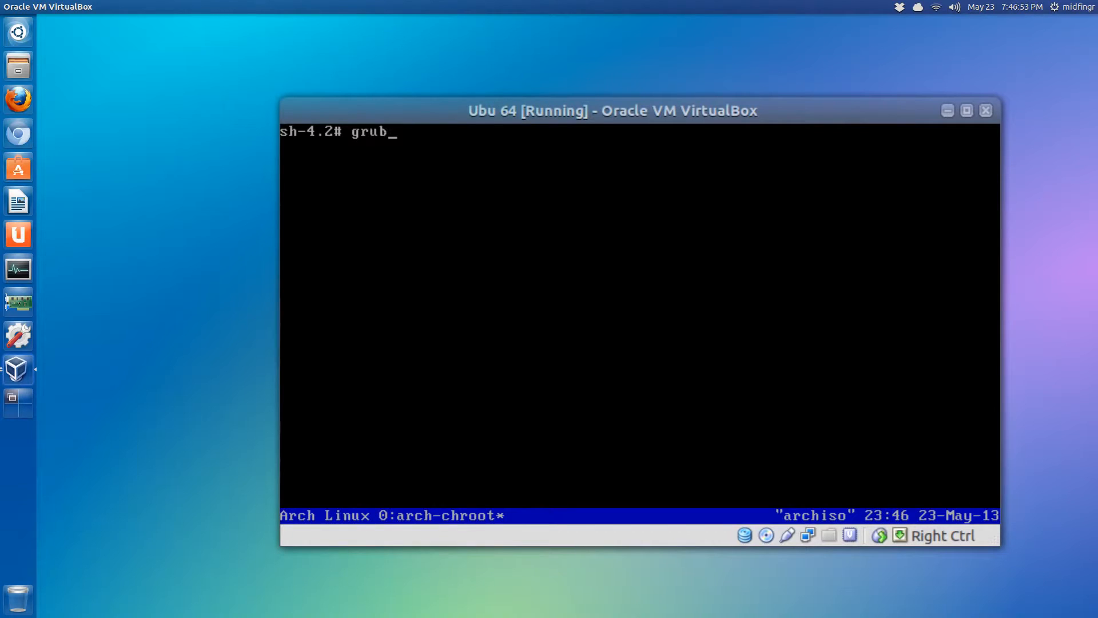
type("-i")
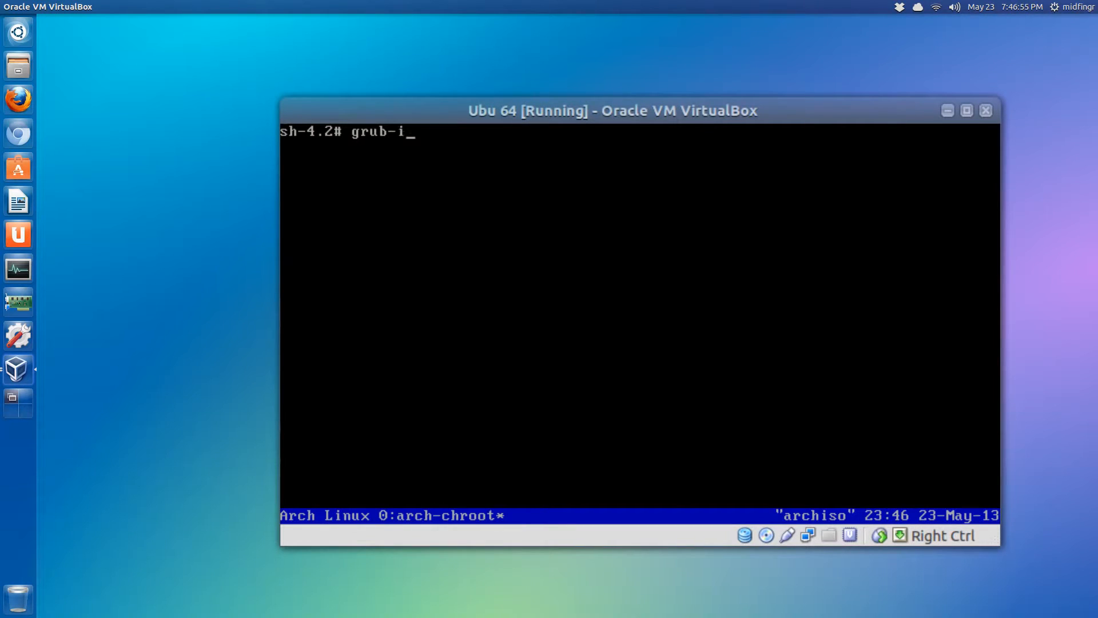
type("nsta")
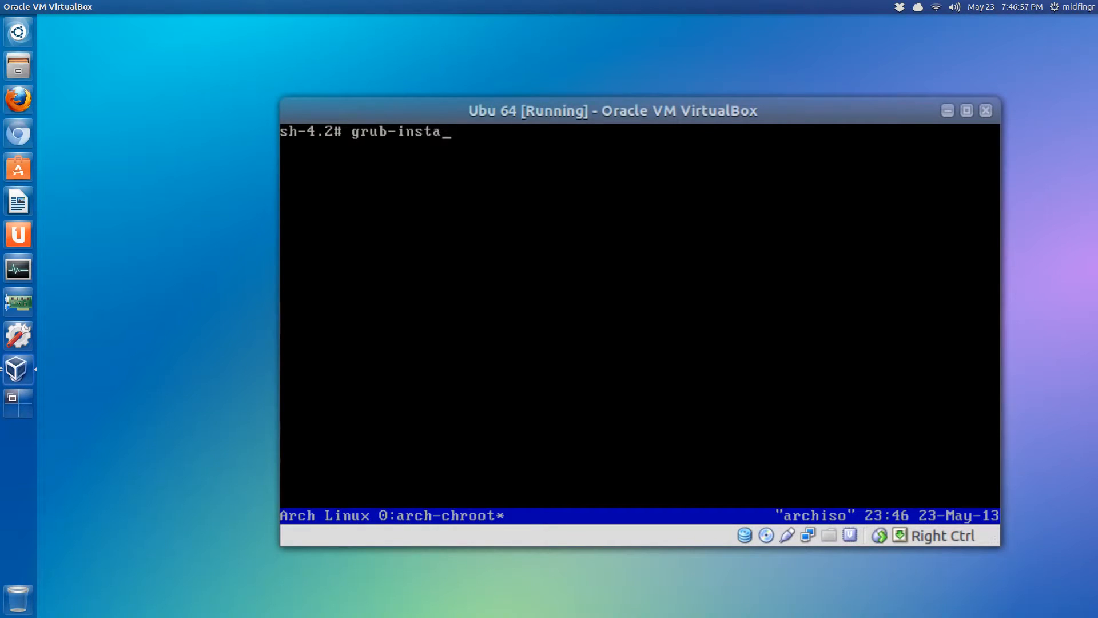
type("ll /dev")
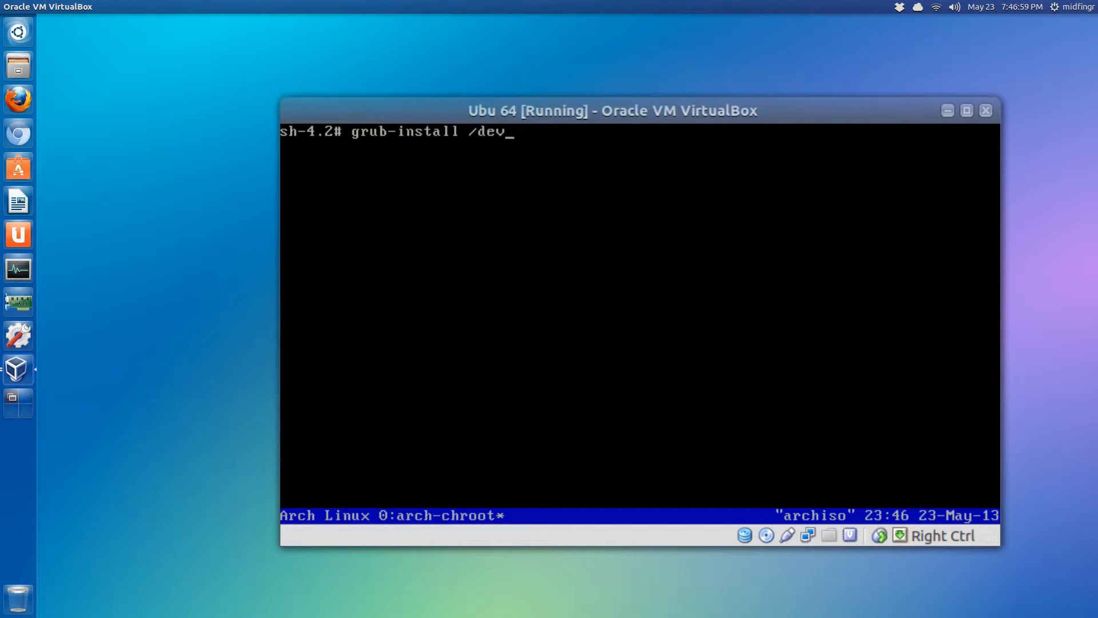
type("sda")
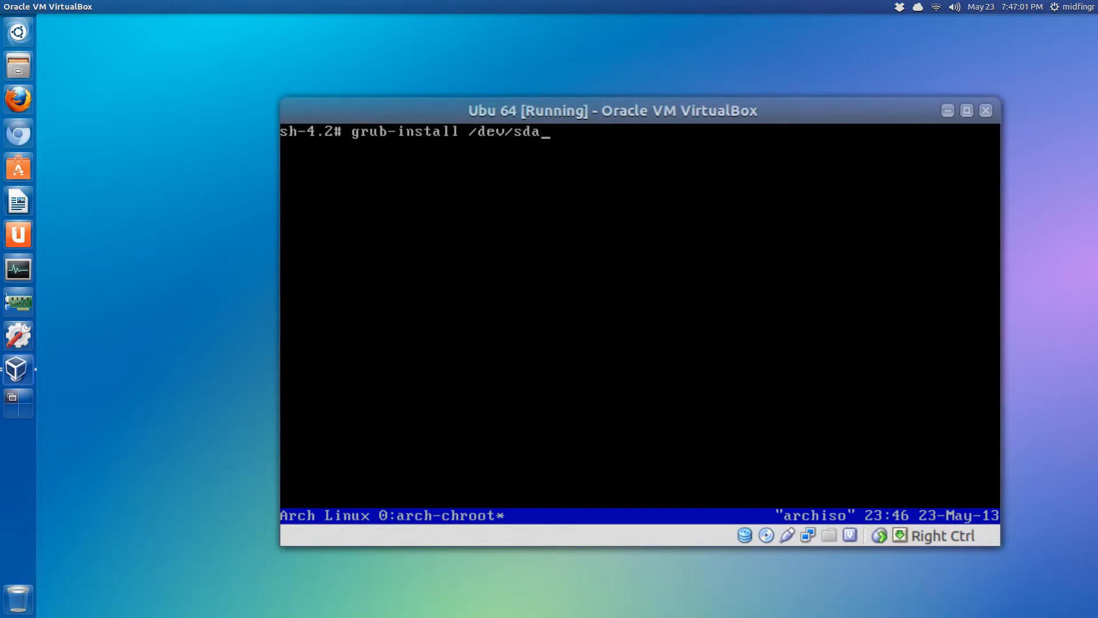
key("Return")
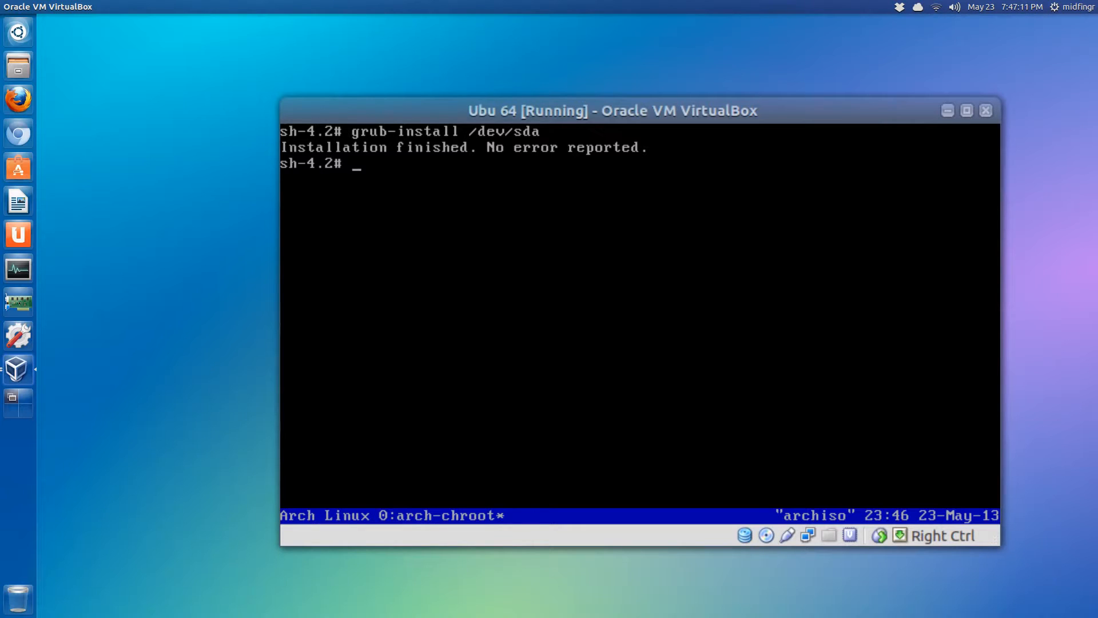
Generate /boot/grub/grub.cfg with grub-mkconfig, detecting Arch and Ubuntu 13.04, then clear the screen
type("grub-m")
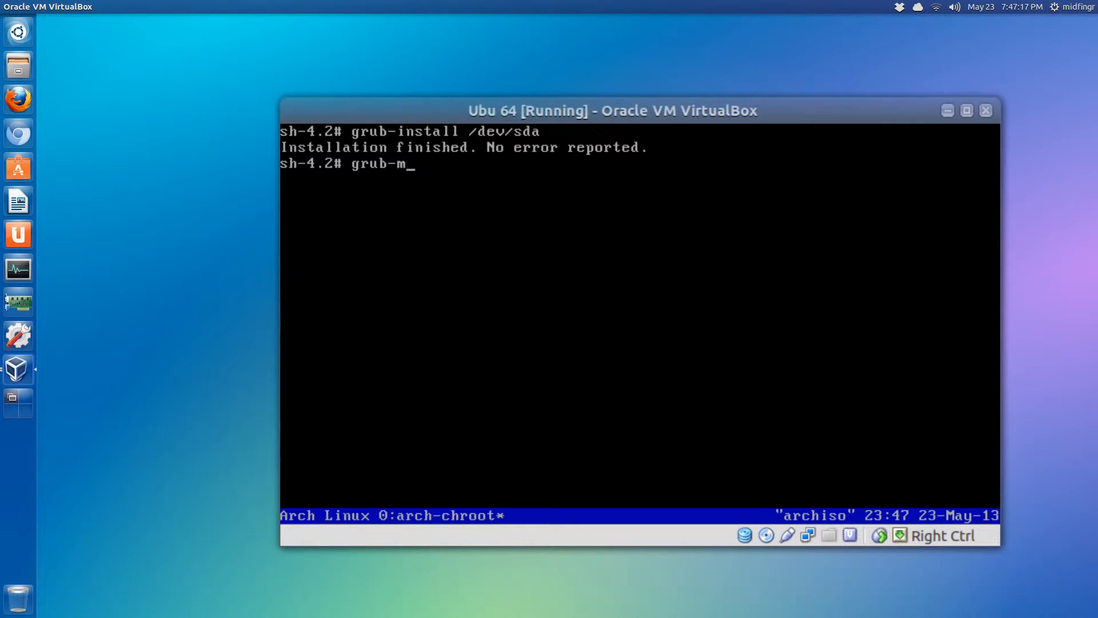
type("kconfig -")
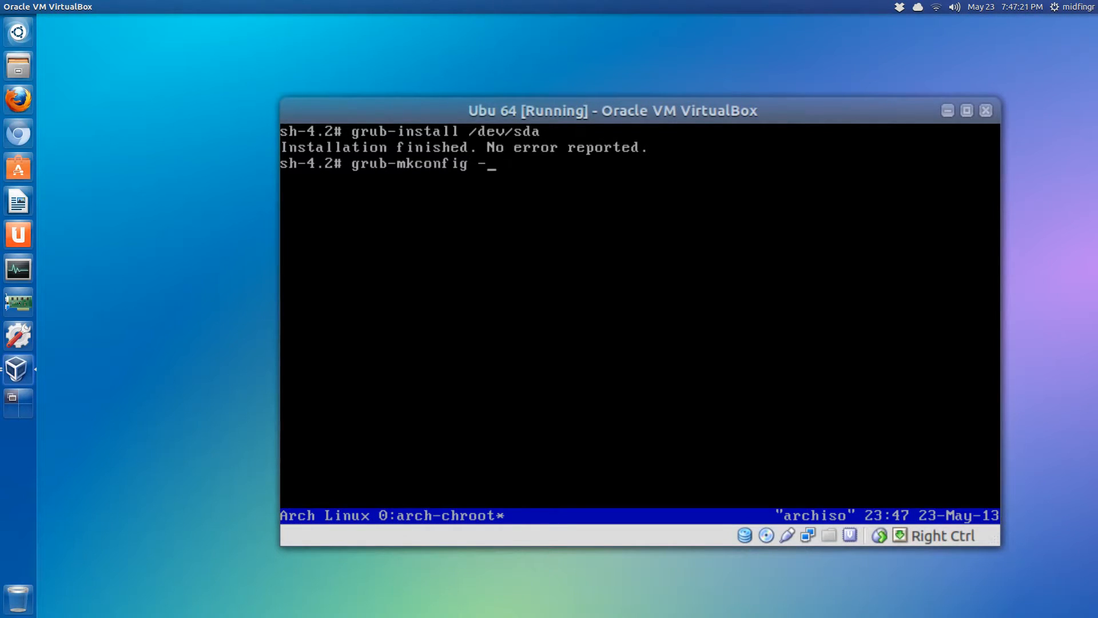
type("o")
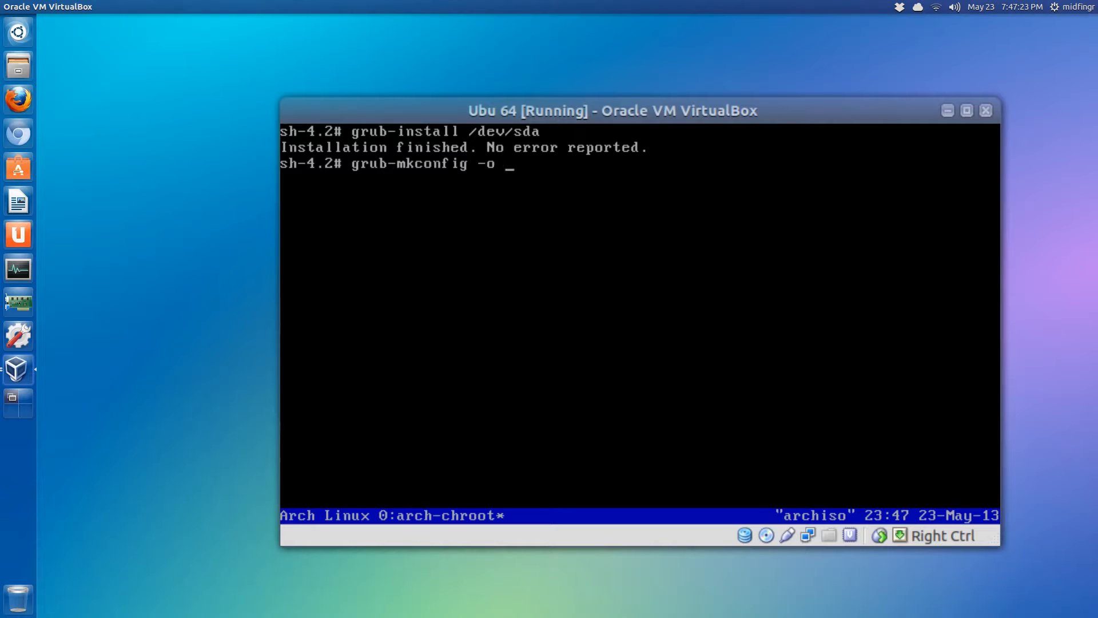
type("/boot")
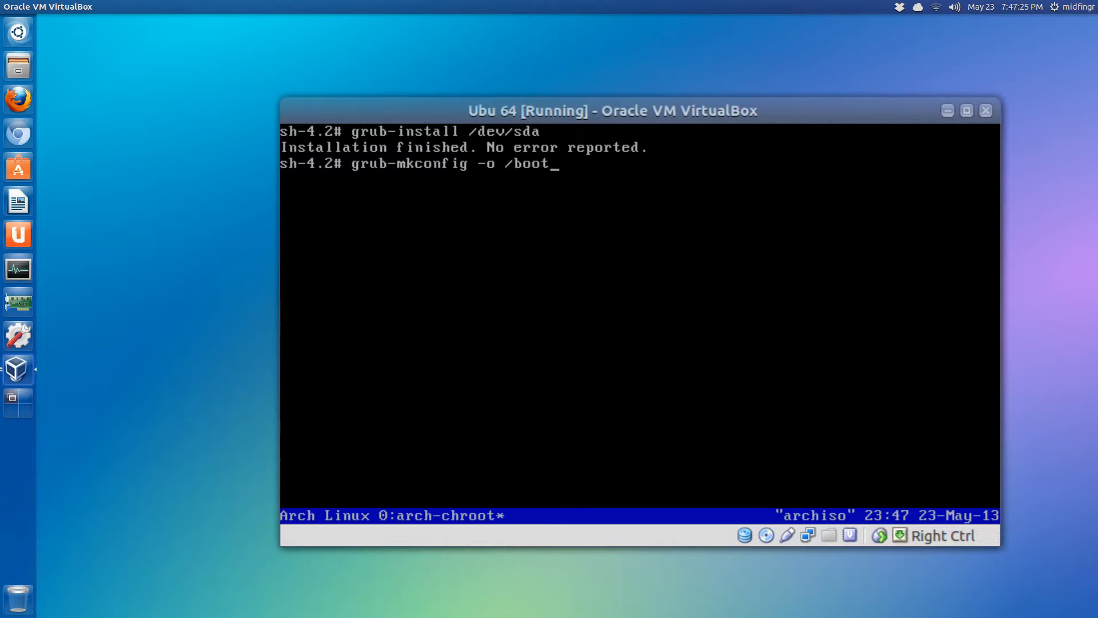
type("/grub/gru")
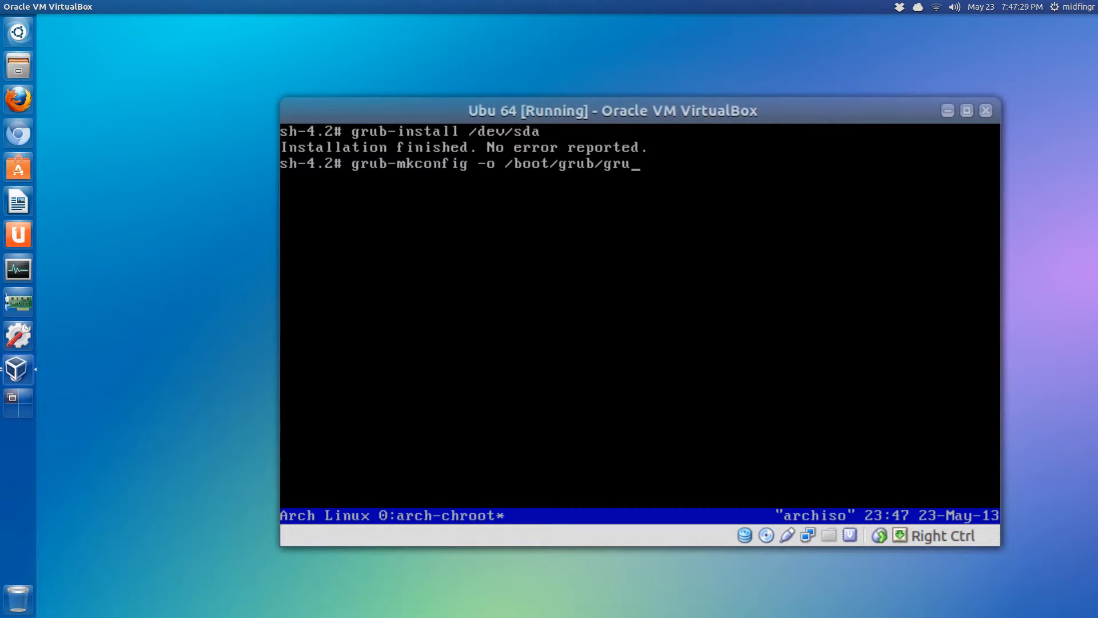
type("b.cfg")
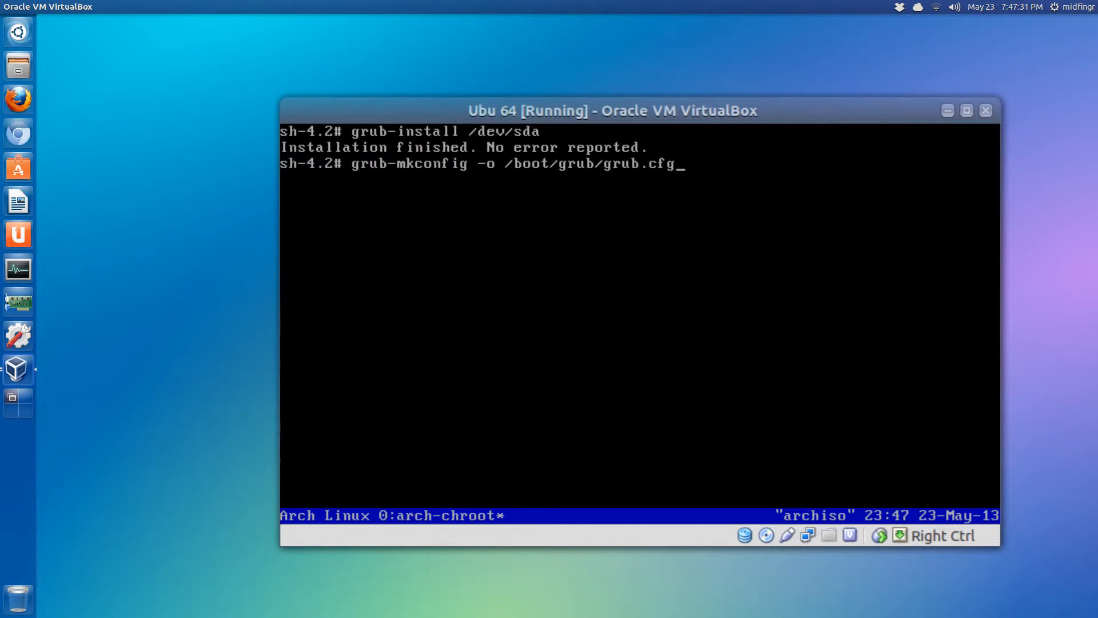
key("Return")
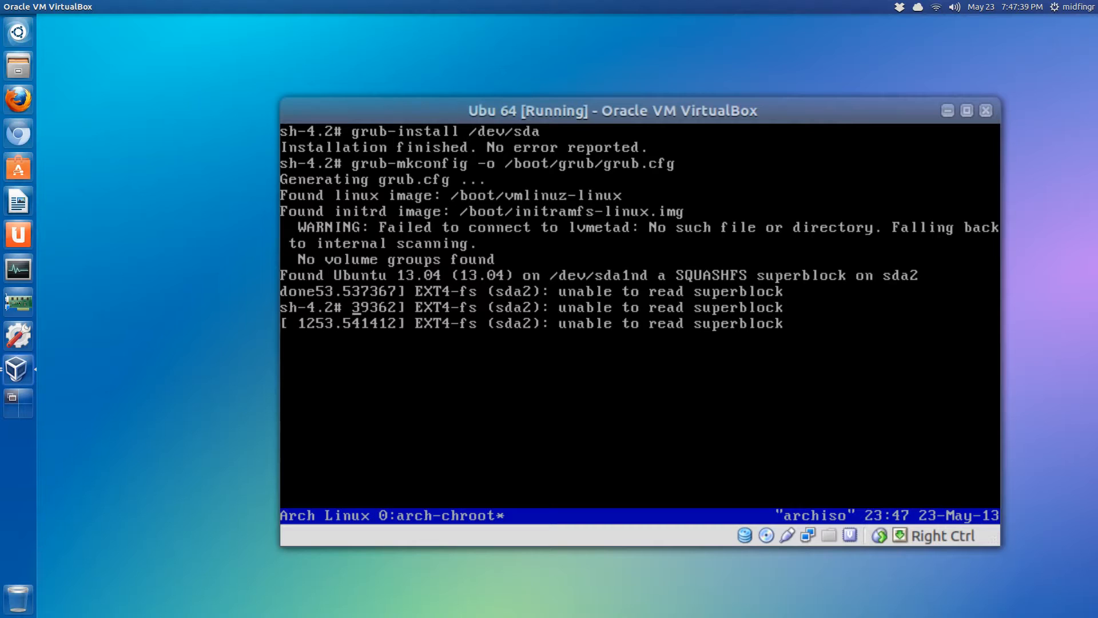
type("clear")
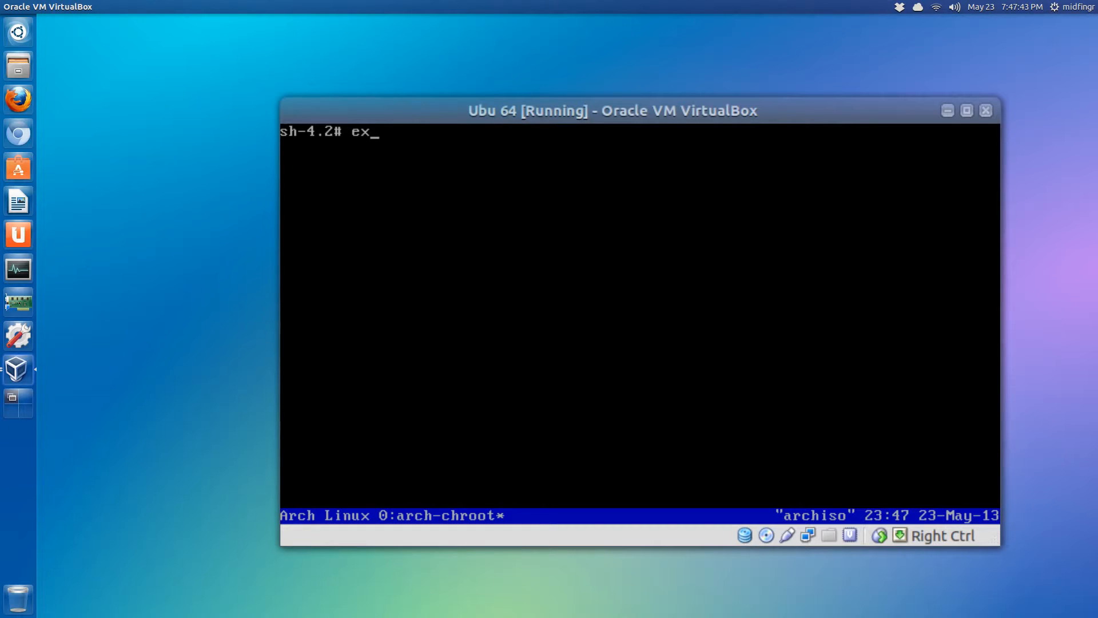
Exit the chroot and unmount the /mnt/home partition
type("it")
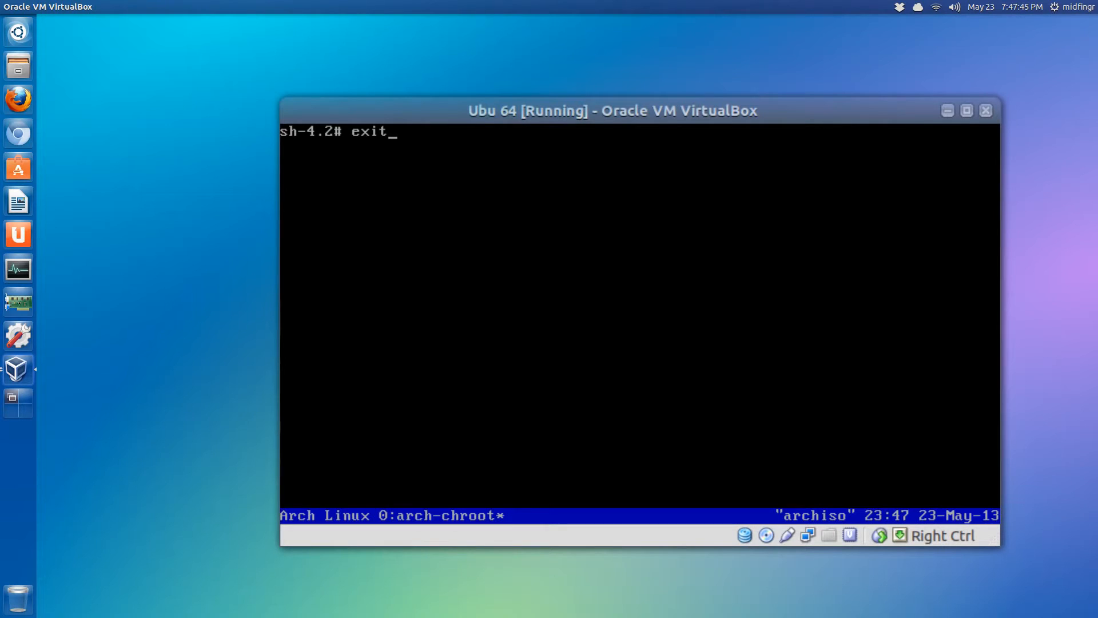
key("Return")
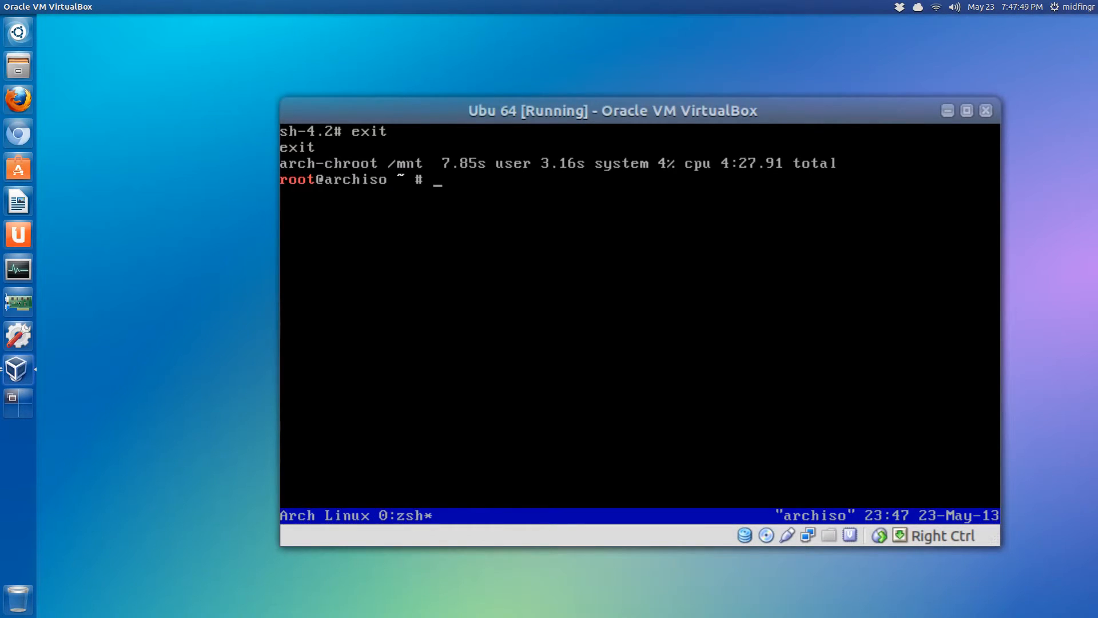
type("umount /m")
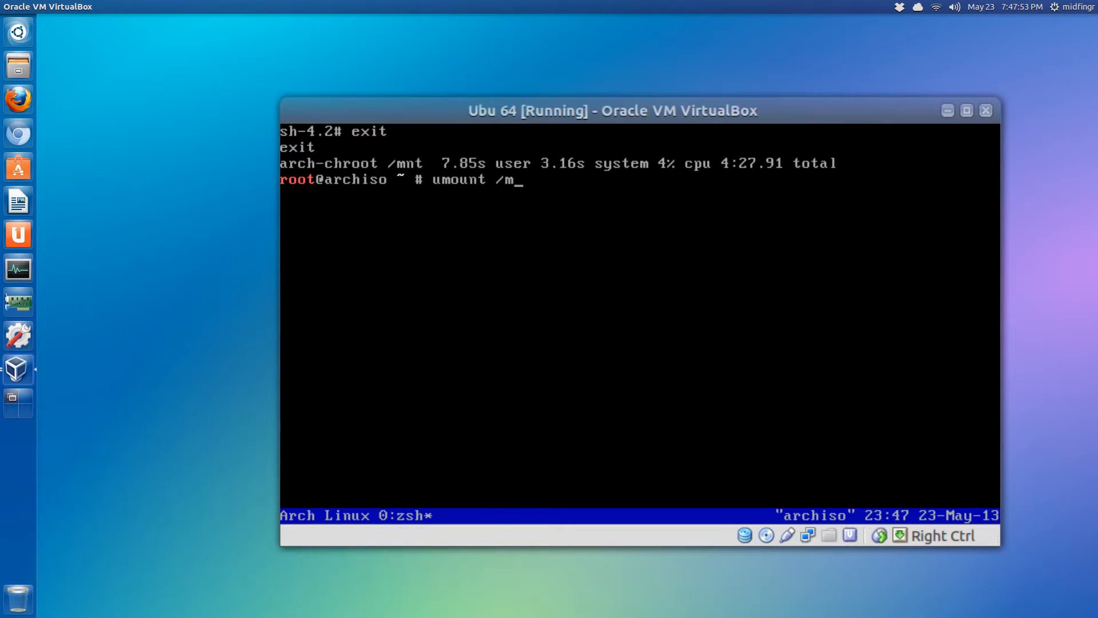
type("nt/home")
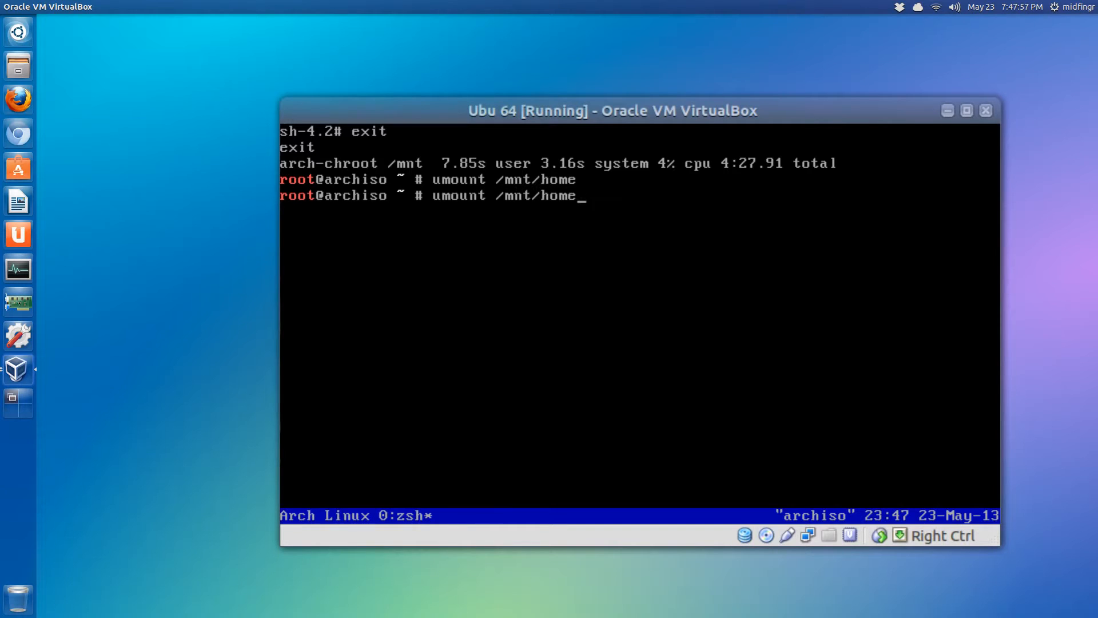
key("Return")
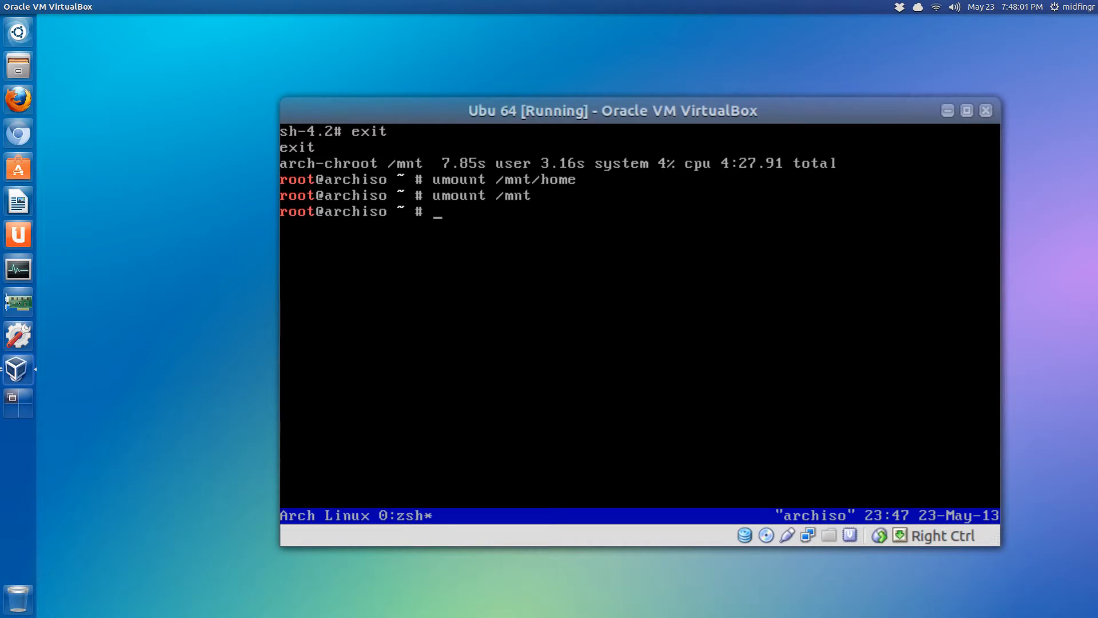
Power off the virtual machine with 'shutdown -P -h now'
type("shut")
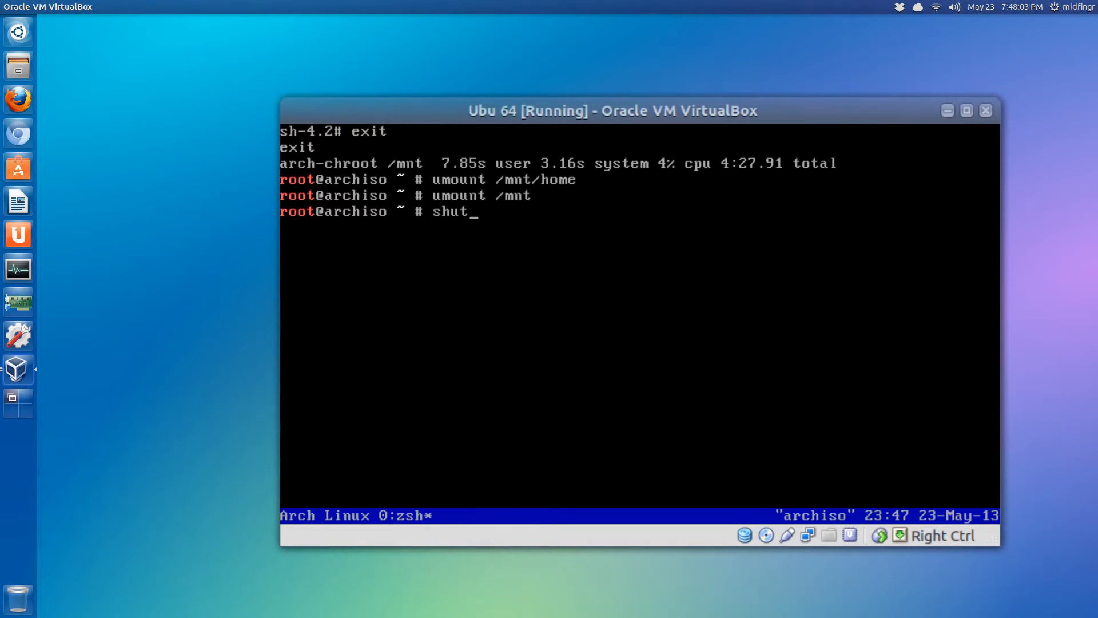
type("down -")
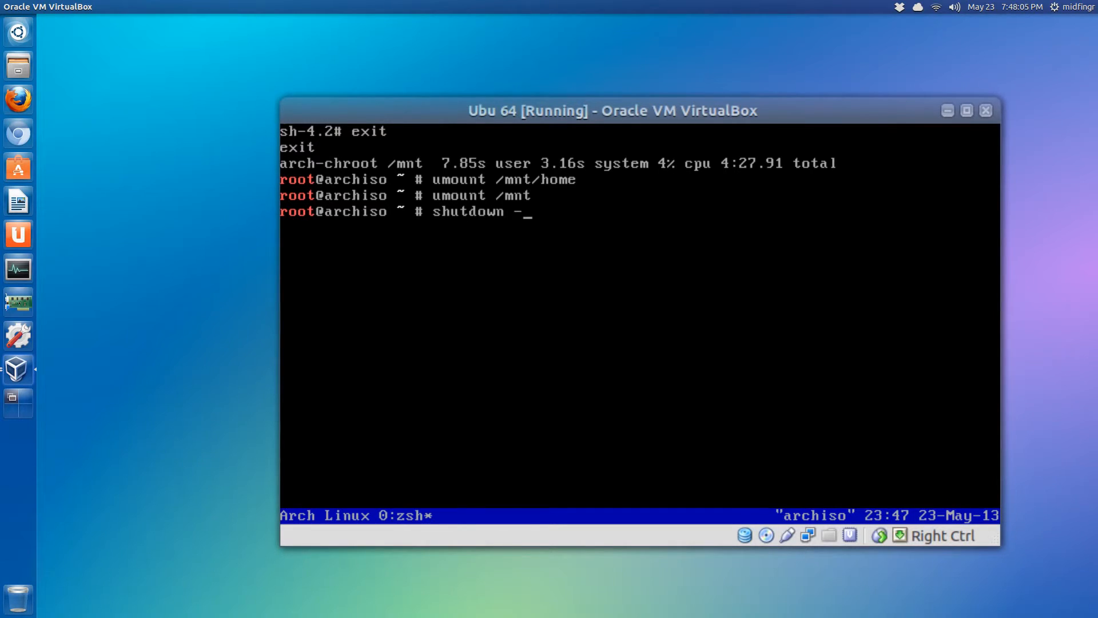
type("P -")
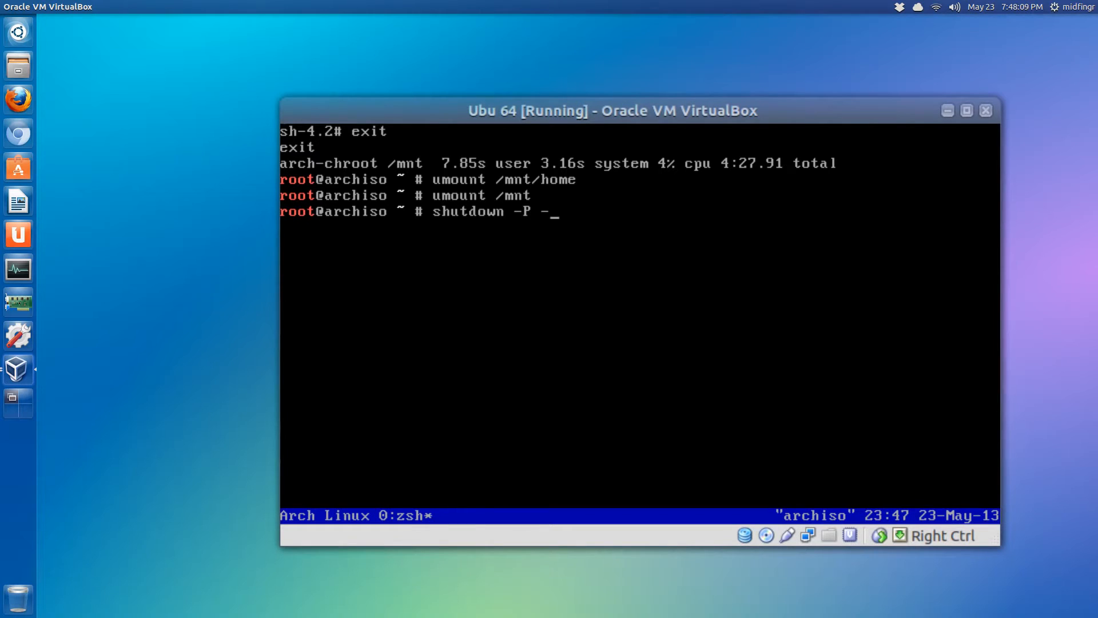
type("h now")
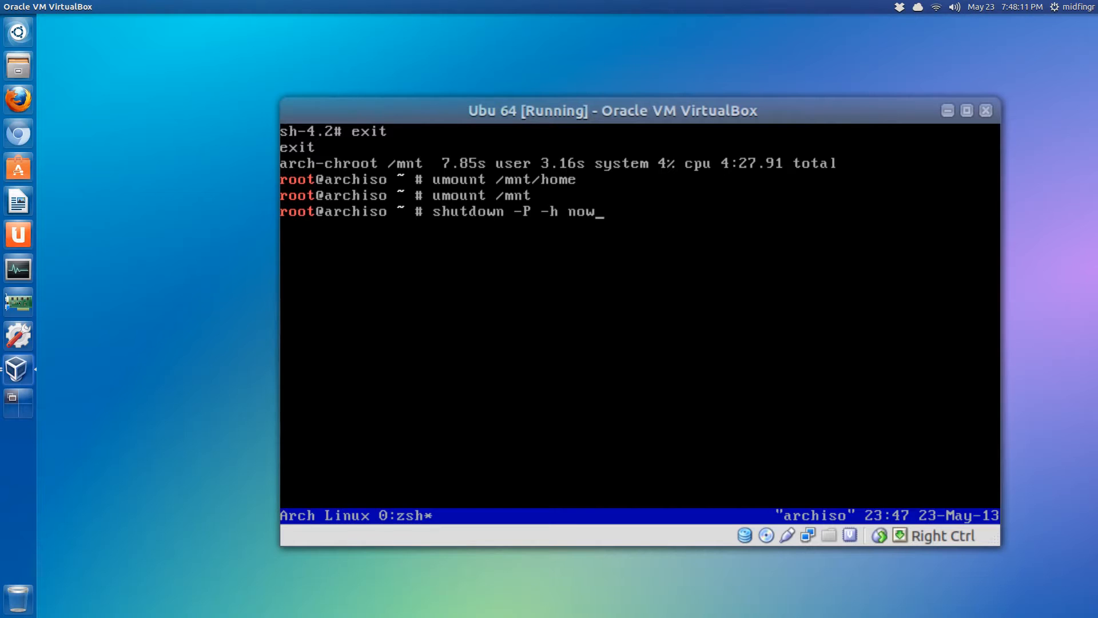
key("Return")
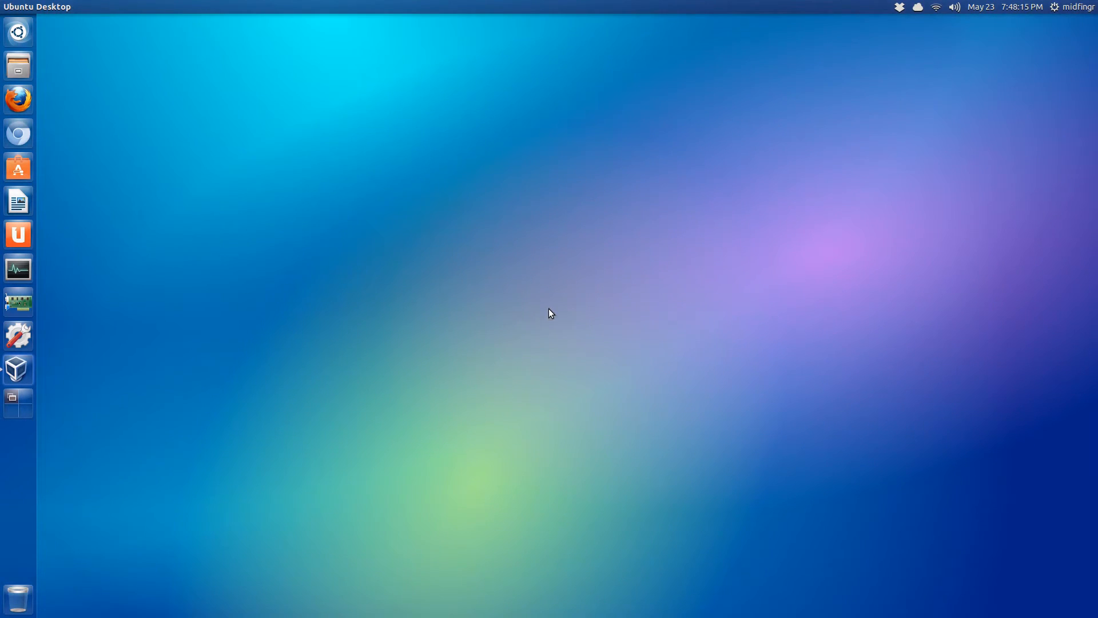
mouse_move(428, 261)
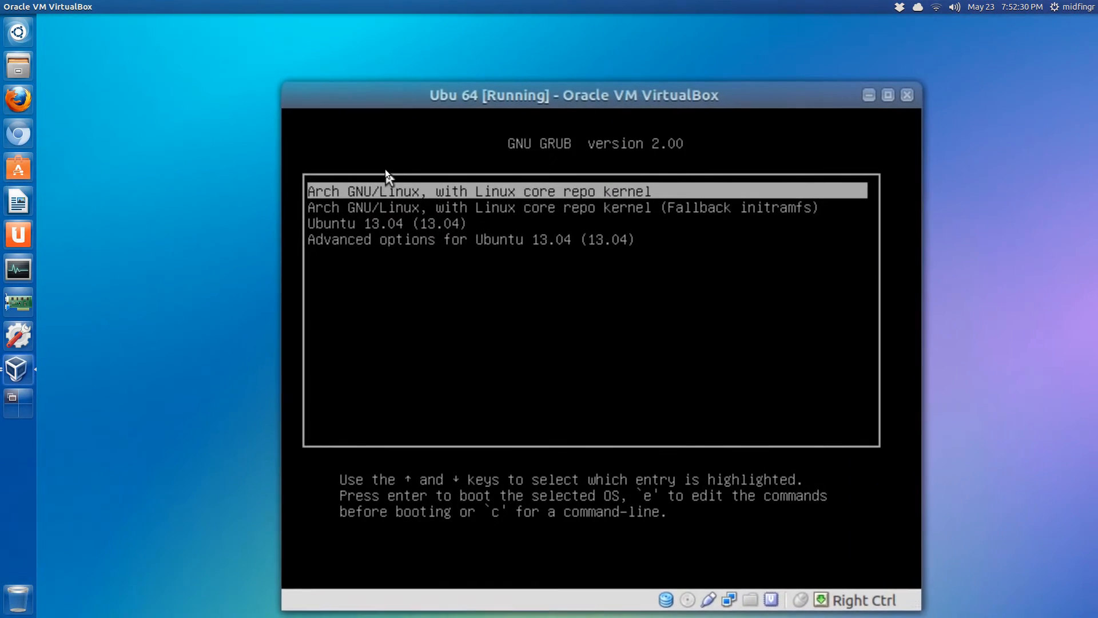
Shrink the restarted VM window and boot the Arch GNU/Linux entry from GRUB
left_click_drag(574, 95, 534, 67)
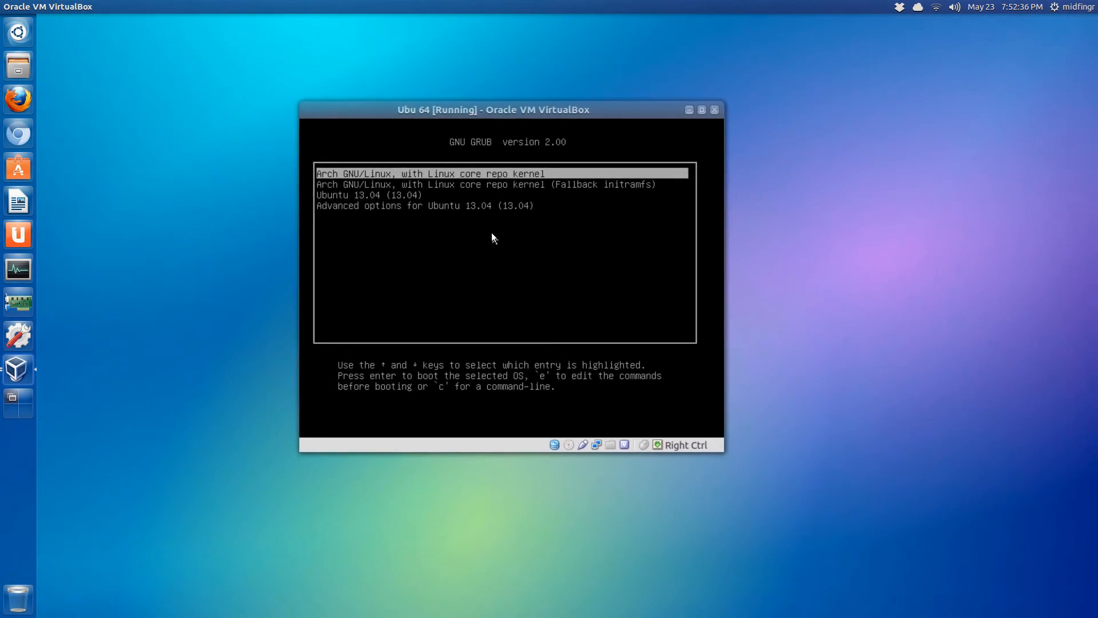
key("Return")
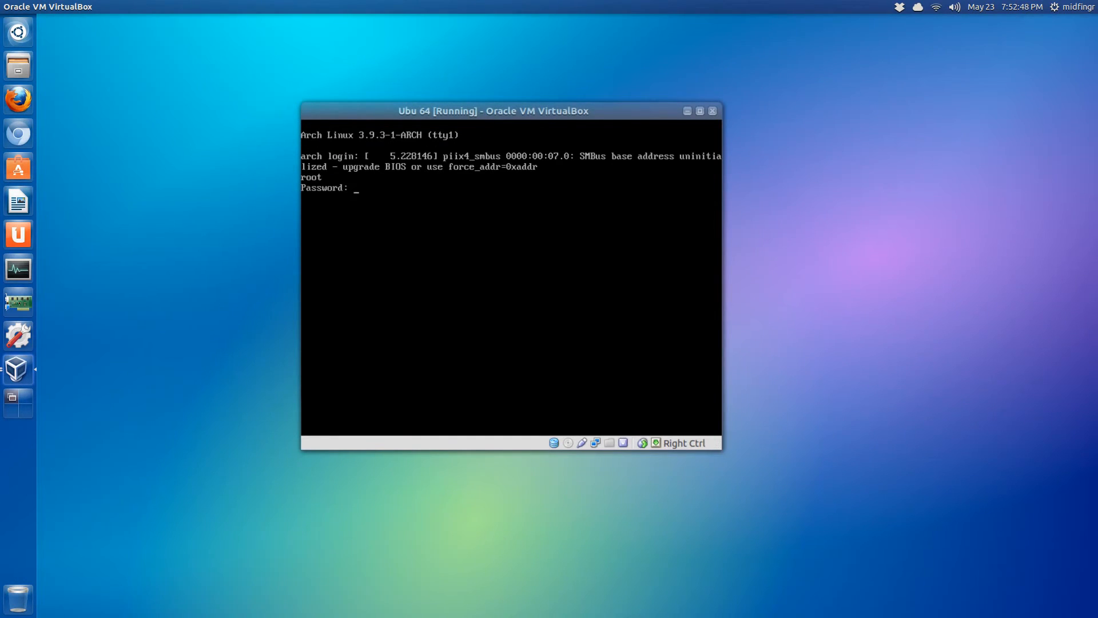
Log in as root at the Arch prompt and begin entering reboot
key("Return")
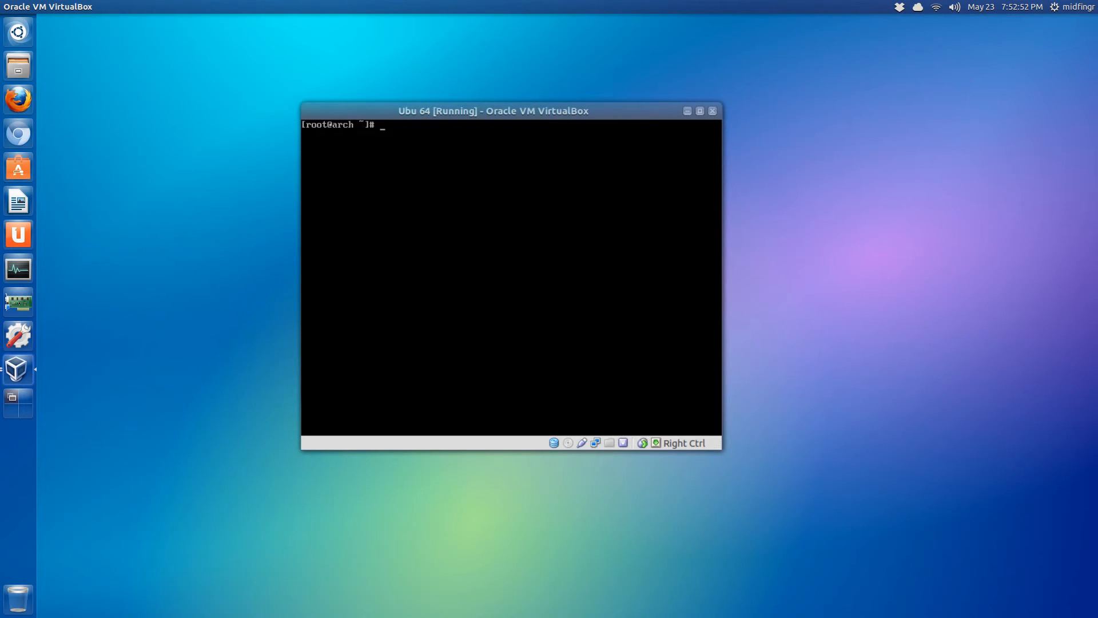
type("rebo")
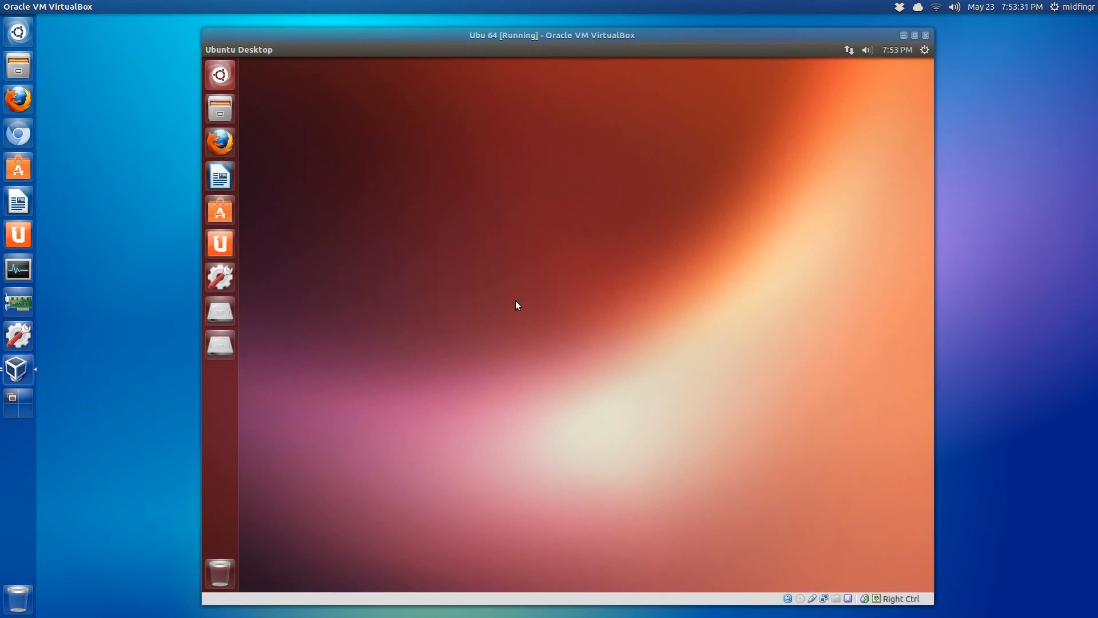
mouse_move(336, 326)
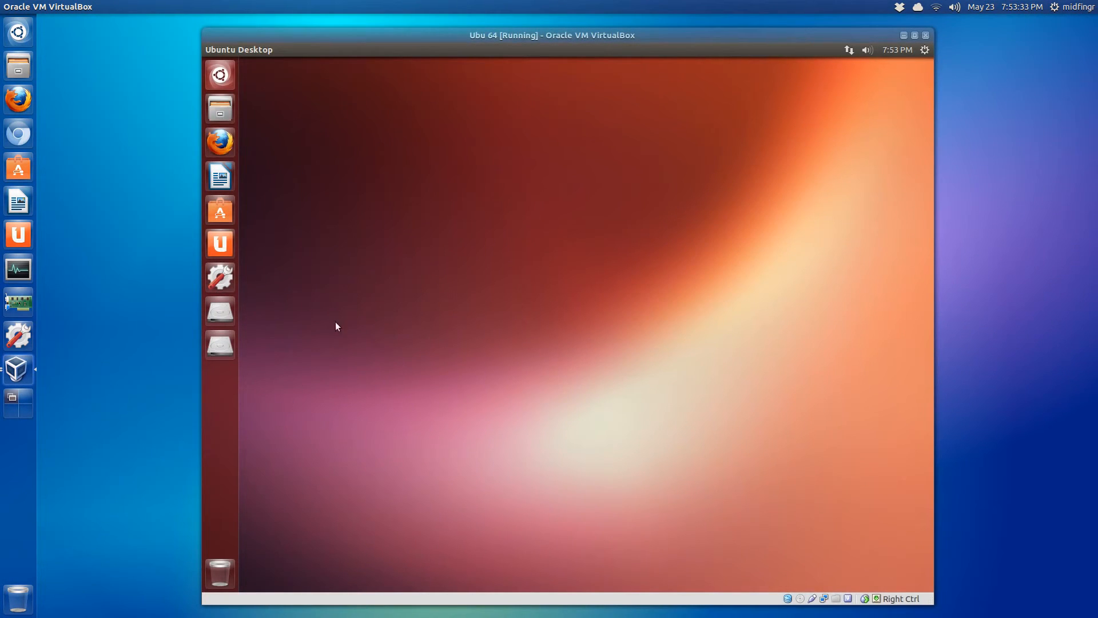
mouse_move(219, 344)
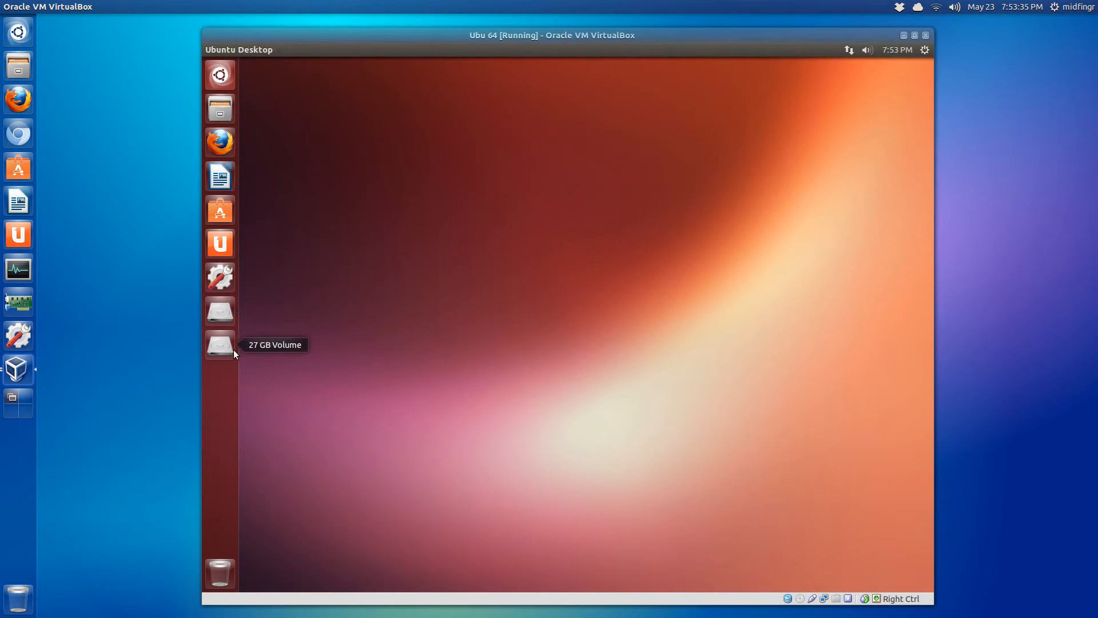
mouse_move(220, 310)
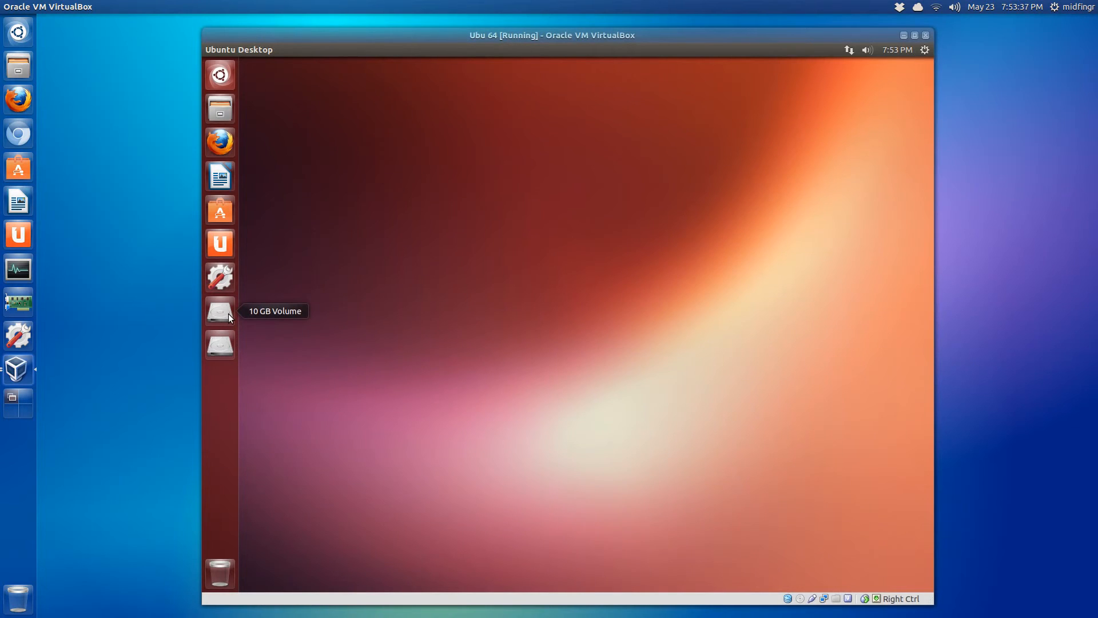
mouse_move(221, 350)
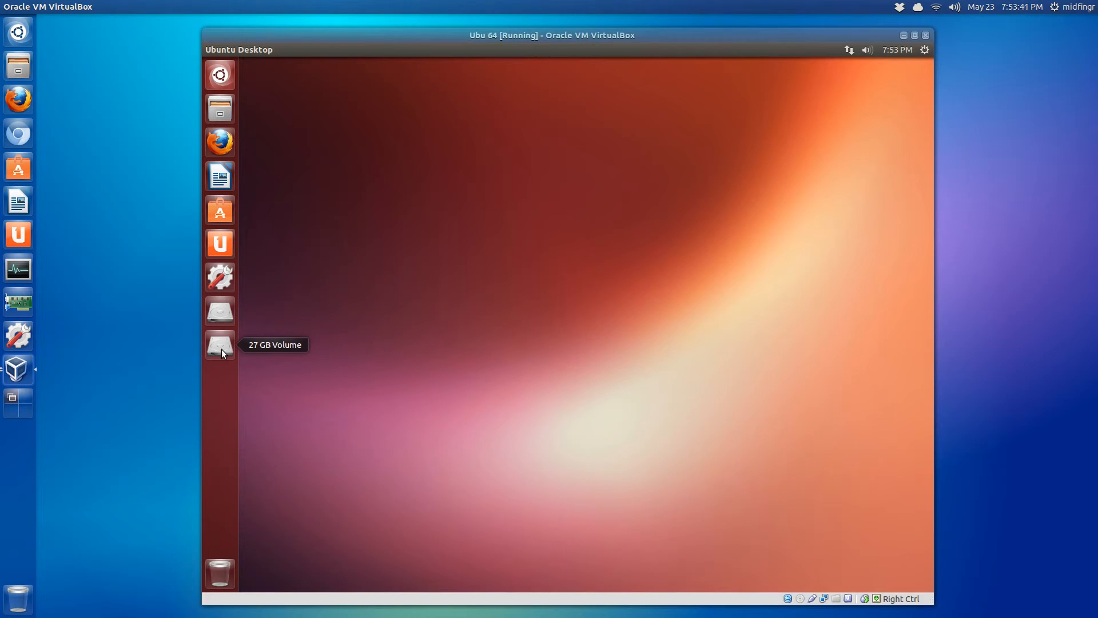
mouse_move(340, 228)
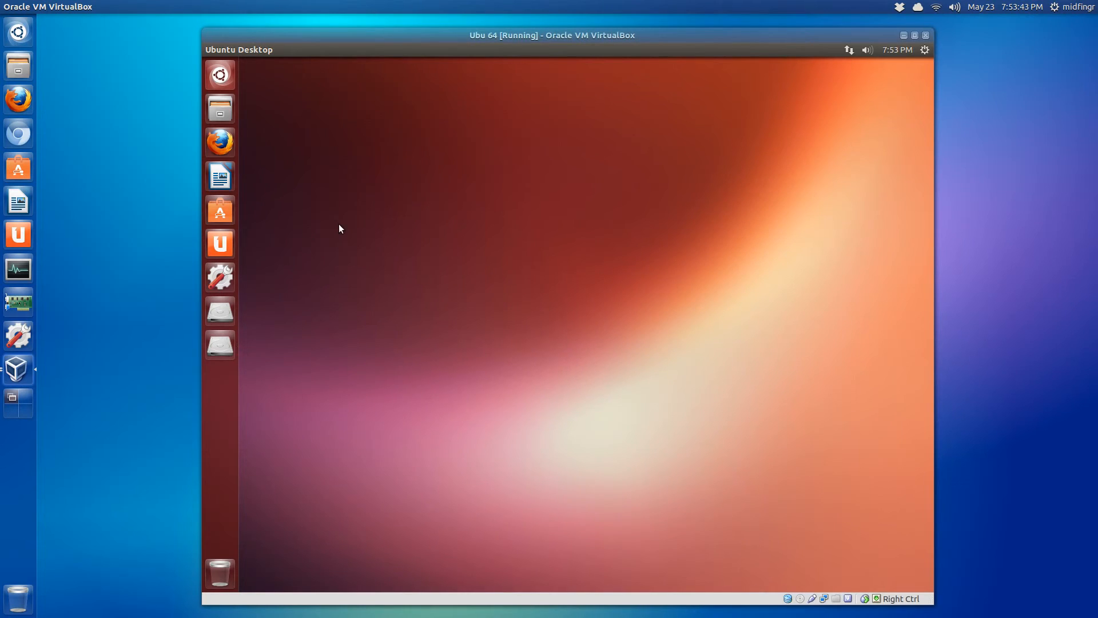
mouse_move(220, 310)
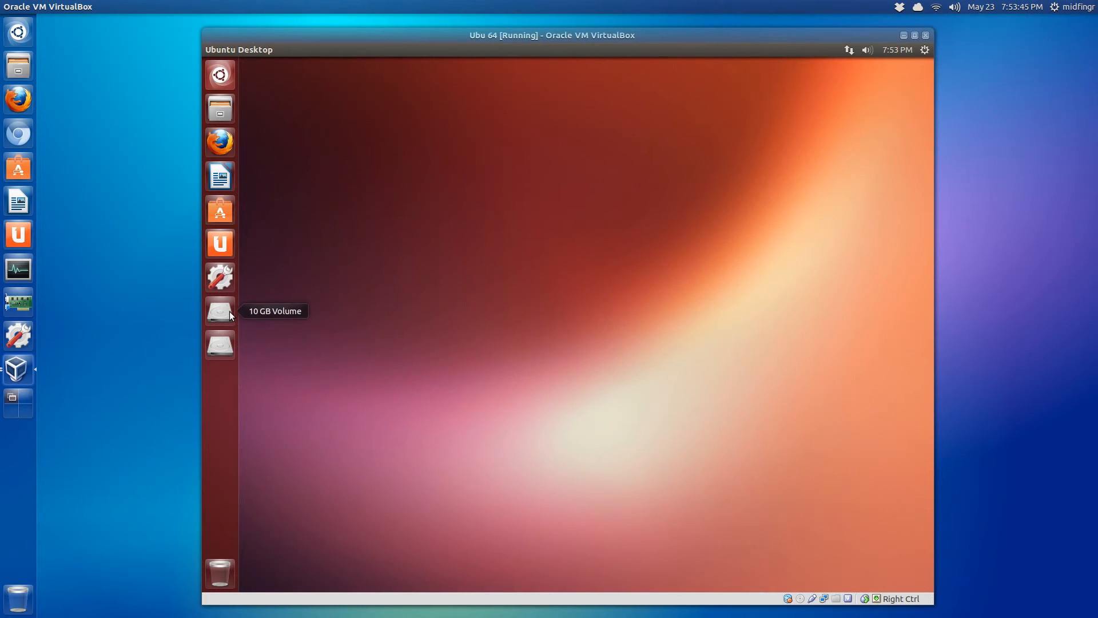
mouse_move(238, 336)
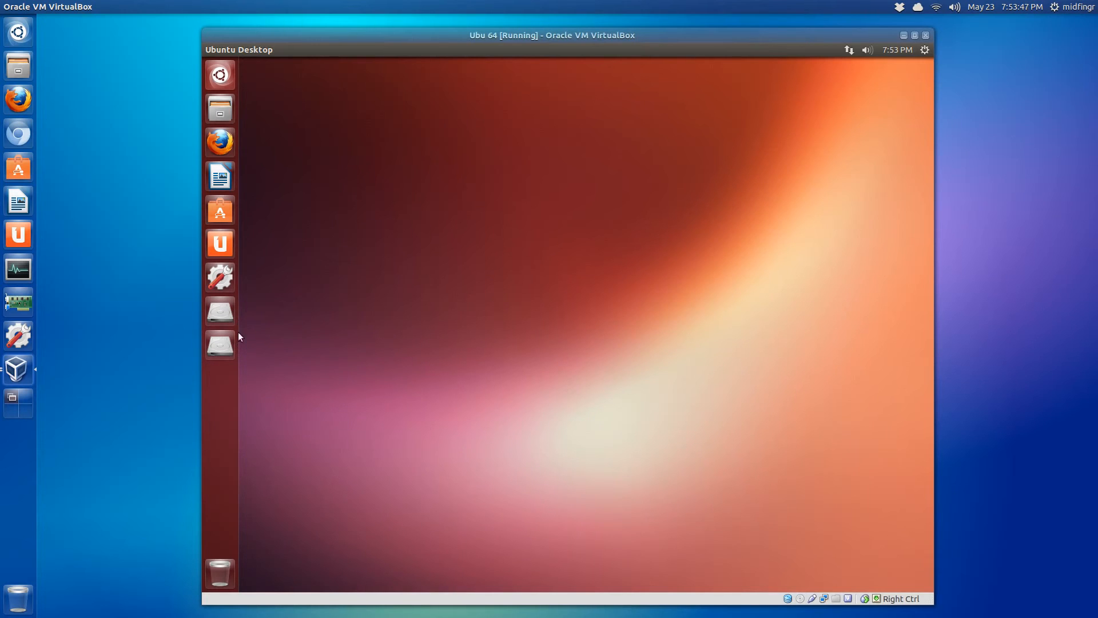
mouse_move(215, 304)
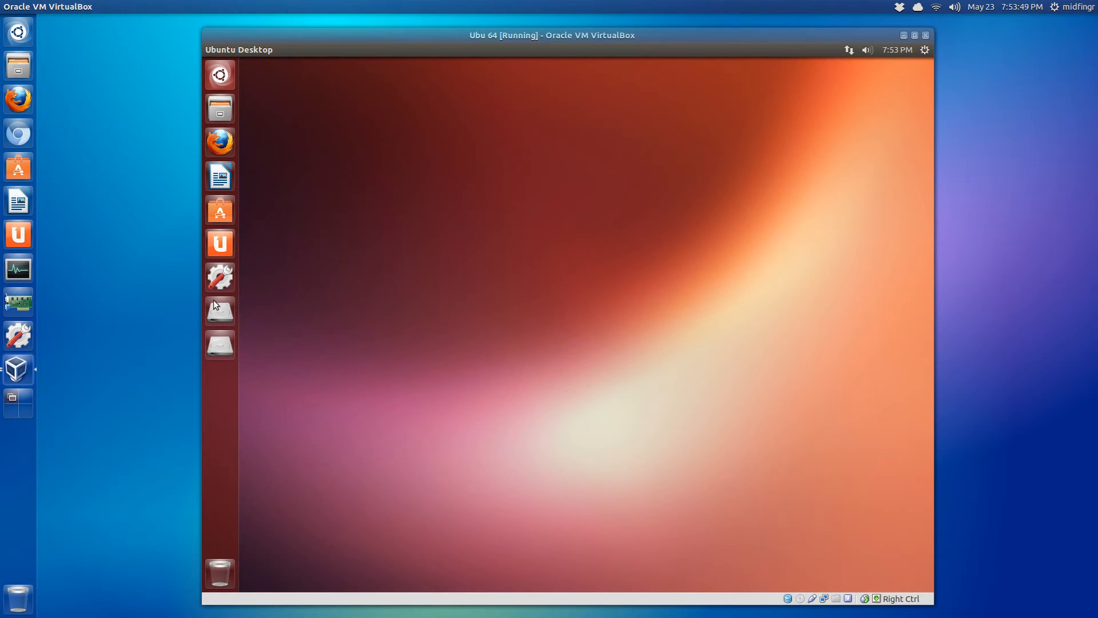
mouse_move(219, 348)
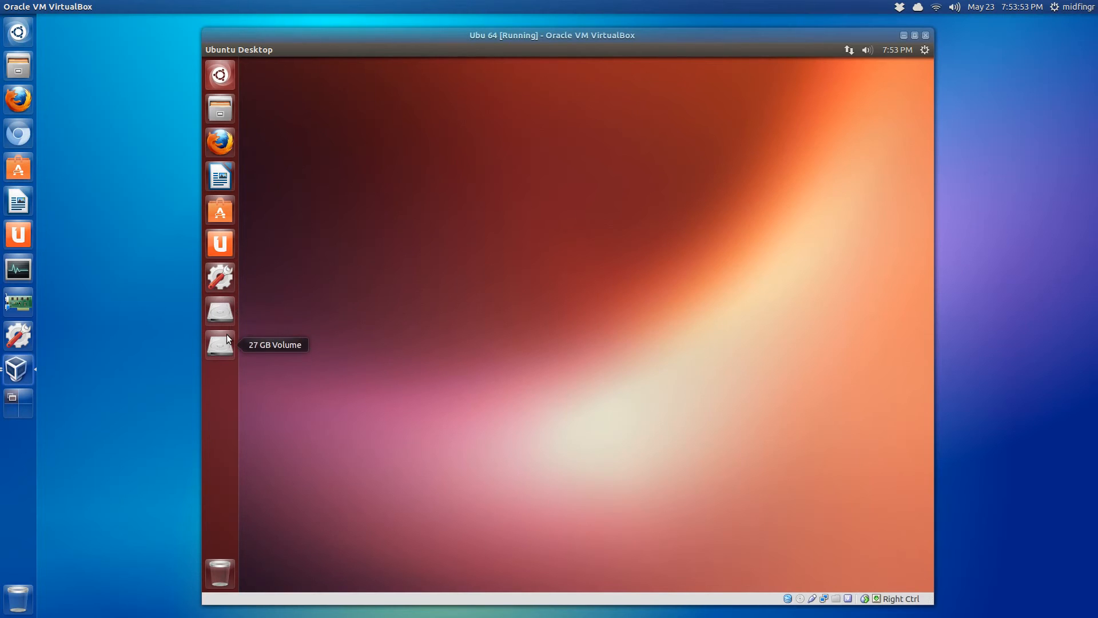
mouse_move(337, 204)
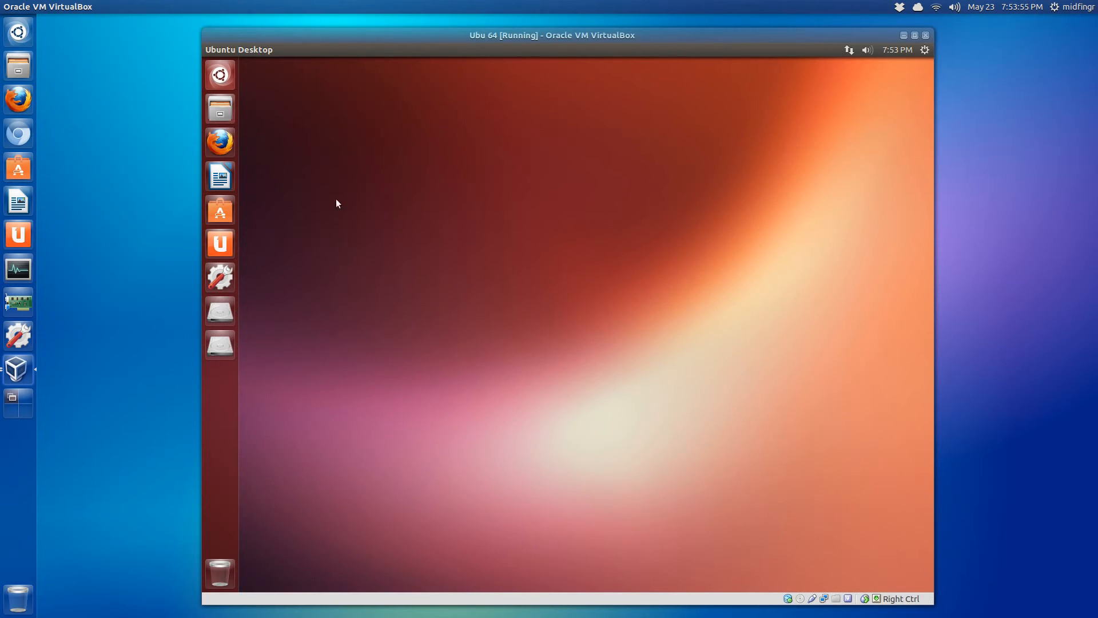
Browse the 27 GB and 10 GB volumes in Files to see Arch's folders, then close Files
left_click(220, 109)
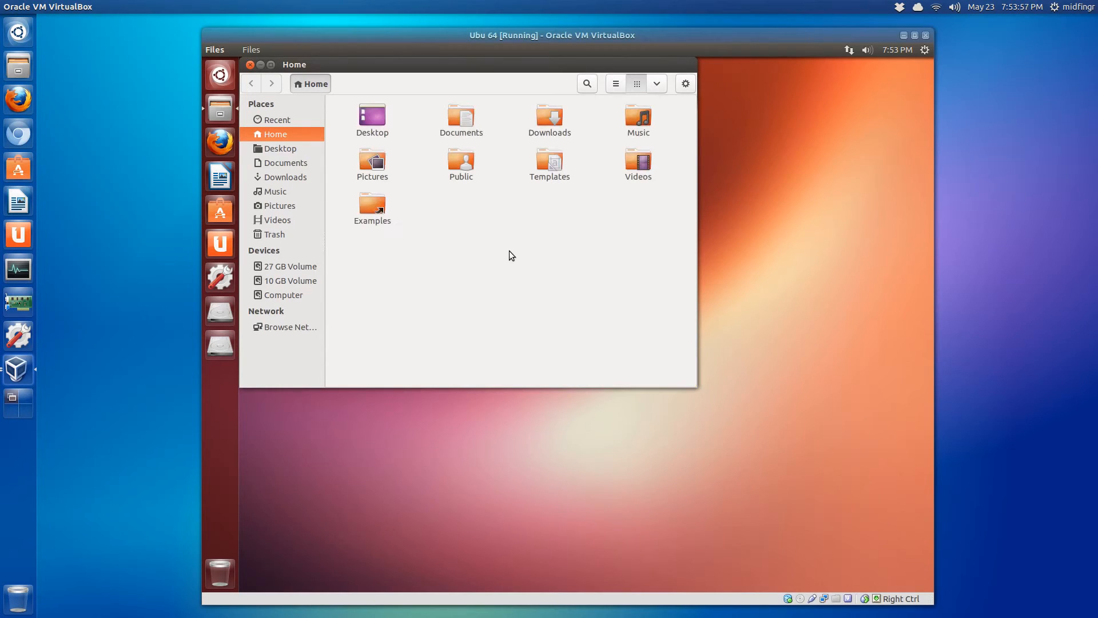
mouse_move(317, 300)
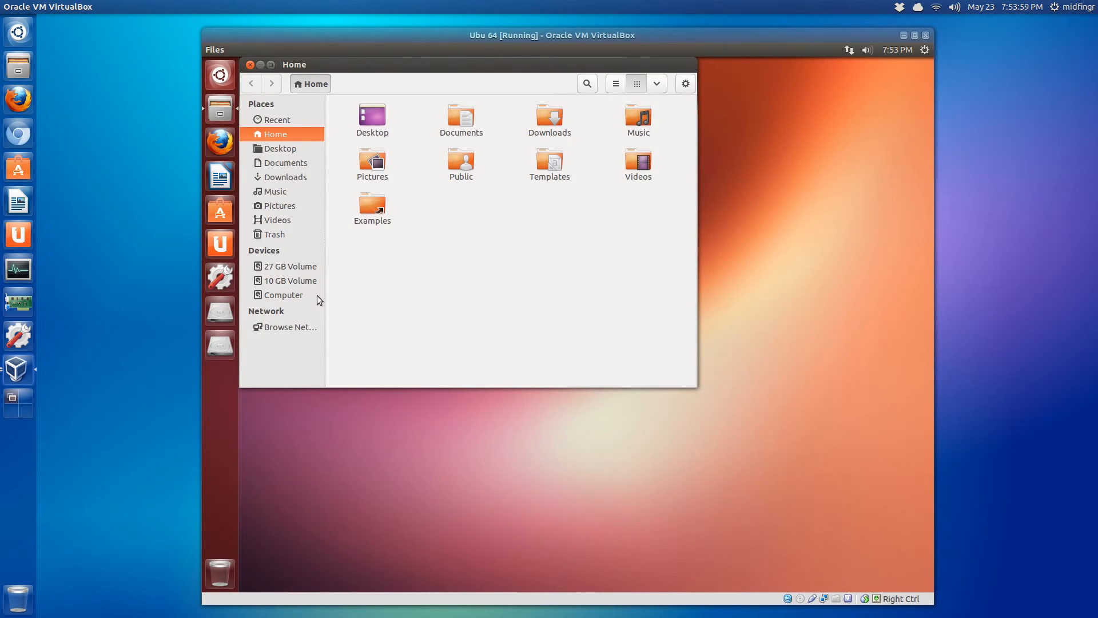
left_click(285, 265)
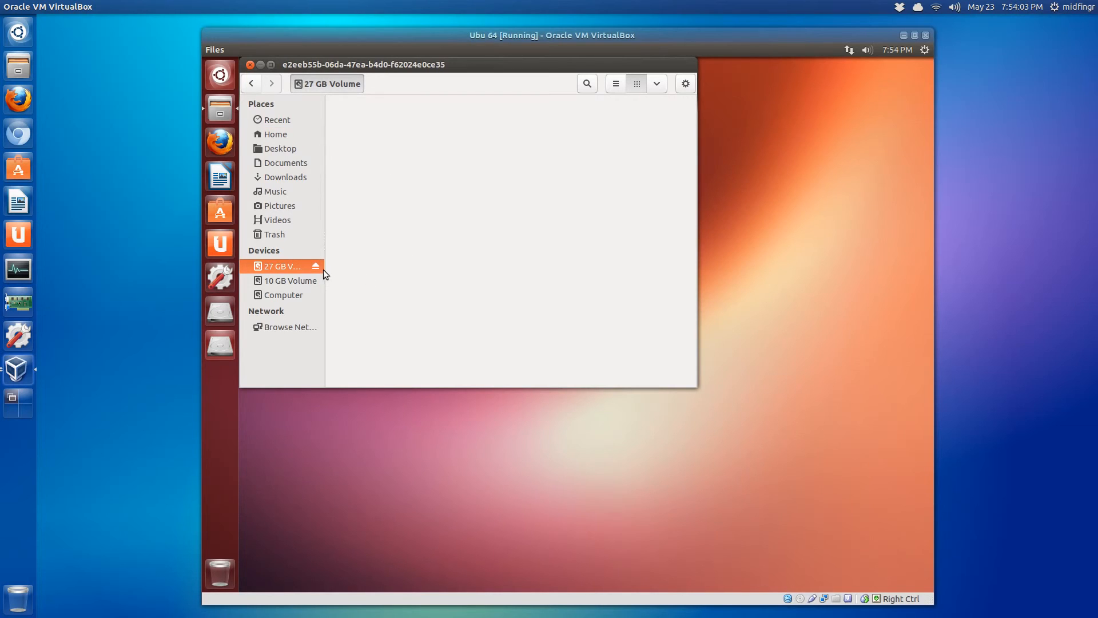
left_click(274, 134)
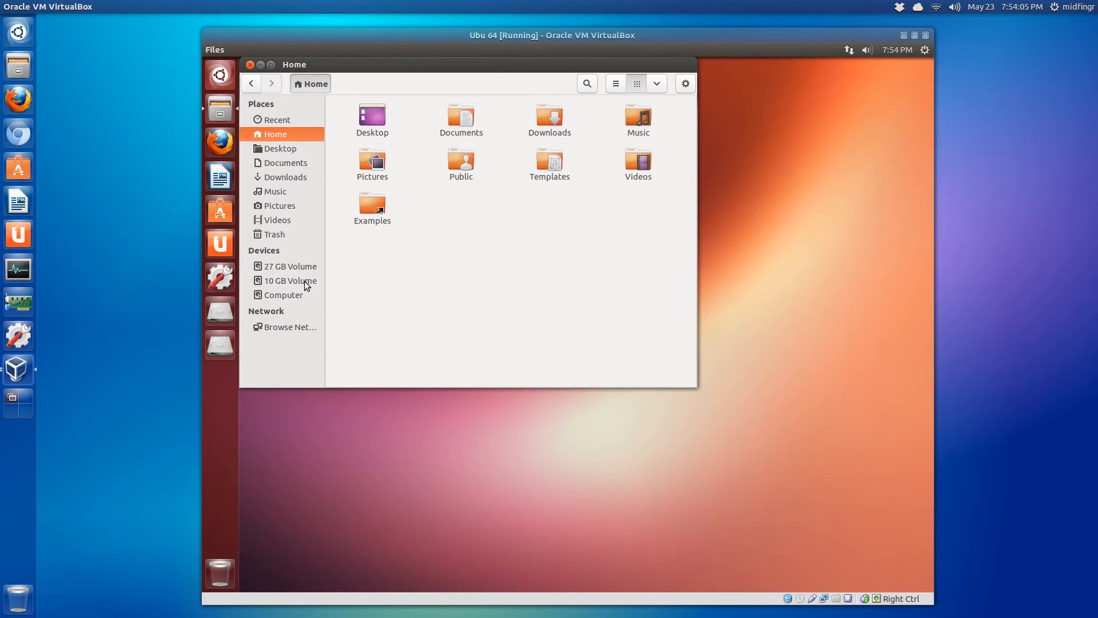
left_click(288, 280)
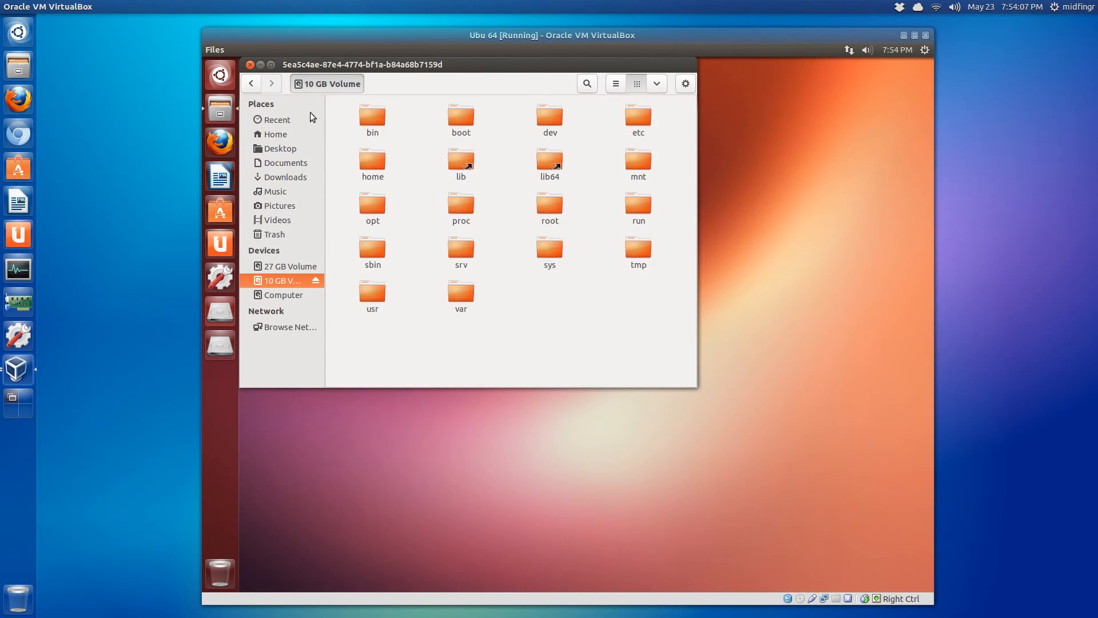
mouse_move(304, 308)
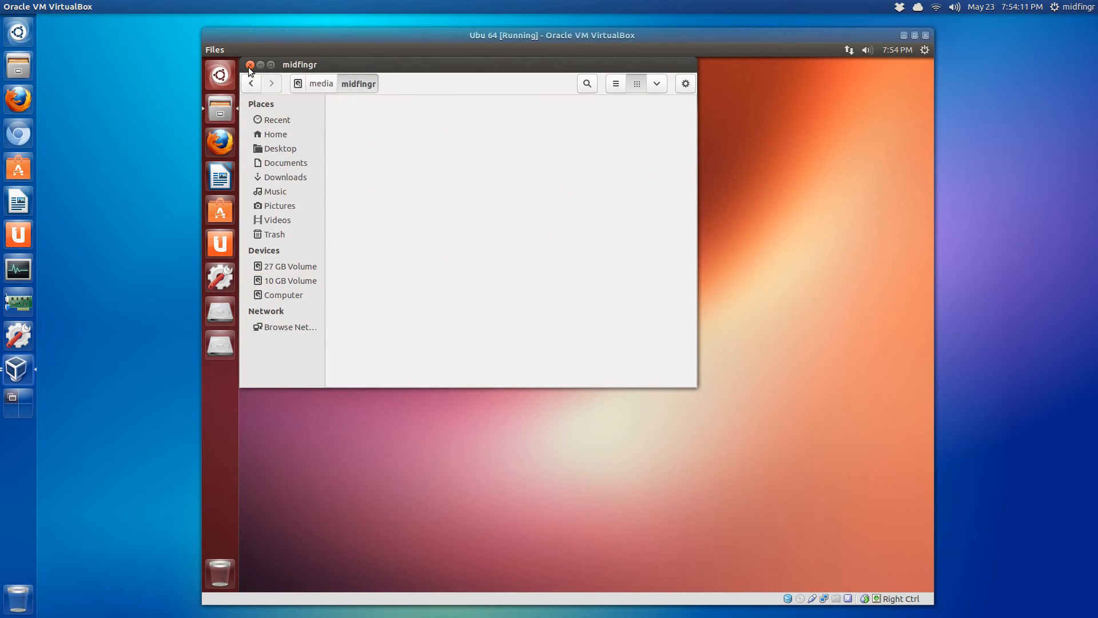
left_click(249, 64)
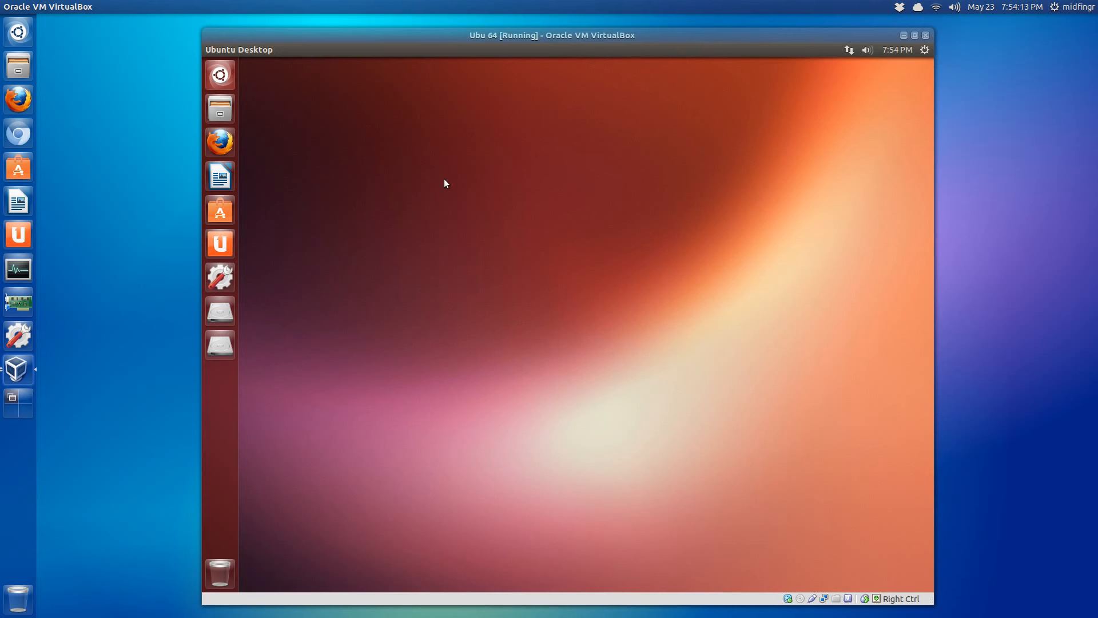